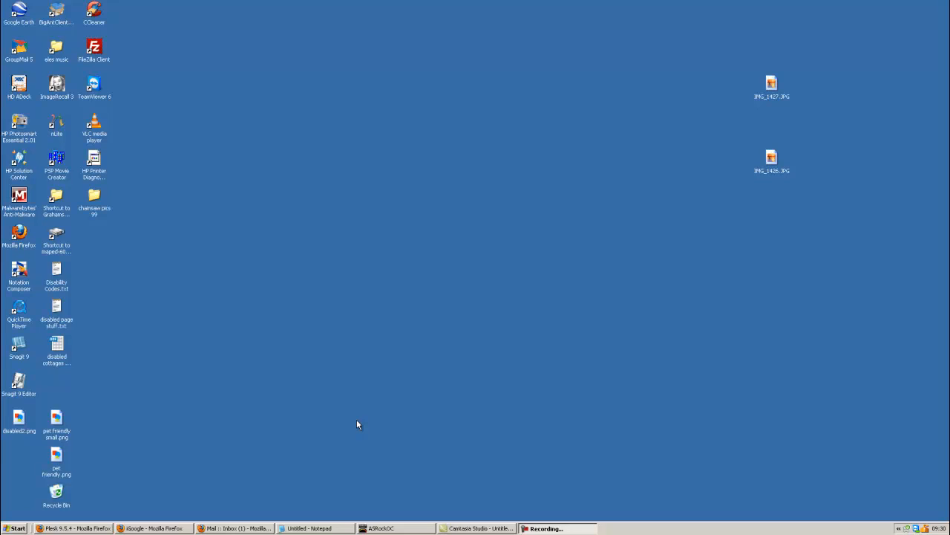
mouse_move(288, 419)
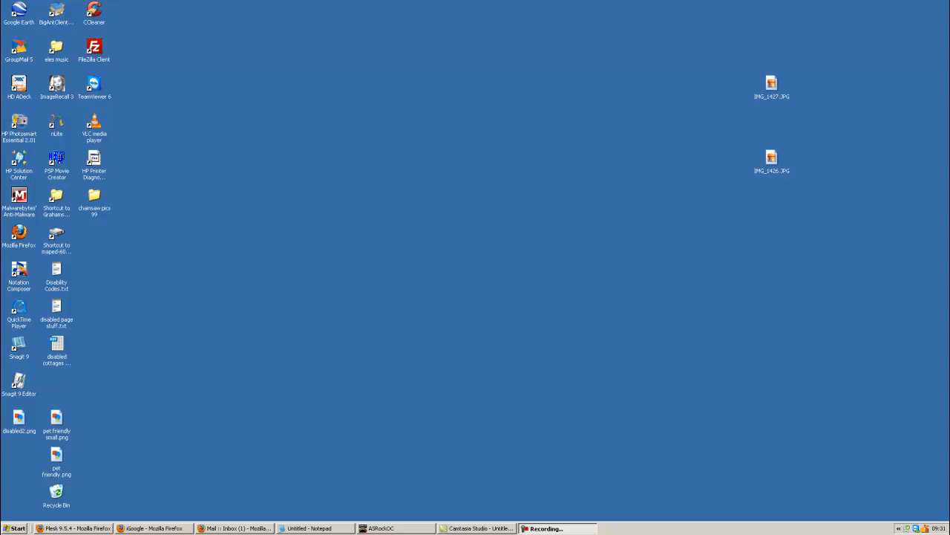
Browse from My Computer into F: > DeskTop Storage > pics 1 to show the photo thumbnails.
click(17, 528)
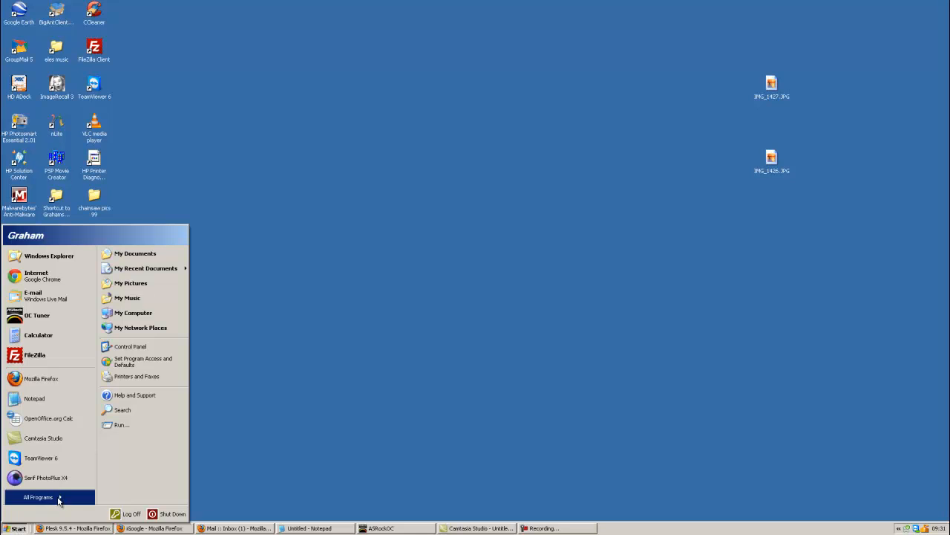
click(133, 312)
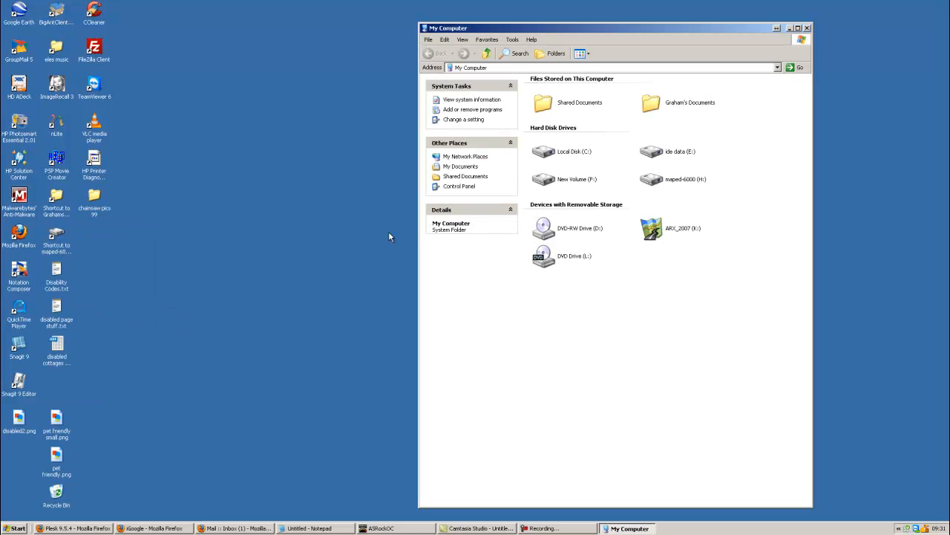
double_click(576, 178)
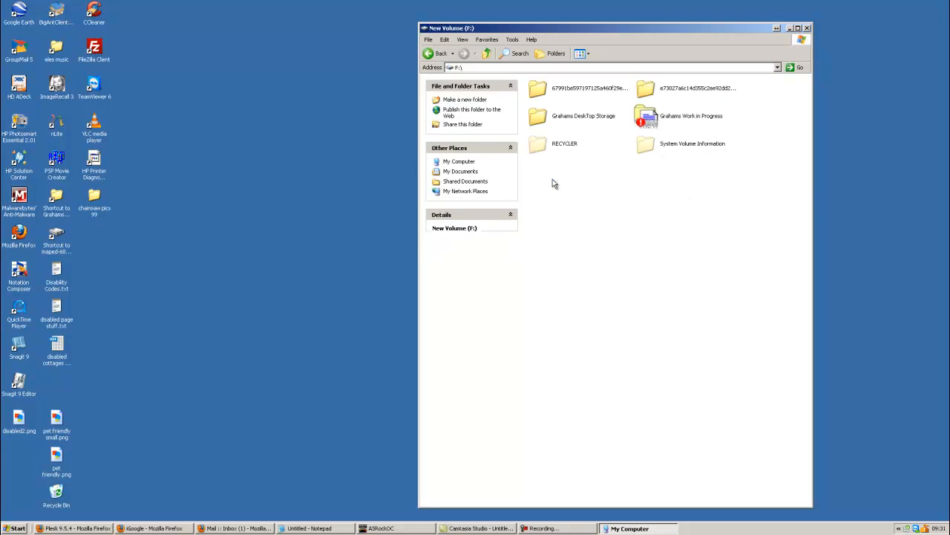
double_click(584, 116)
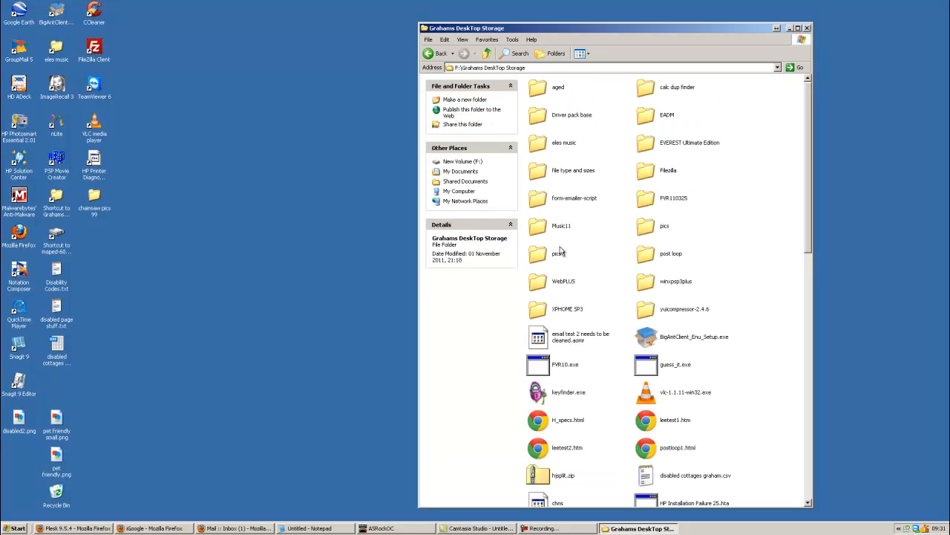
mouse_move(557, 254)
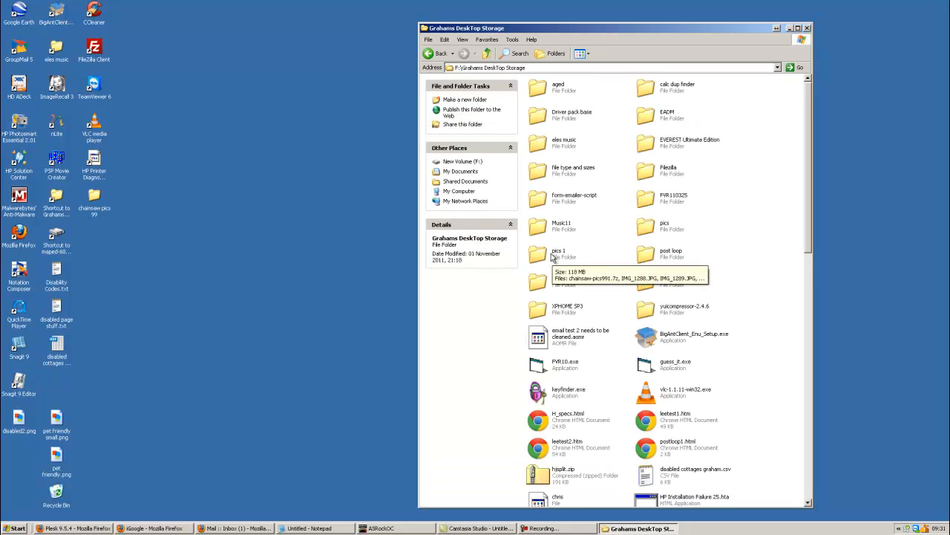
double_click(558, 254)
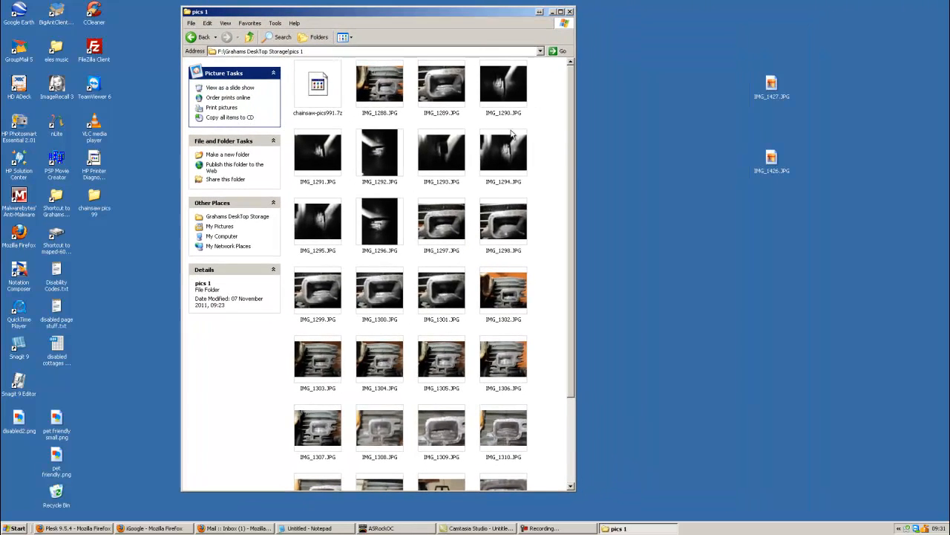
mouse_move(380, 81)
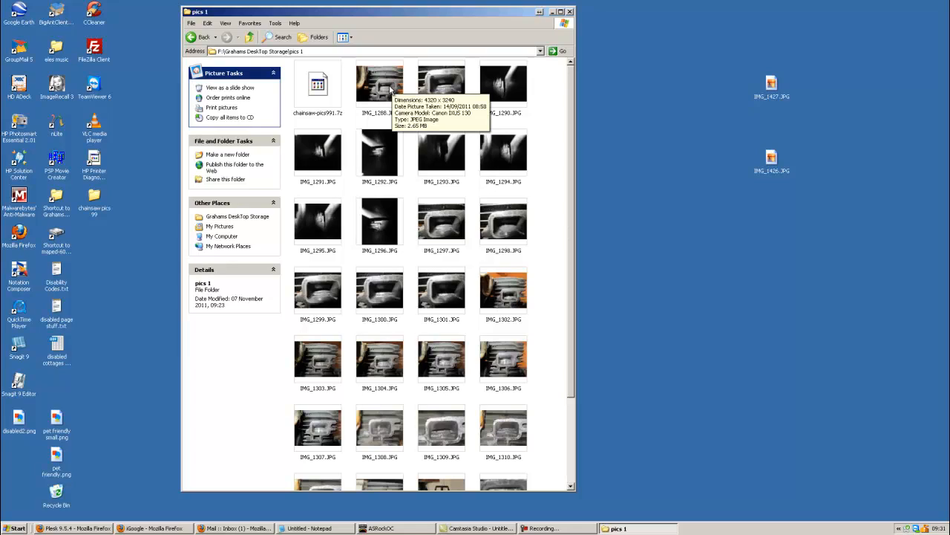
mouse_move(407, 88)
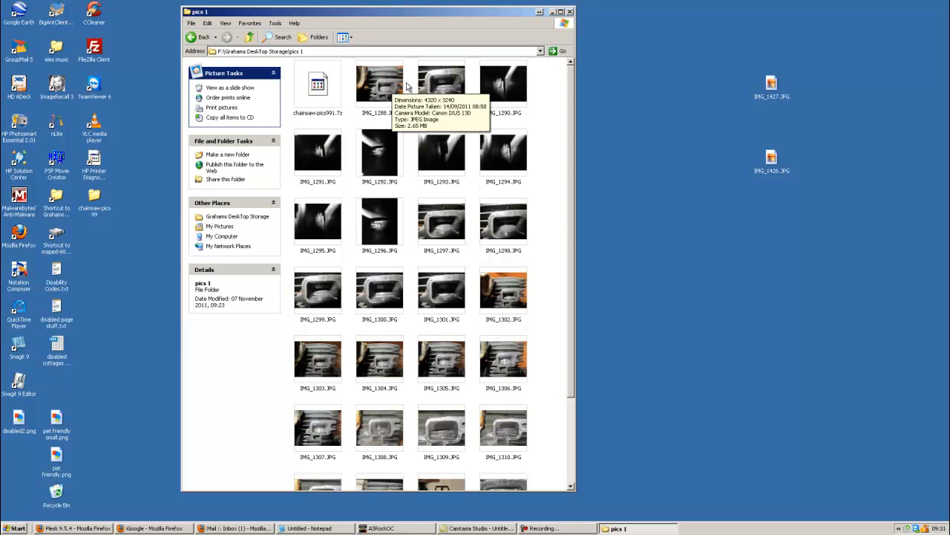
mouse_move(441, 82)
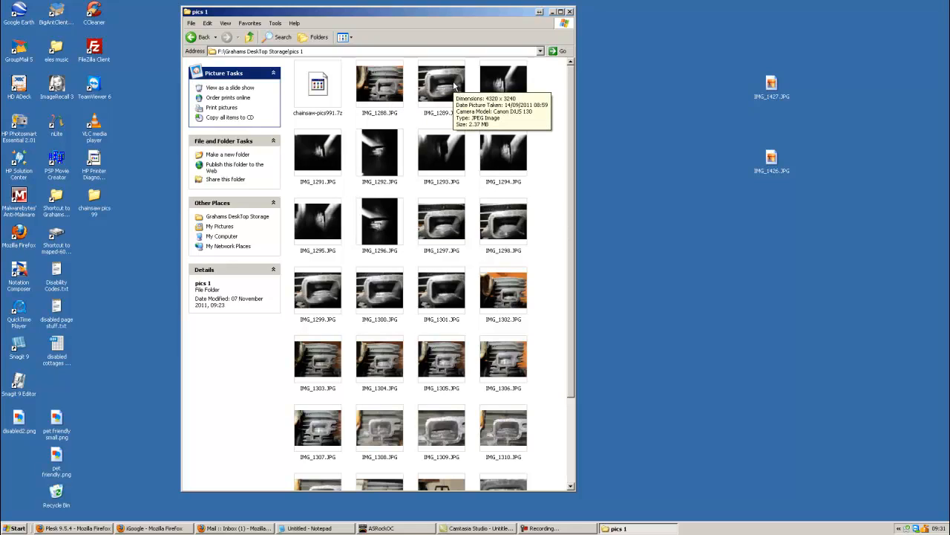
mouse_move(443, 222)
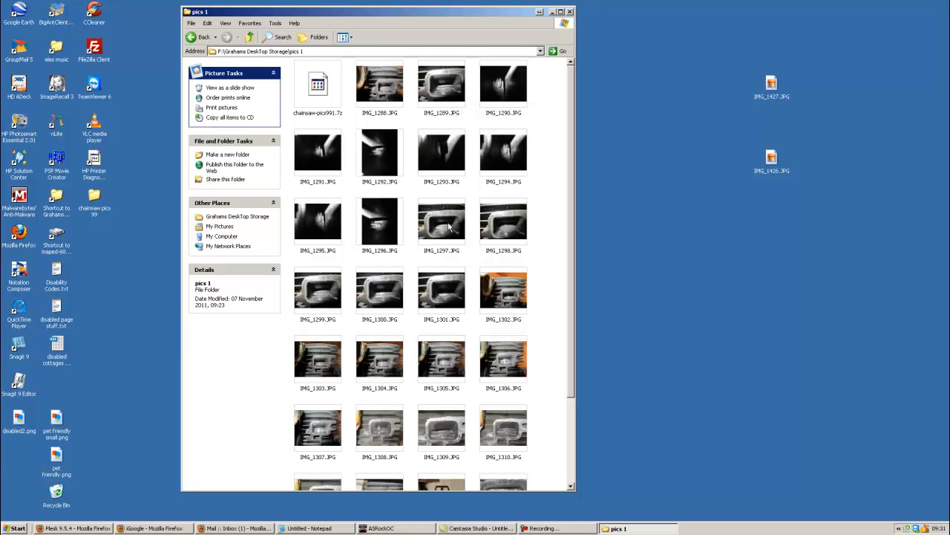
mouse_move(443, 223)
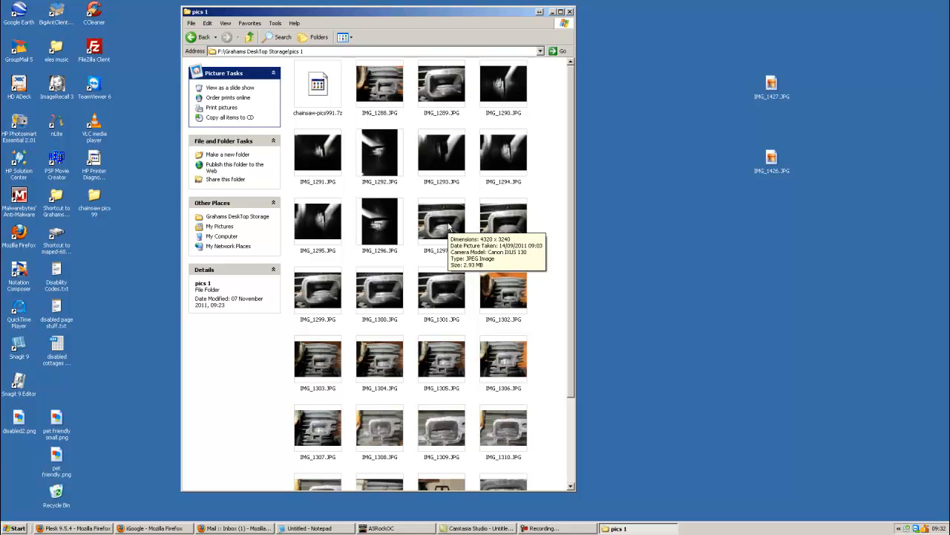
mouse_move(429, 306)
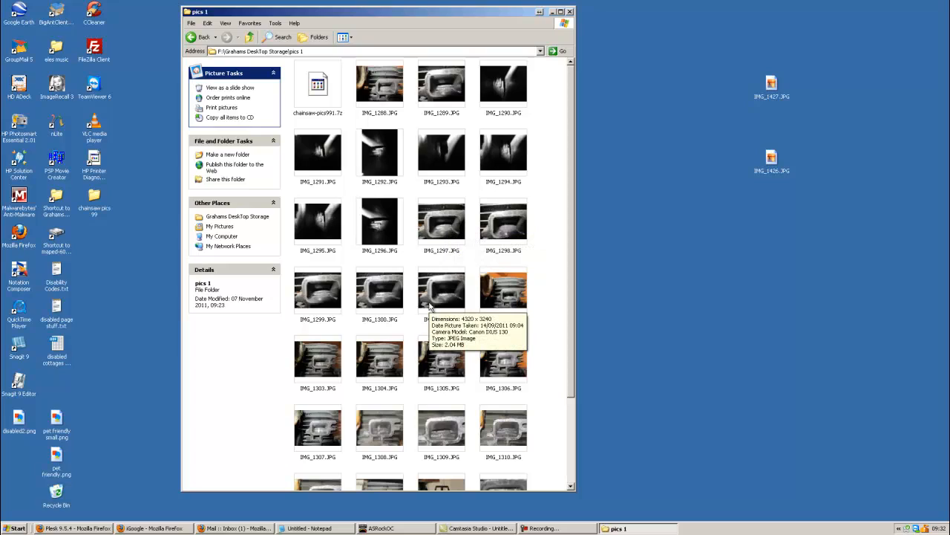
mouse_move(380, 361)
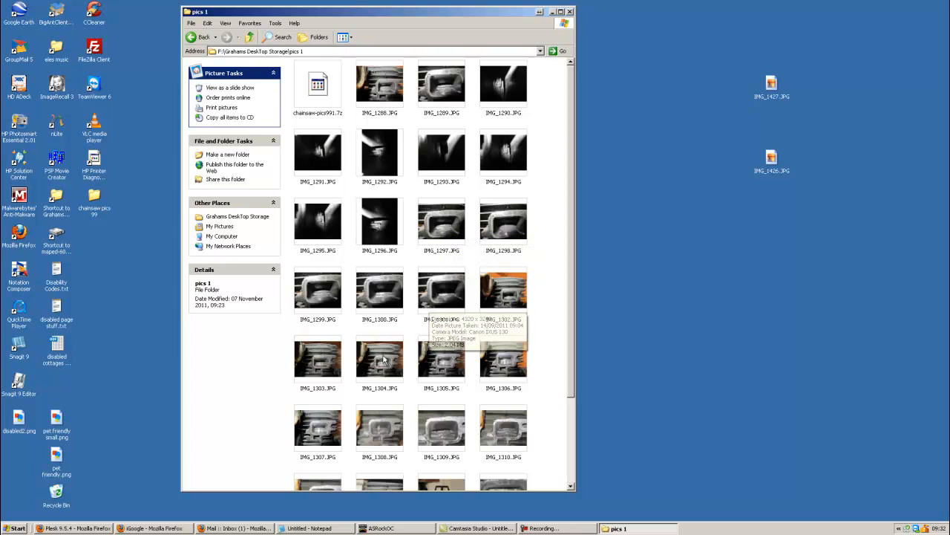
mouse_move(380, 358)
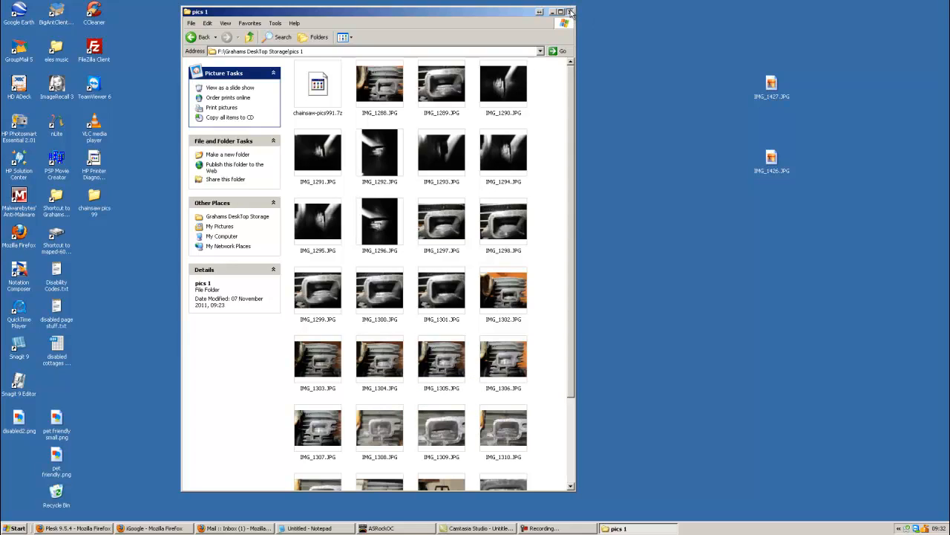
Close Explorer, launch Firefox to iGoogle and search for '7 zip download'.
click(552, 12)
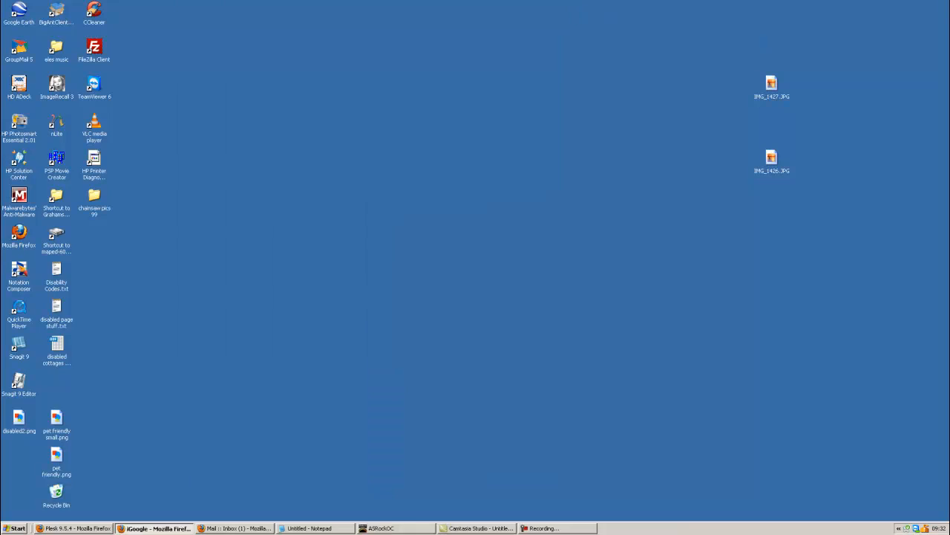
click(154, 529)
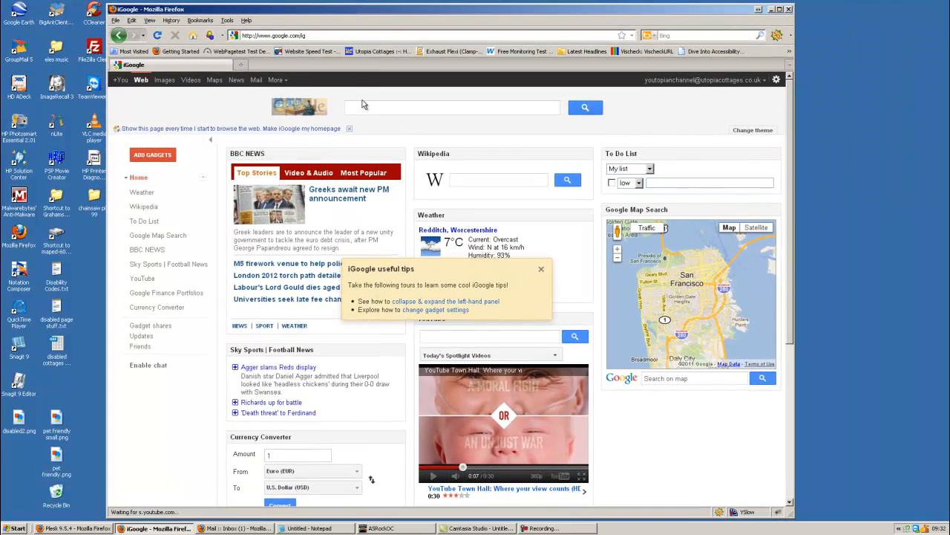
click(451, 107)
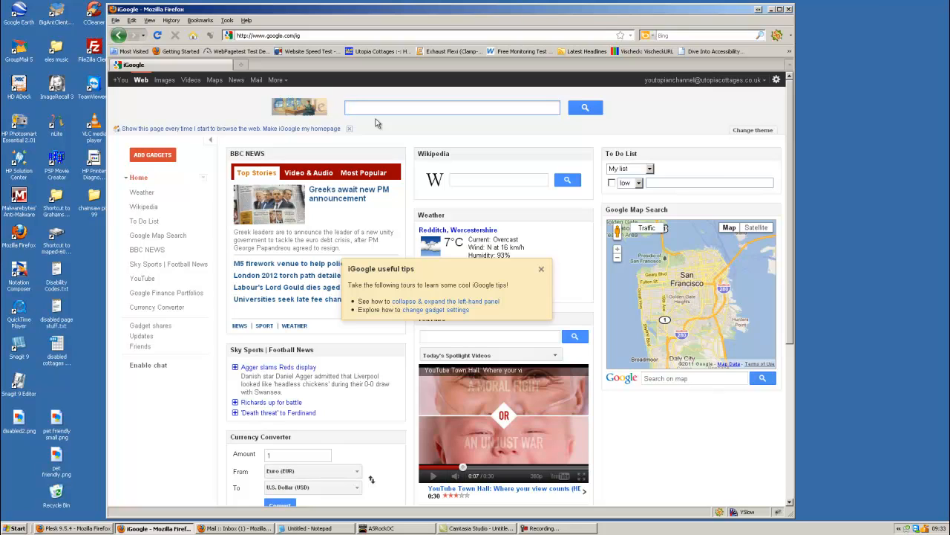
text(7 zip)
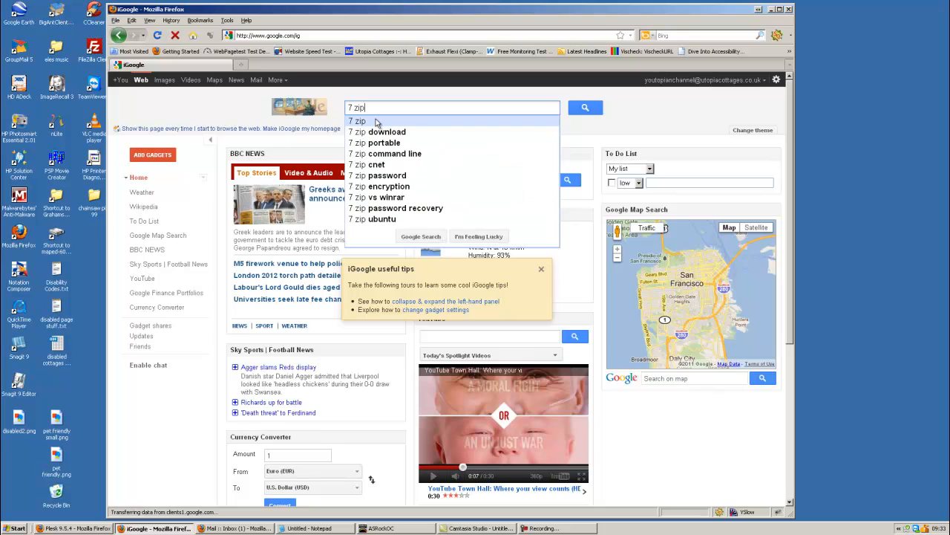
mouse_move(339, 101)
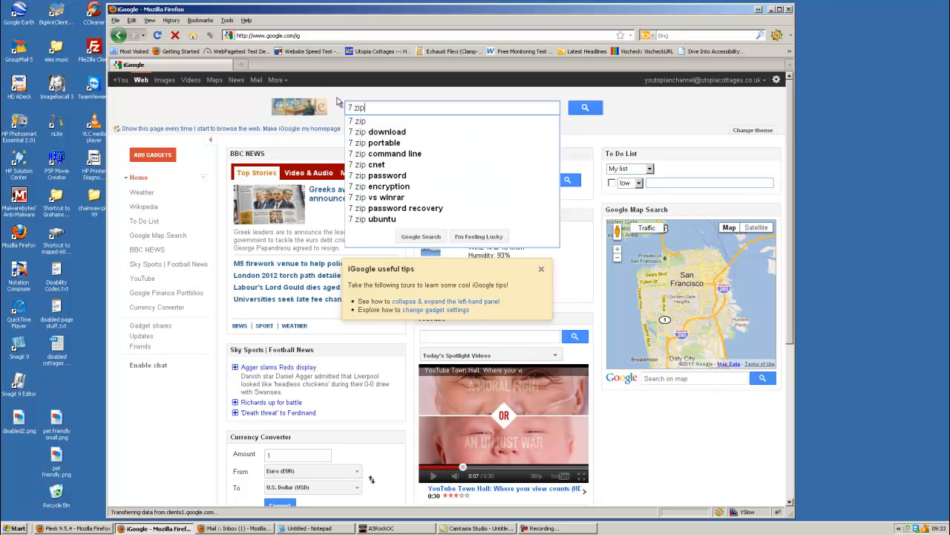
click(386, 131)
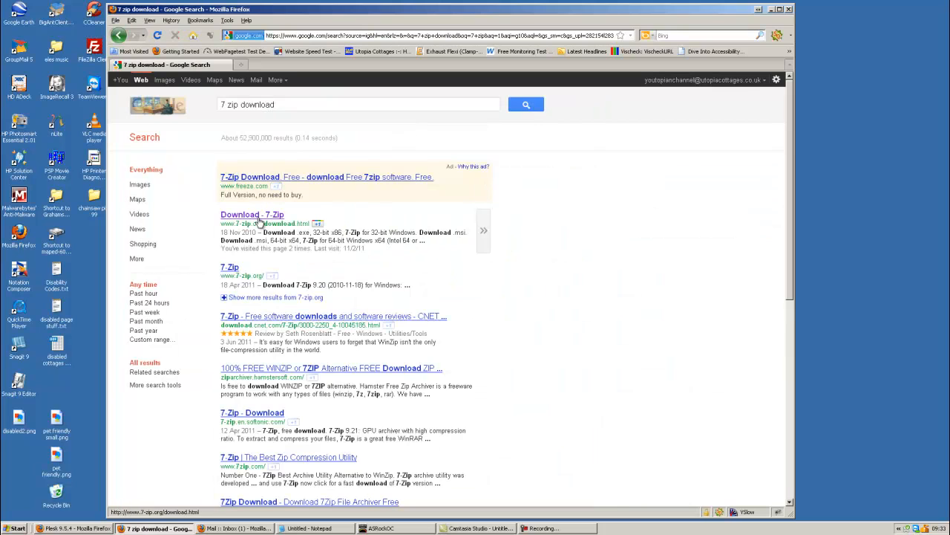
Go to the 7-zip.org result and start the 32-bit .exe installer download.
click(252, 214)
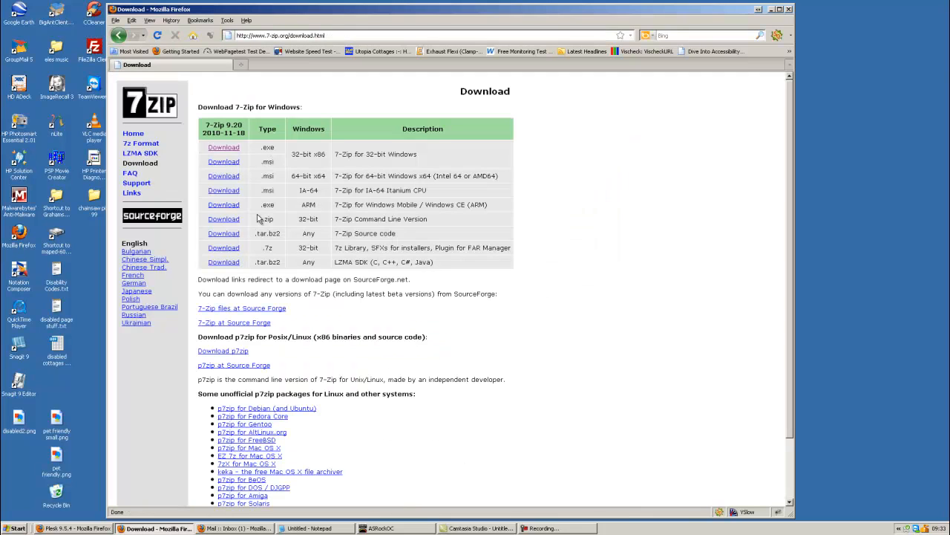
mouse_move(211, 161)
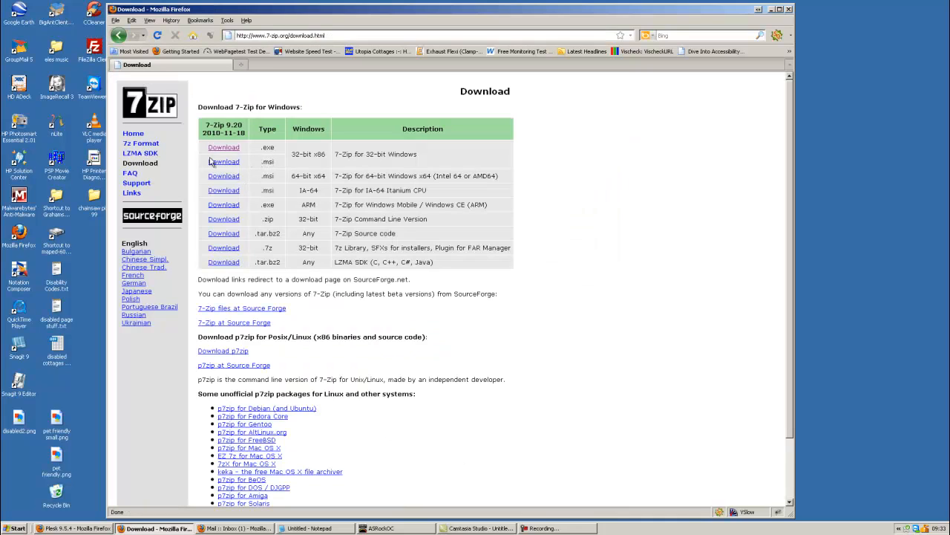
mouse_move(223, 147)
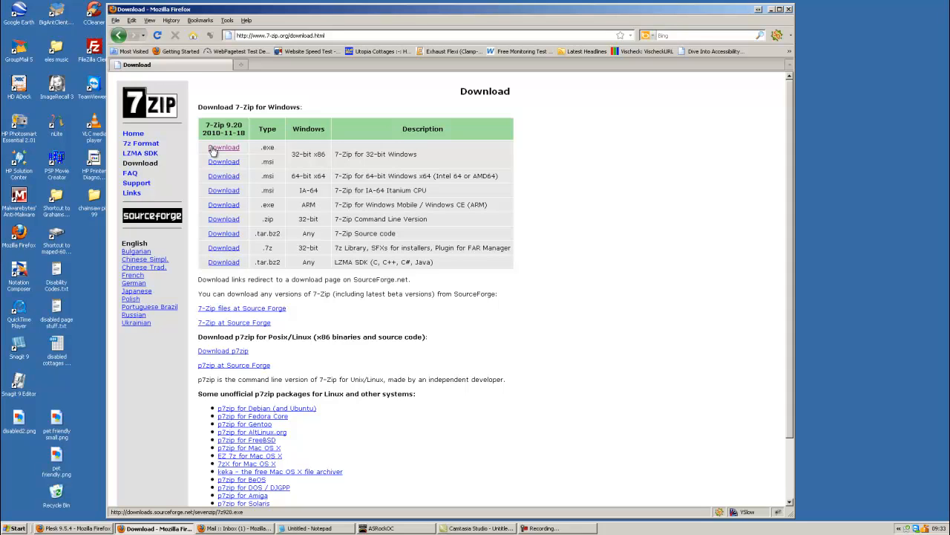
click(223, 147)
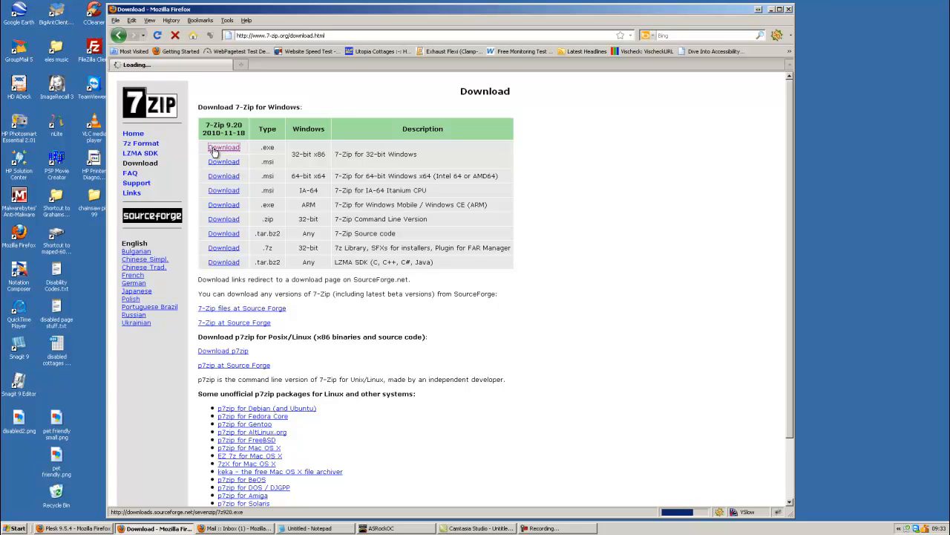
click(223, 147)
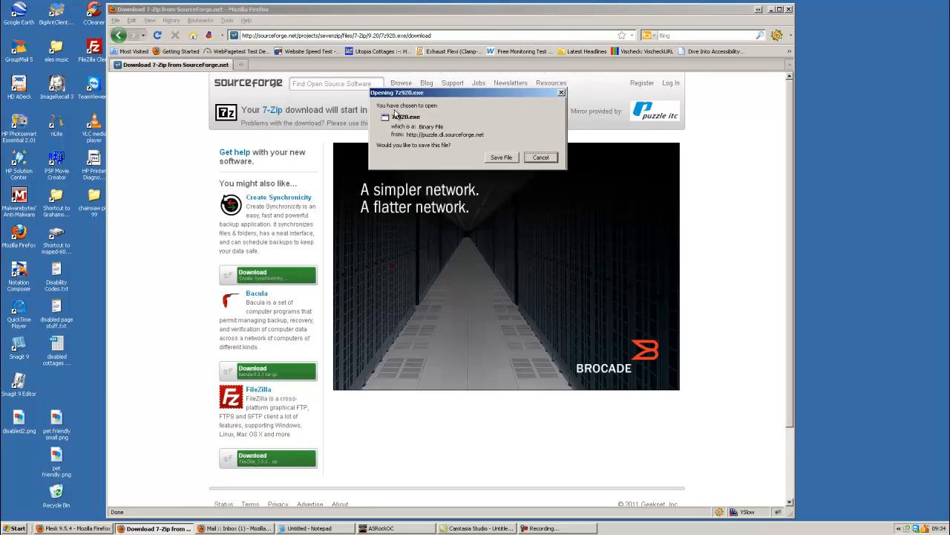
Save 7z920.exe, run it from Downloads, allow the warning and finish the 7-Zip 9.20 setup.
click(502, 158)
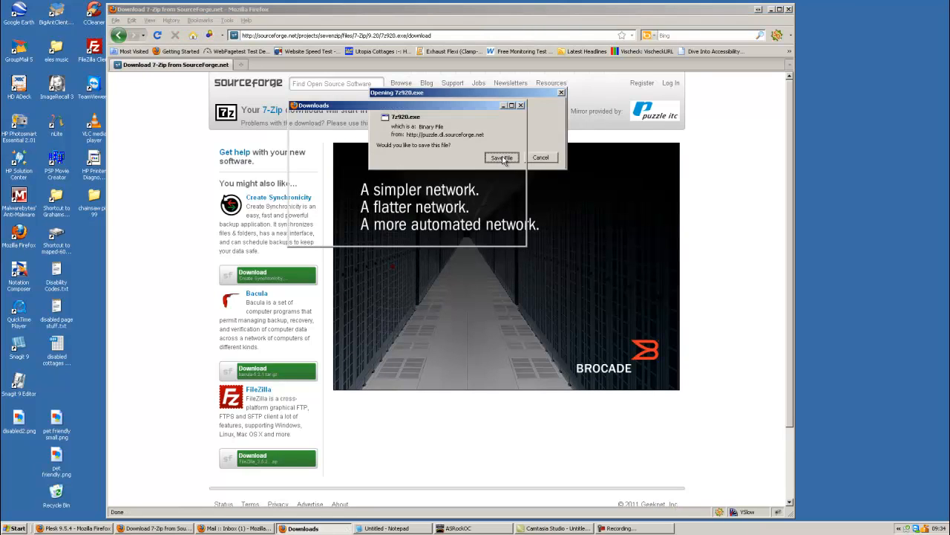
click(502, 157)
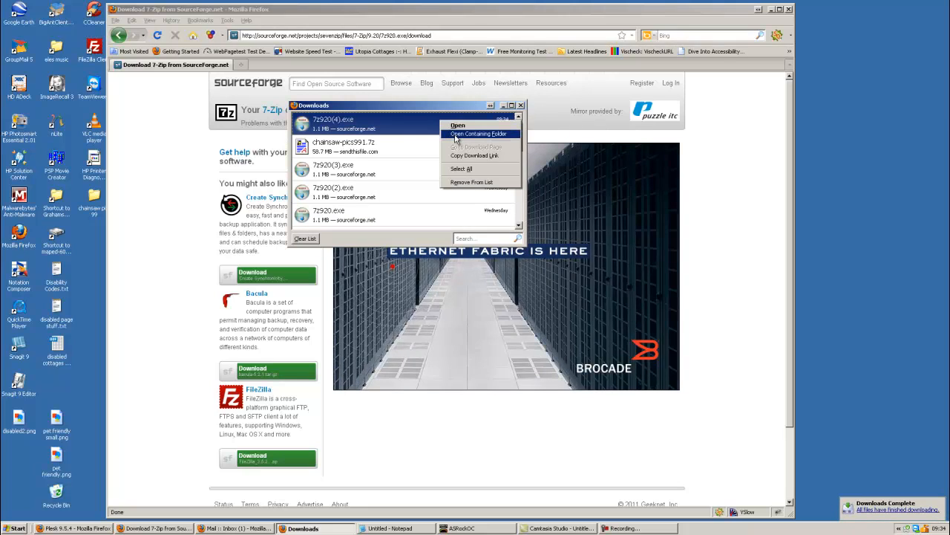
click(479, 133)
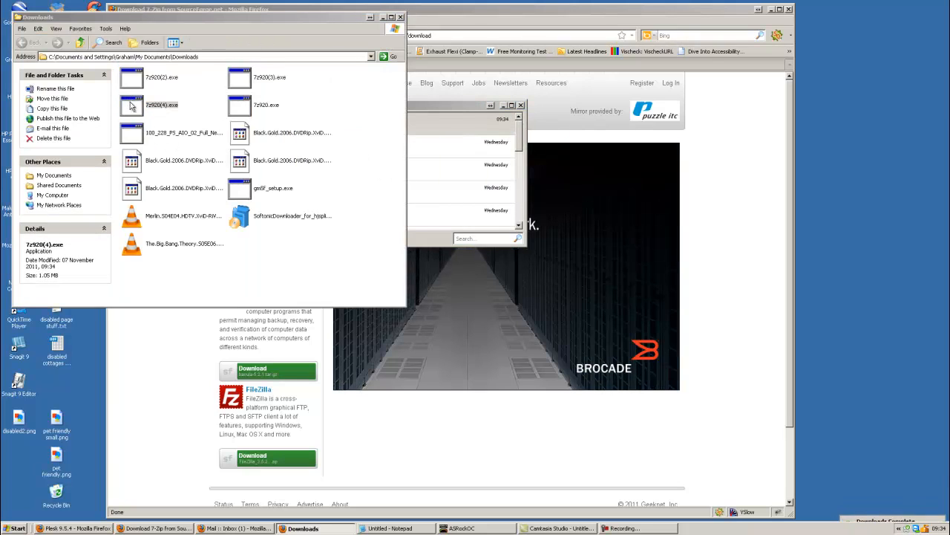
double_click(160, 104)
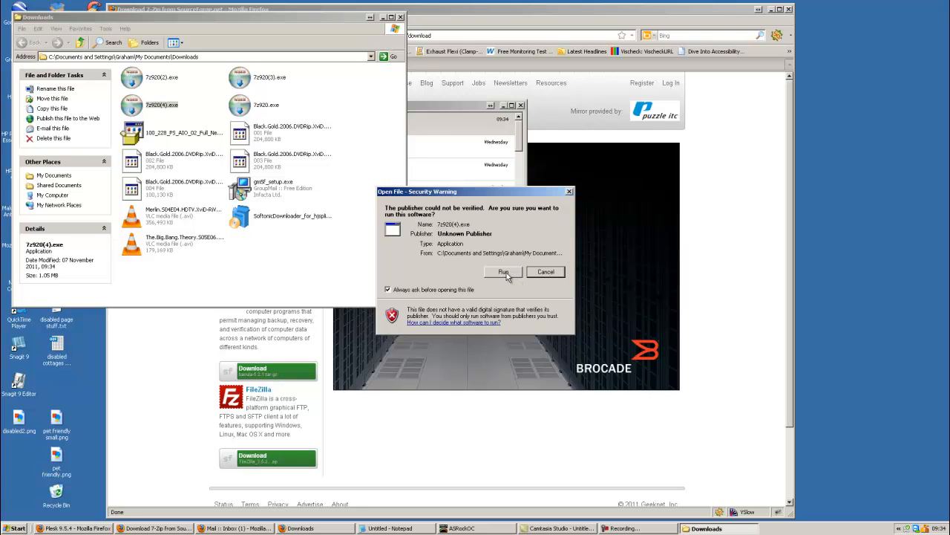
click(503, 272)
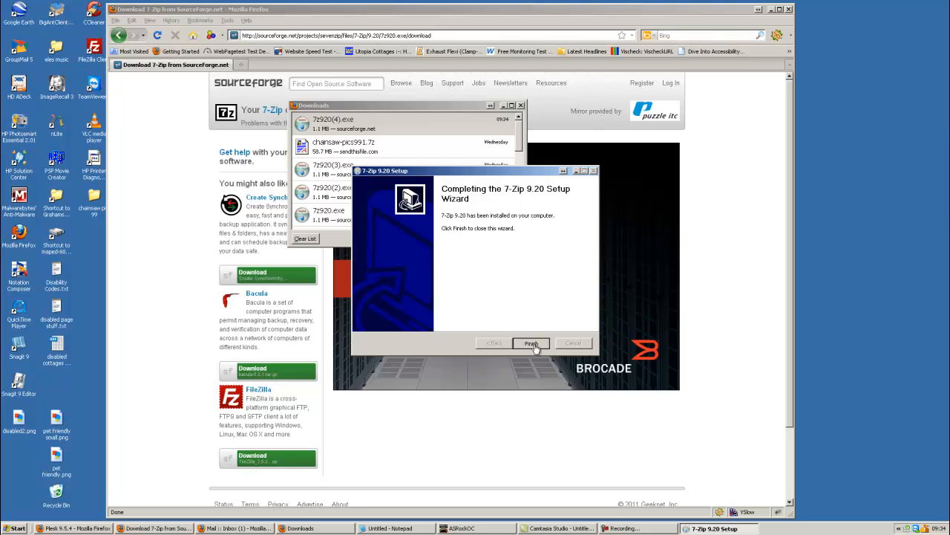
click(532, 343)
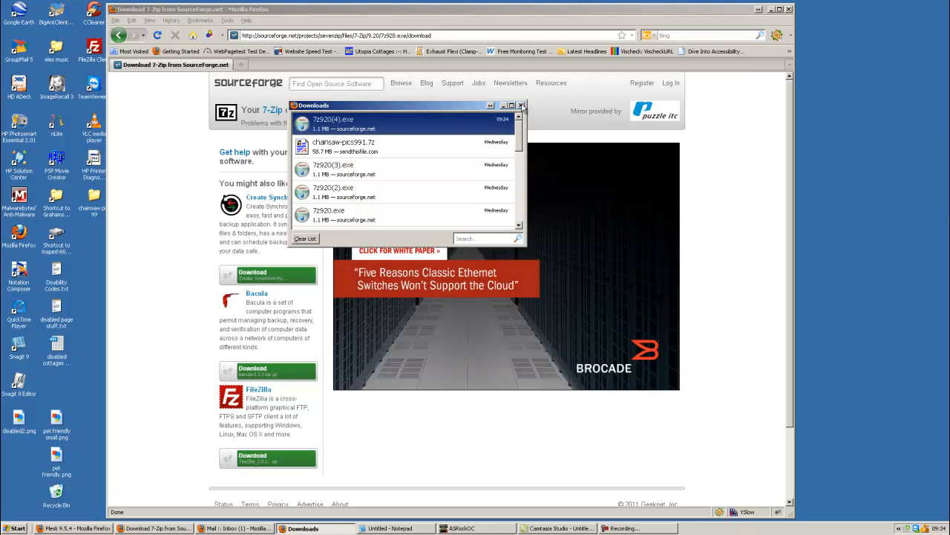
Close the Downloads list and minimize Firefox to reveal the desktop.
click(522, 104)
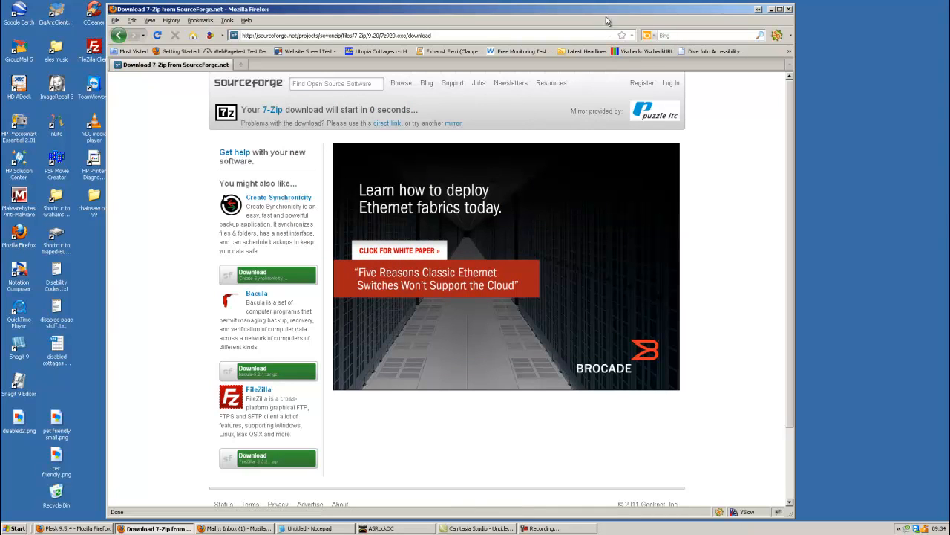
click(770, 9)
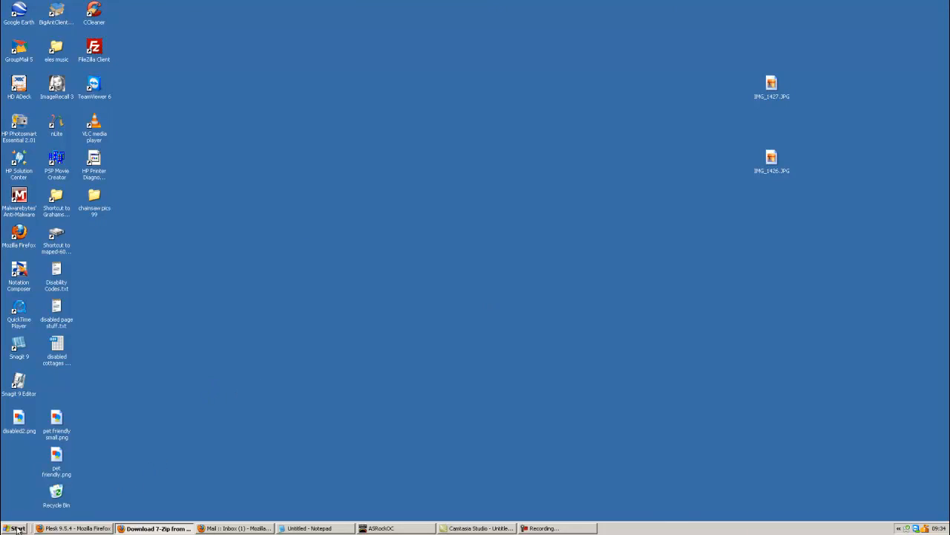
Launch 7-Zip File Manager from Start > All Programs > 7-Zip.
click(18, 529)
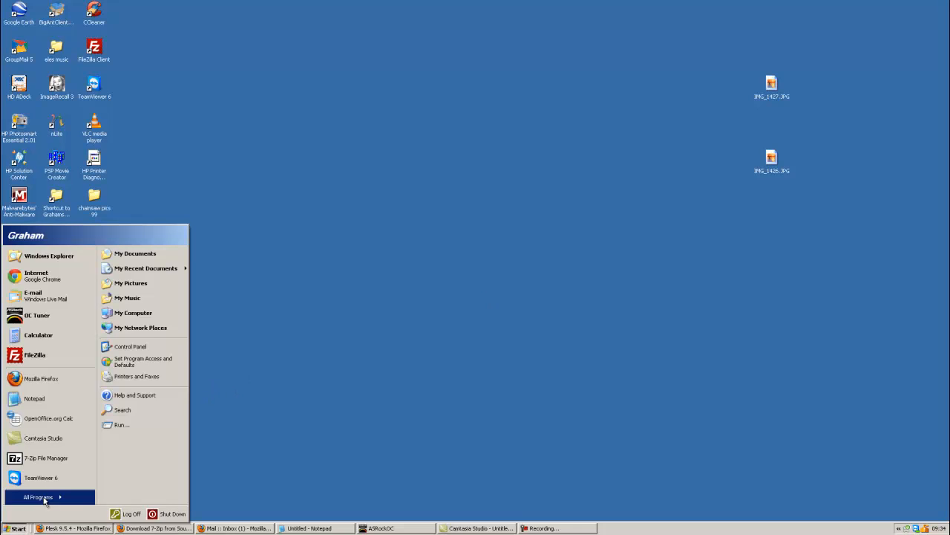
click(37, 496)
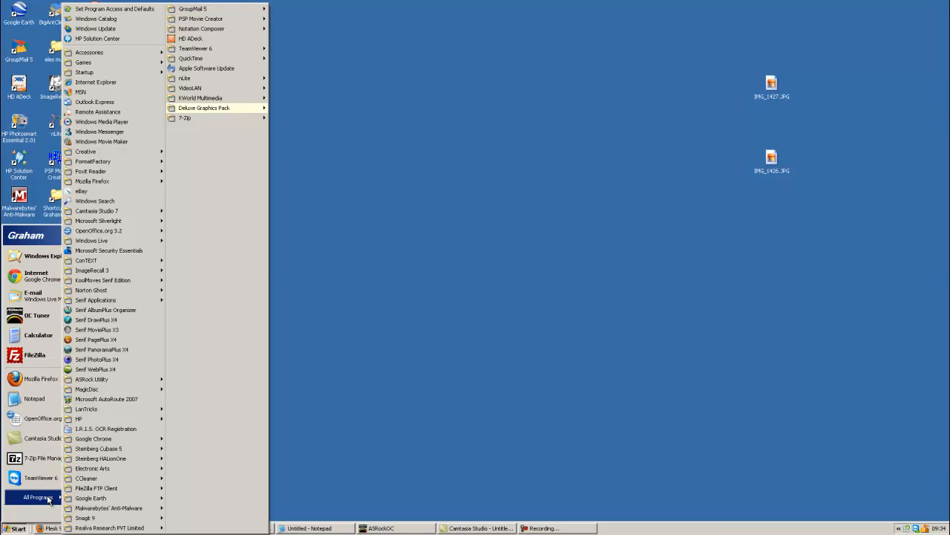
mouse_move(184, 119)
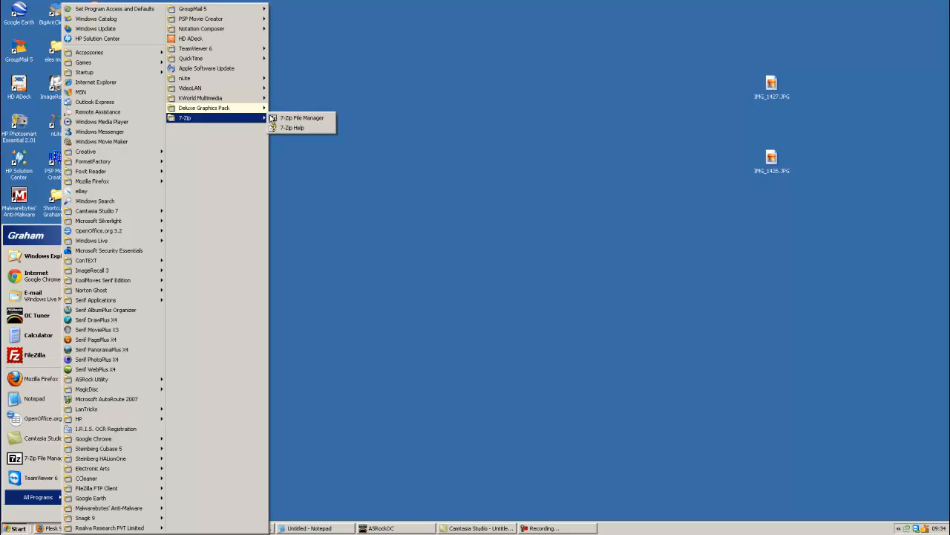
click(365, 125)
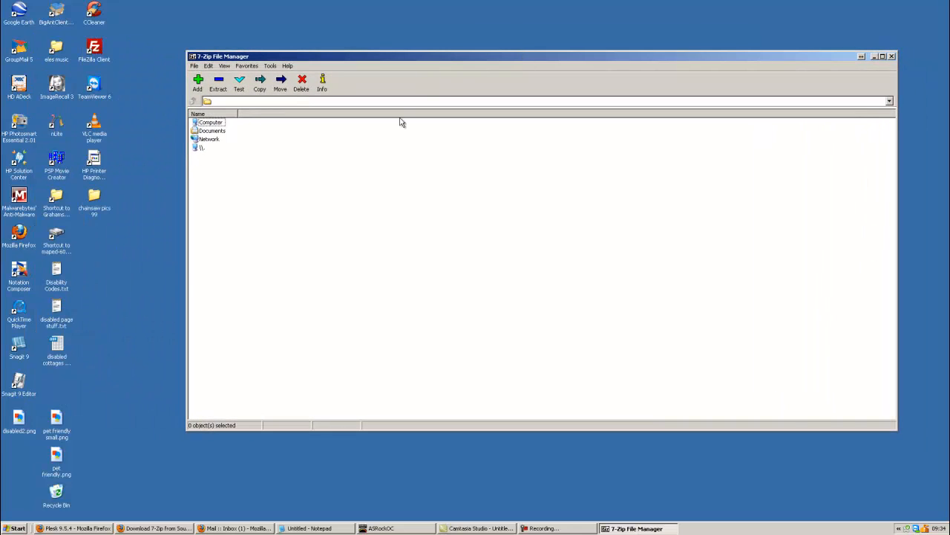
mouse_move(264, 141)
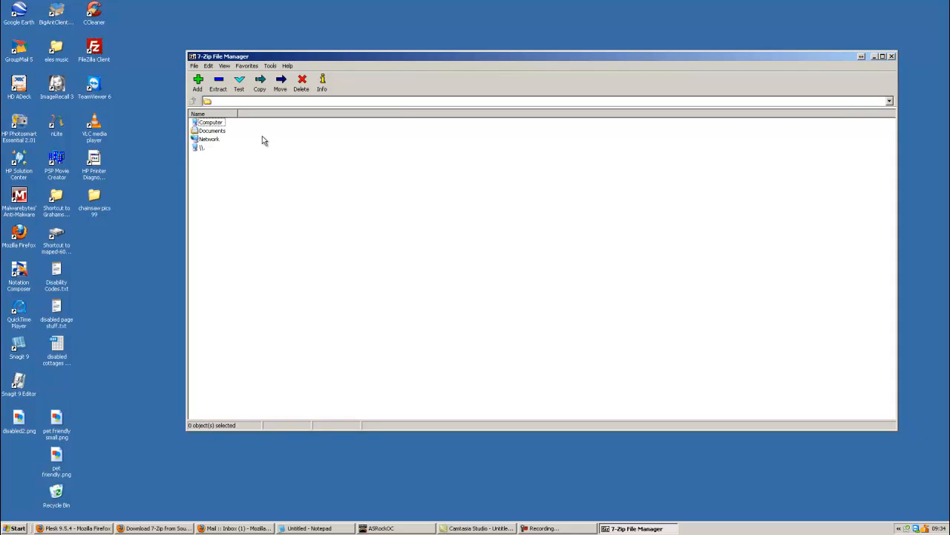
mouse_move(260, 184)
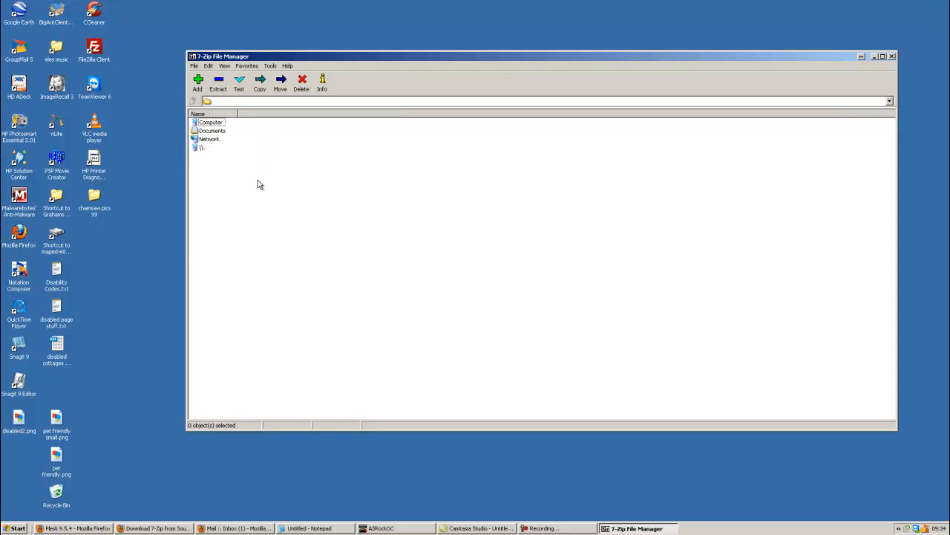
mouse_move(169, 383)
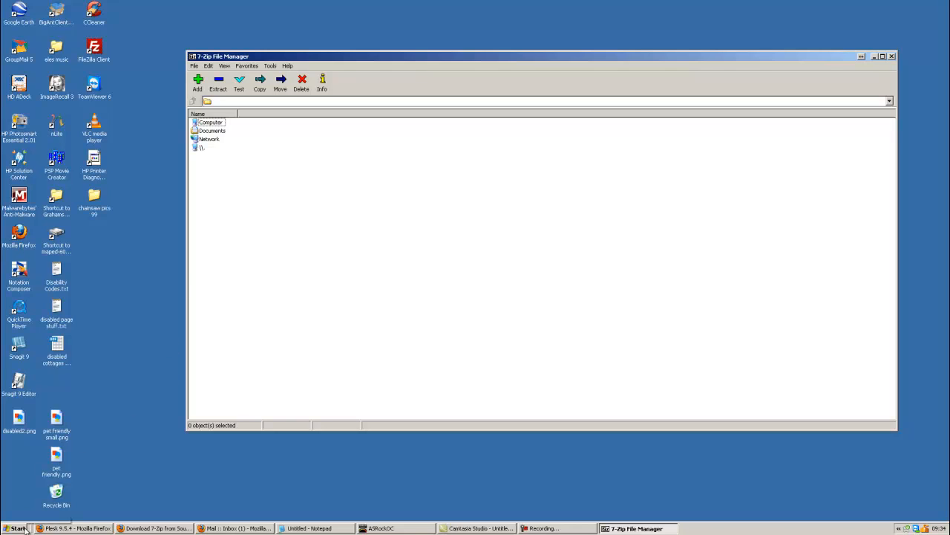
Bring up My Computer from the Start menu beside 7-Zip.
click(14, 529)
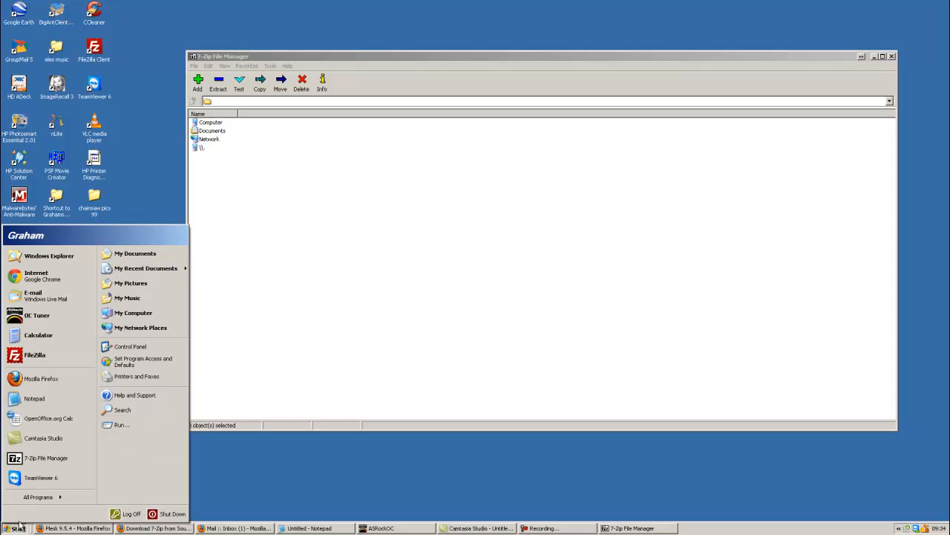
click(134, 312)
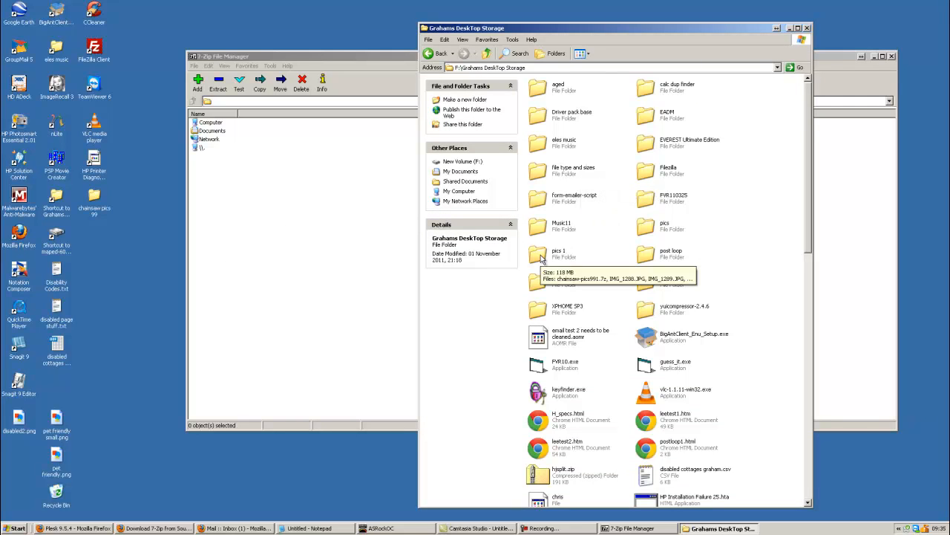
Enter the pics 1 folder and drag its Explorer window down below 7-Zip.
double_click(558, 256)
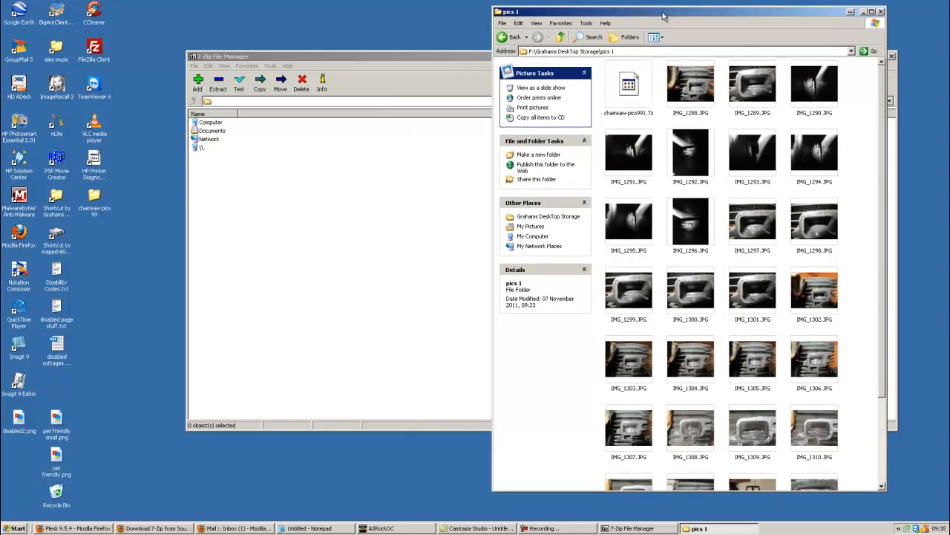
drag(662, 16, 659, 31)
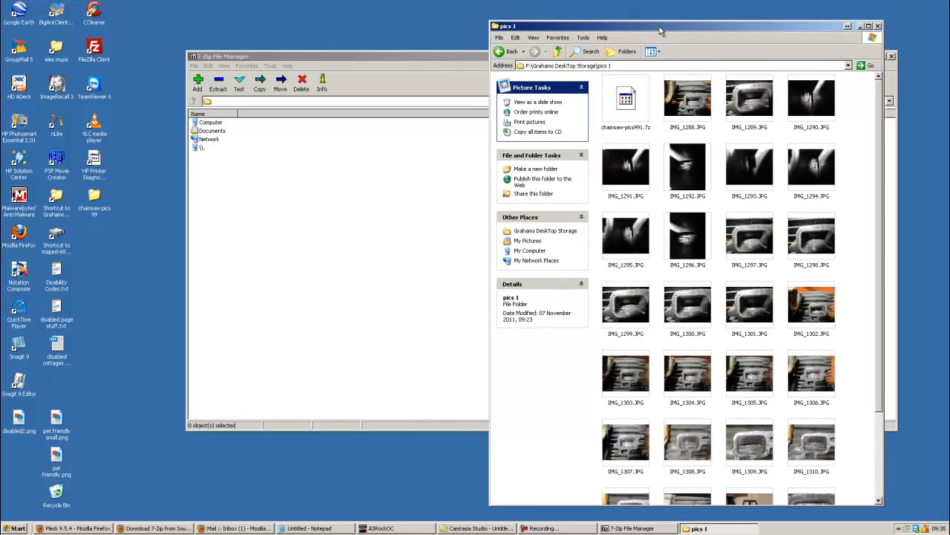
drag(661, 27, 532, 383)
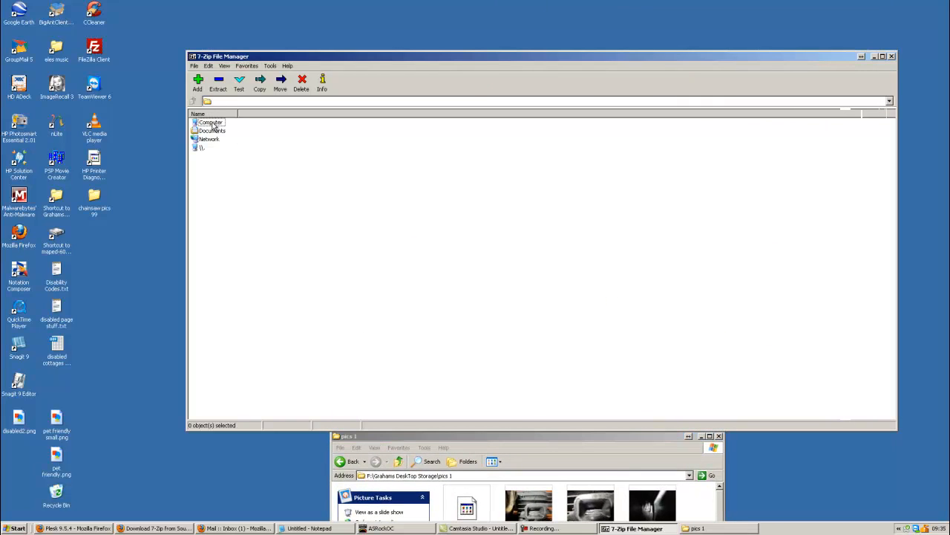
In 7-Zip browse Computer > F: > storage folder > pics 1 and select the first IMG photo.
double_click(210, 122)
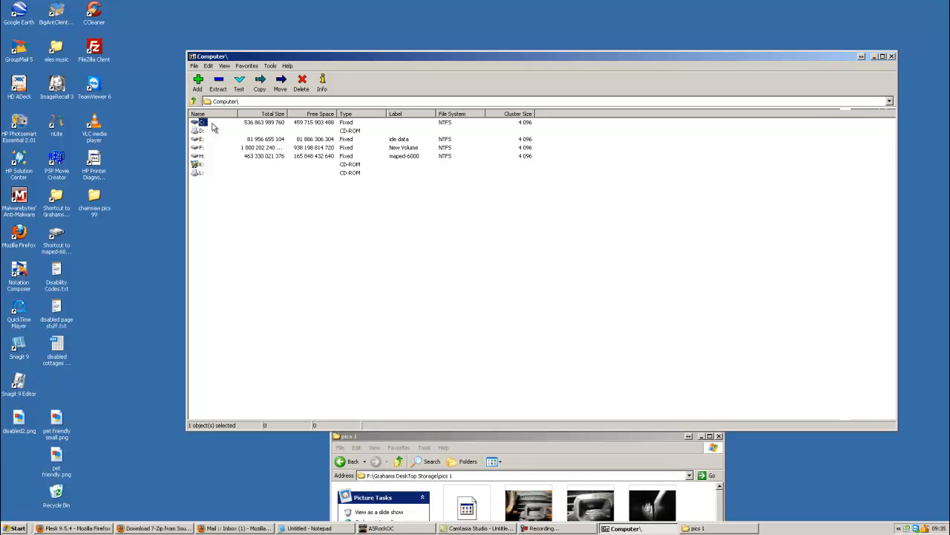
double_click(199, 147)
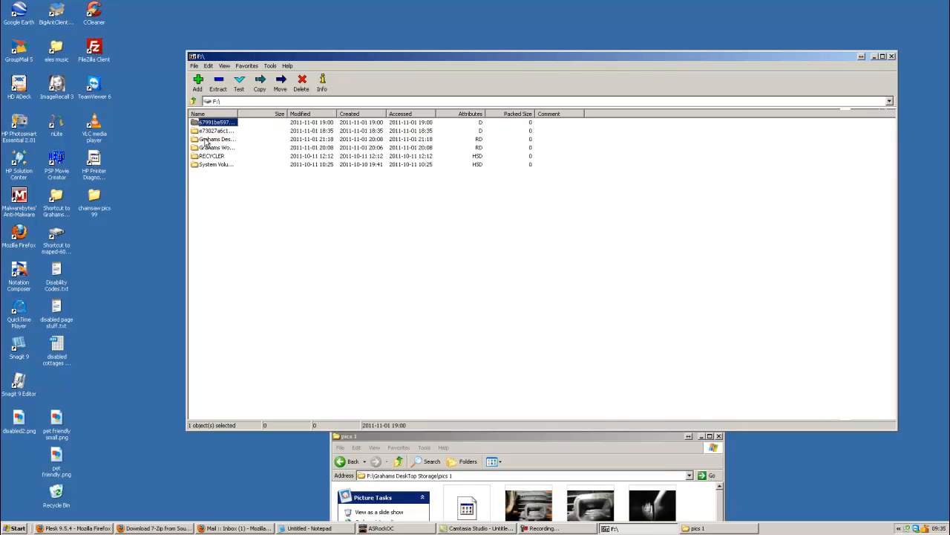
double_click(217, 139)
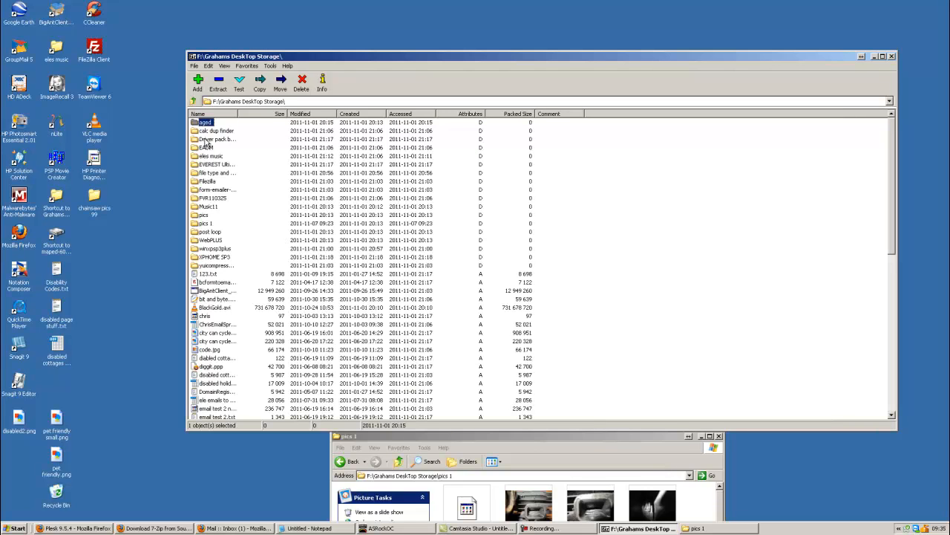
click(205, 223)
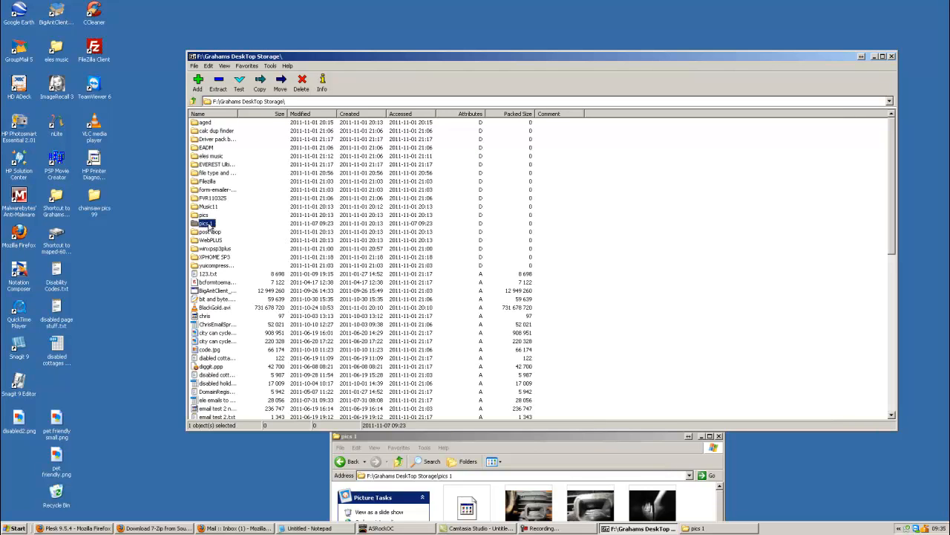
double_click(205, 223)
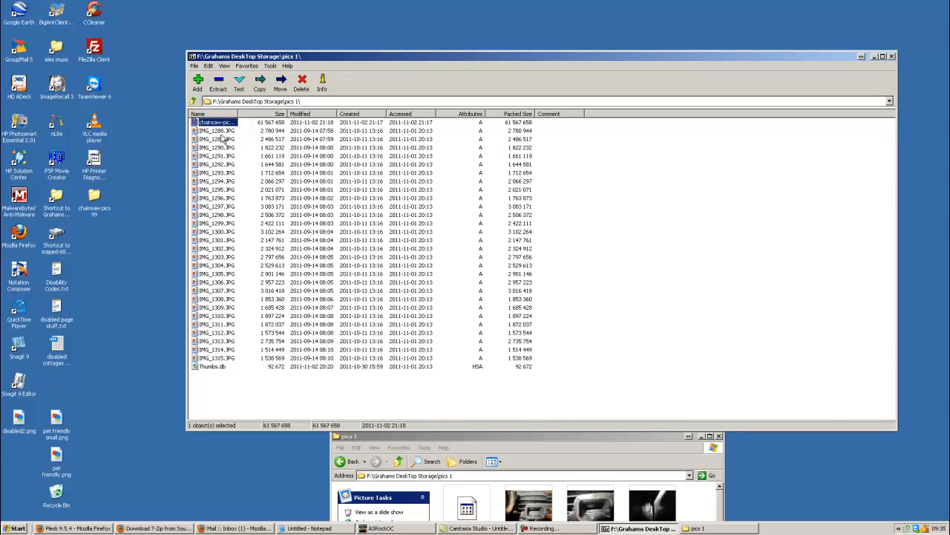
click(216, 131)
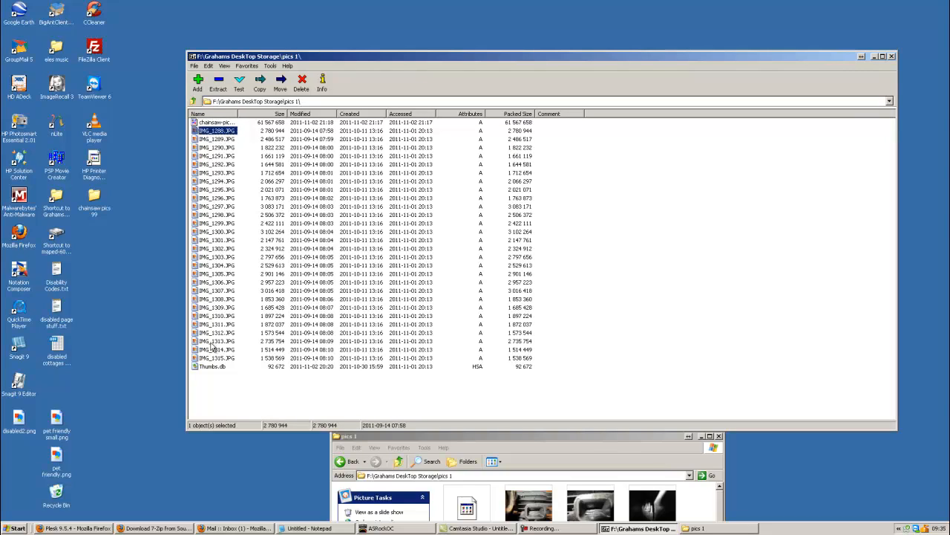
mouse_move(223, 366)
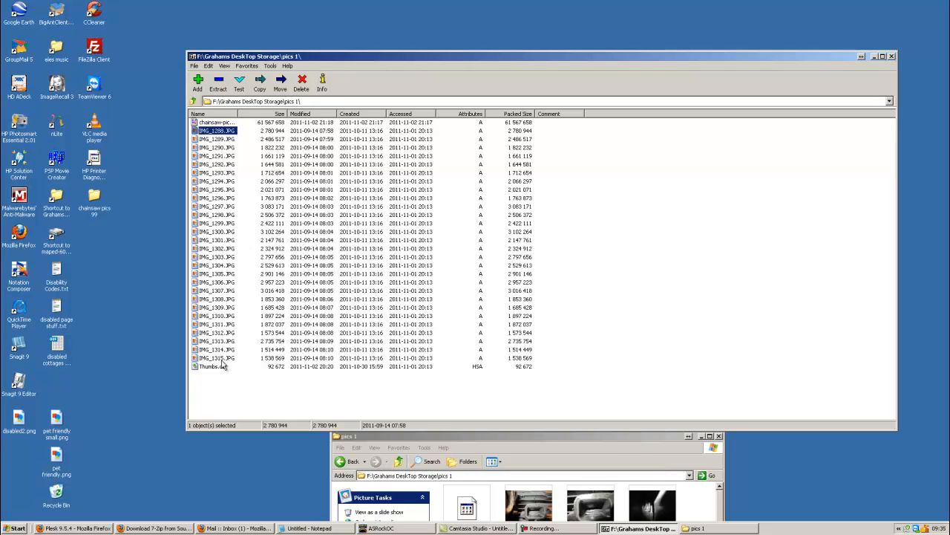
mouse_move(228, 363)
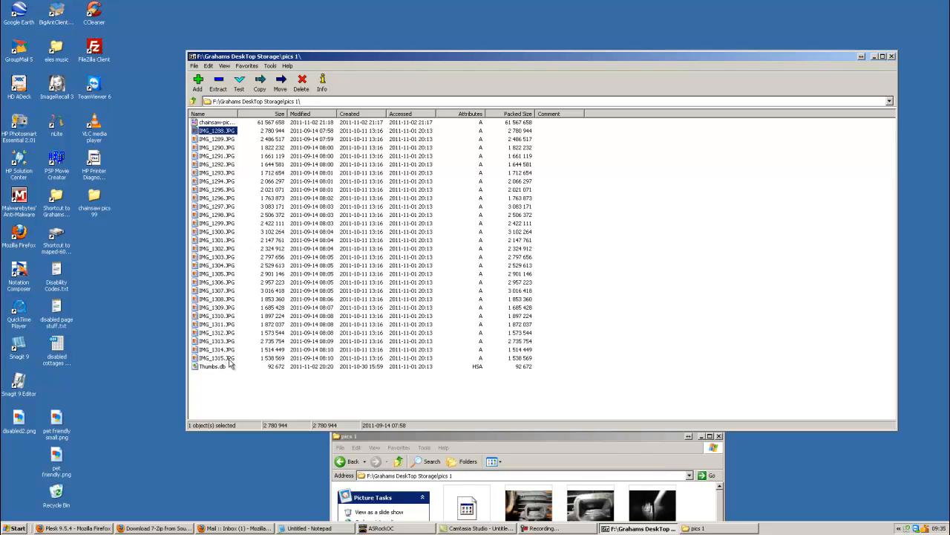
mouse_move(187, 24)
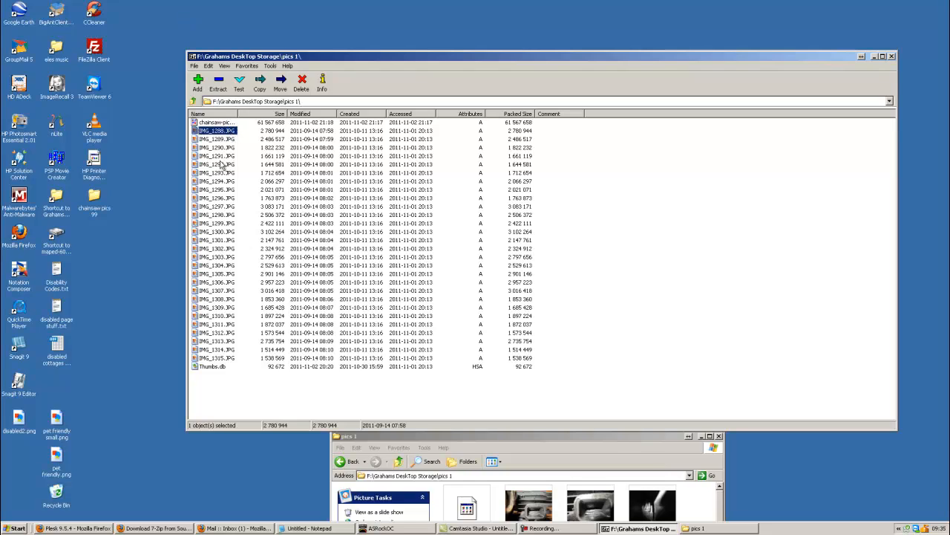
mouse_move(216, 360)
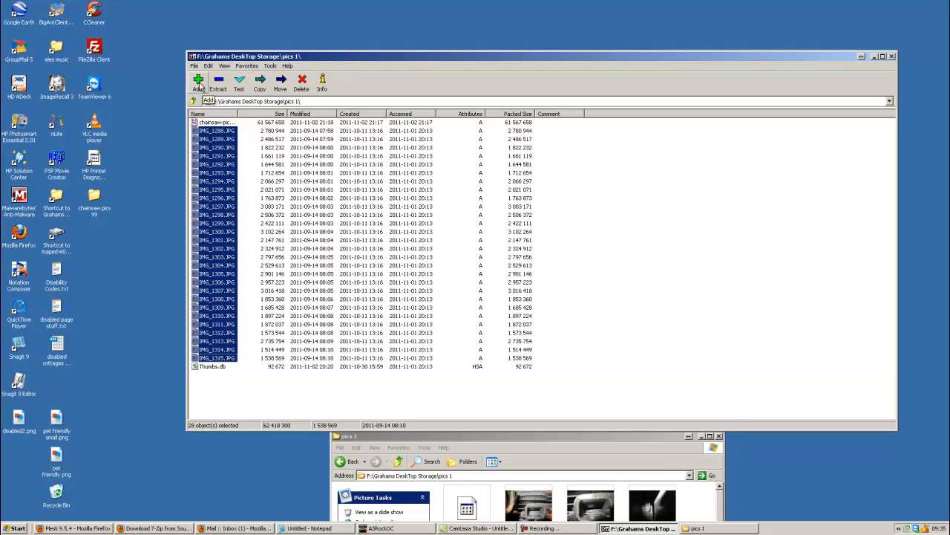
Add the selected photos to a new 7z archive, keeping Normal compression, and confirm.
click(199, 83)
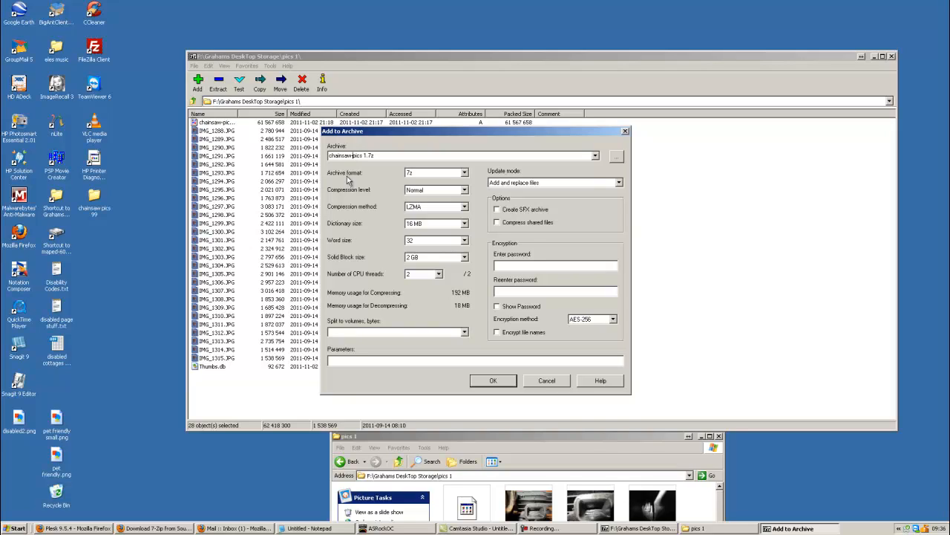
mouse_move(374, 175)
text(99)
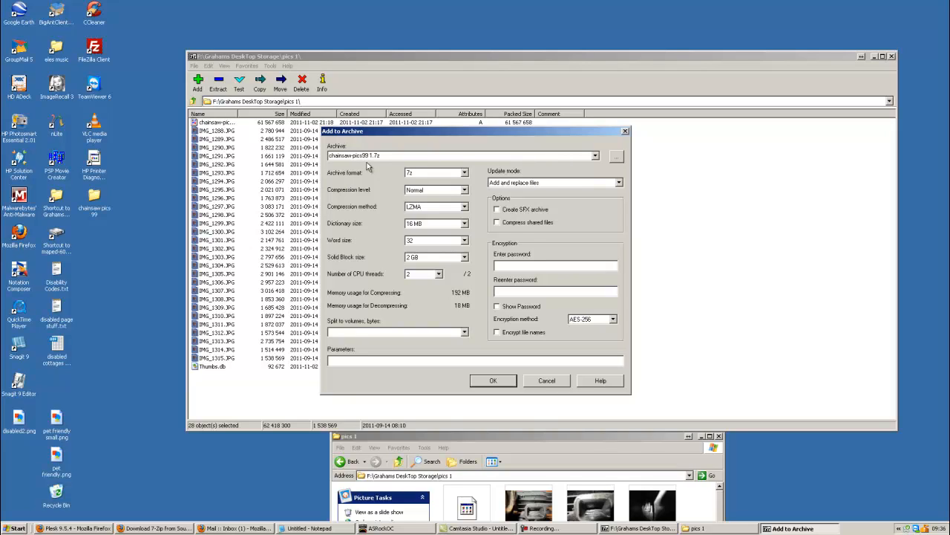
mouse_move(453, 196)
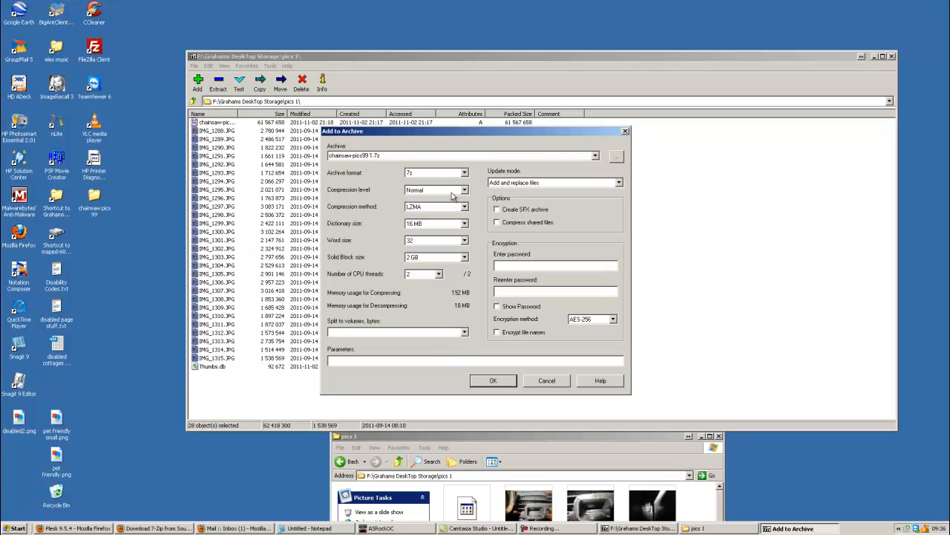
mouse_move(528, 286)
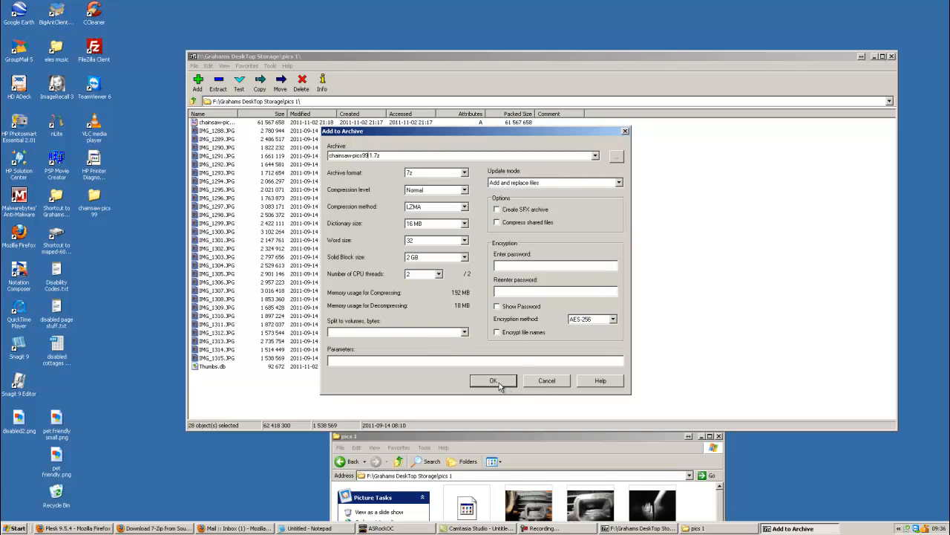
click(493, 380)
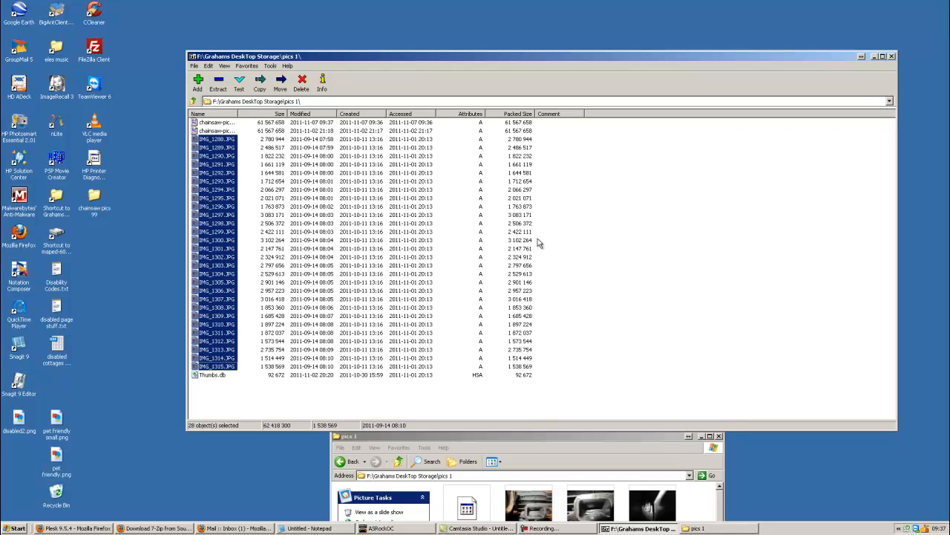
mouse_move(241, 113)
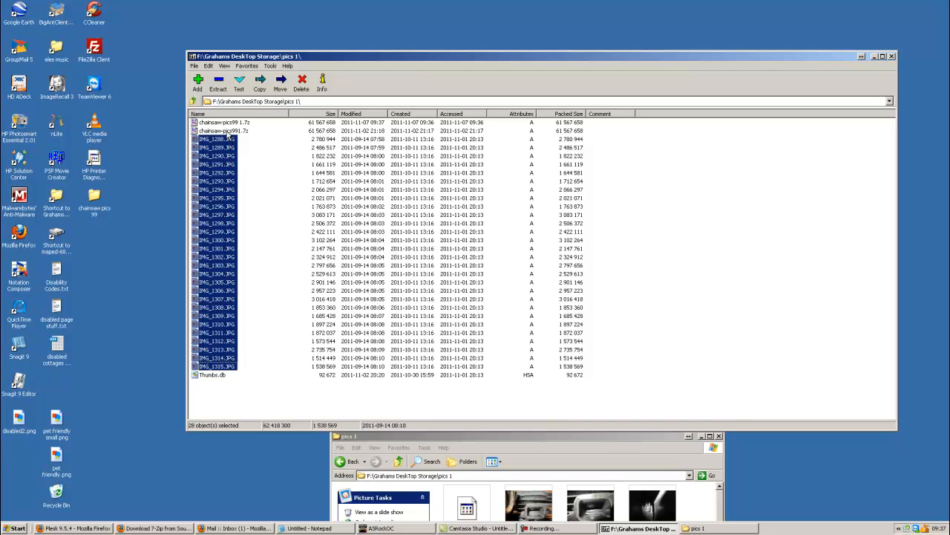
mouse_move(229, 133)
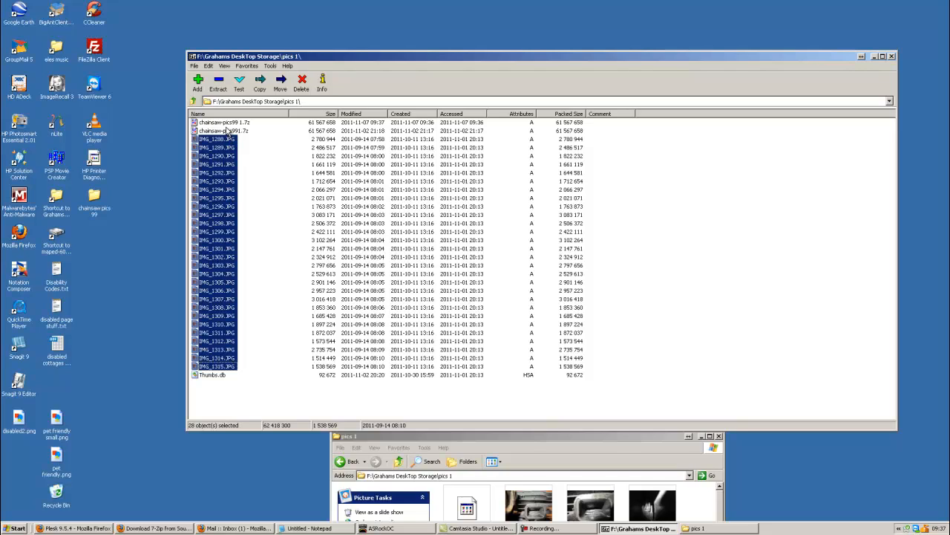
Browse into the new .7z archive to see the JPGs, then bring Firefox back in front.
click(223, 131)
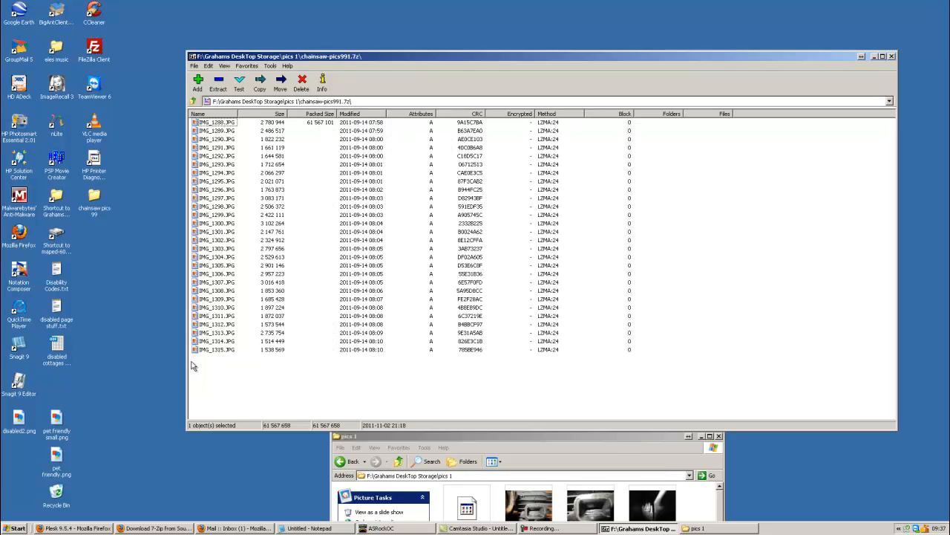
mouse_move(216, 354)
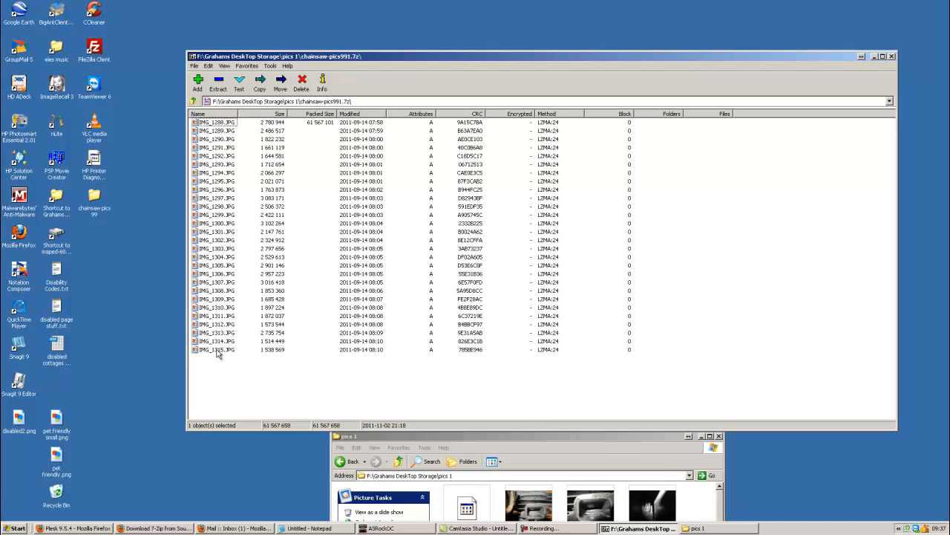
mouse_move(217, 350)
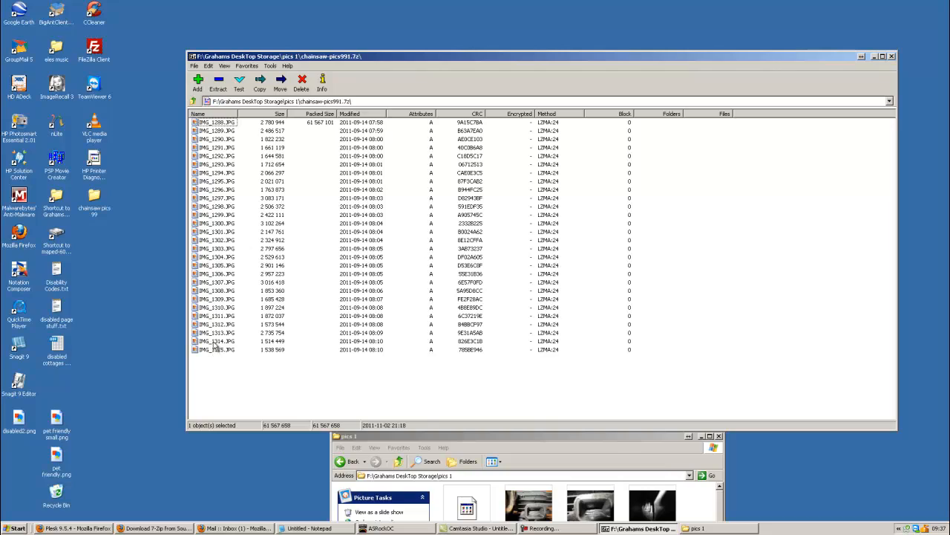
mouse_move(246, 65)
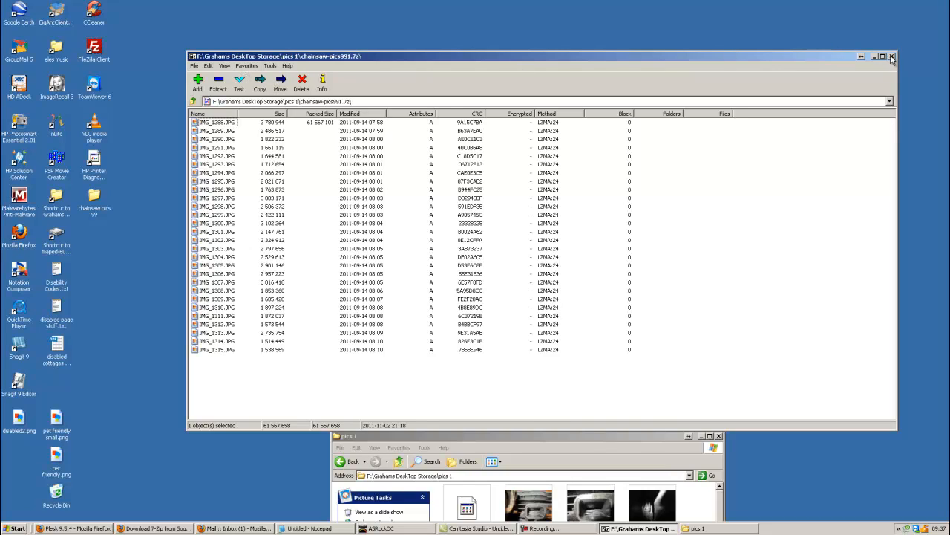
click(893, 57)
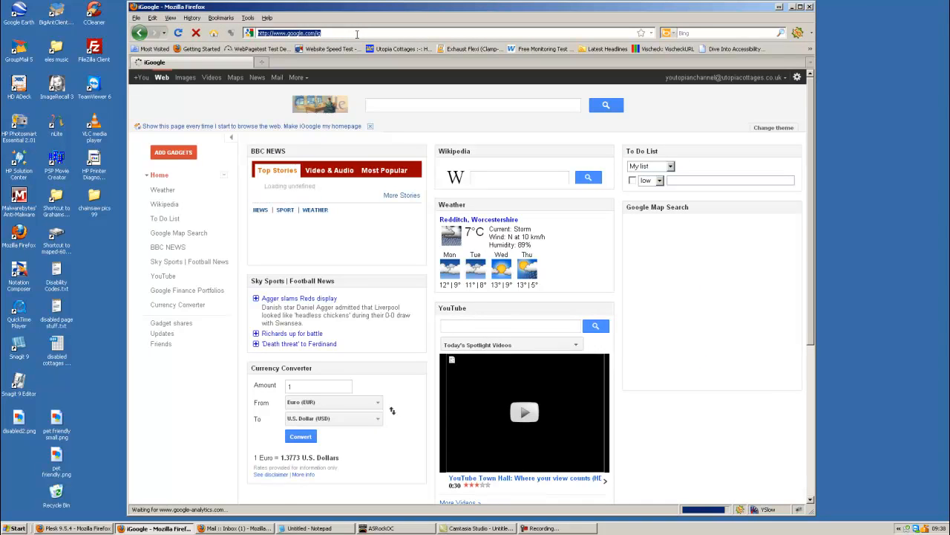
text(www.)
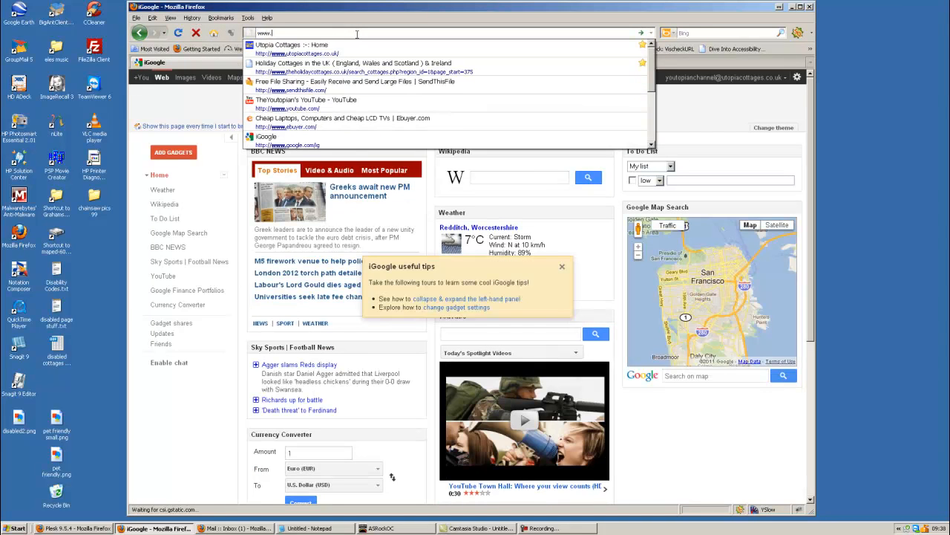
text(send)
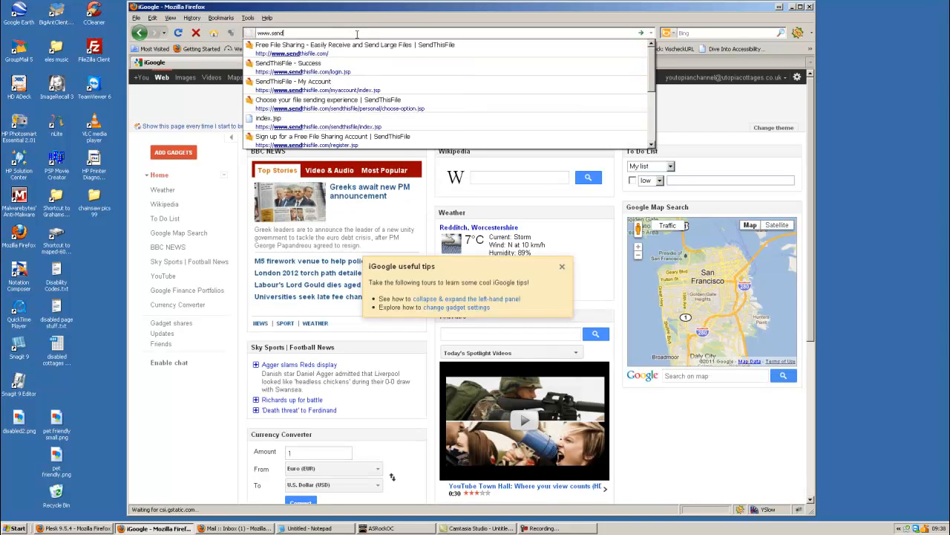
text(thisfile.c)
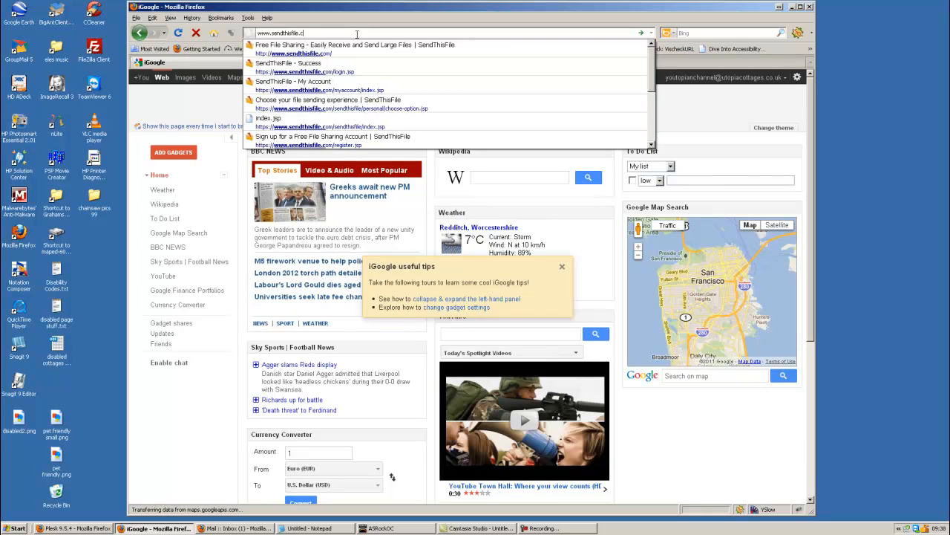
text(om/choose-free.jsp)
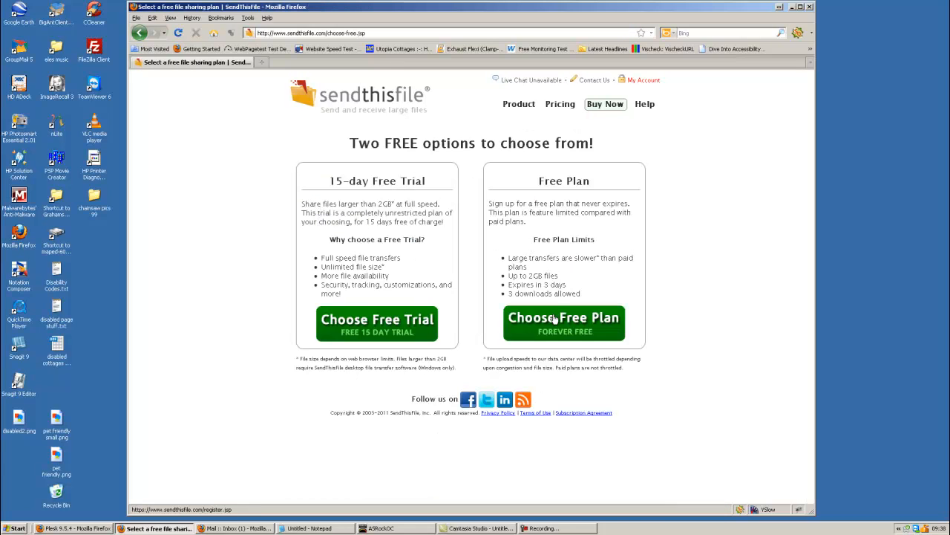
mouse_move(606, 297)
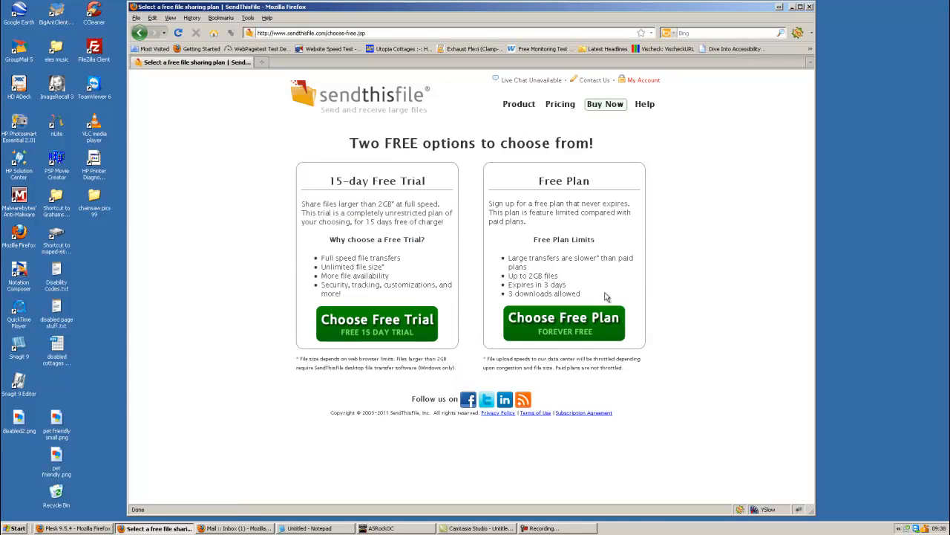
mouse_move(586, 165)
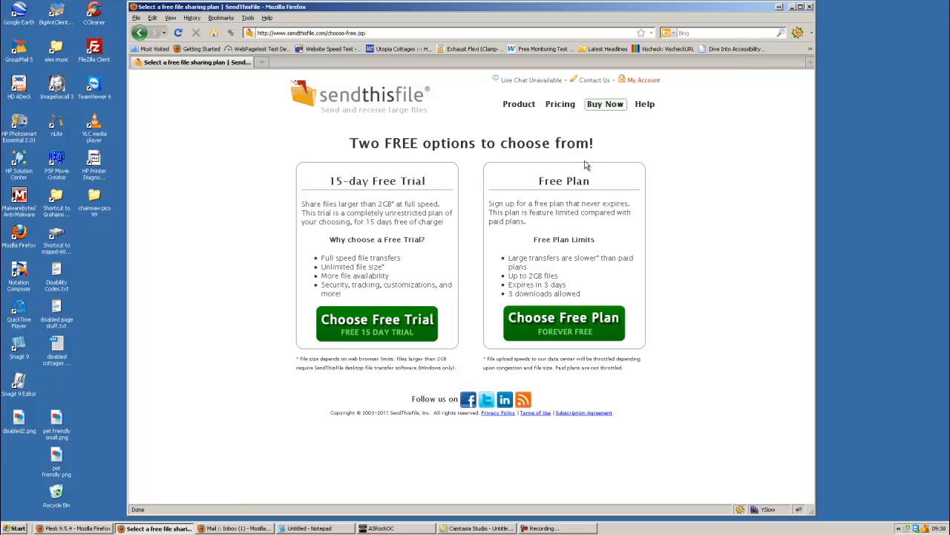
mouse_move(594, 263)
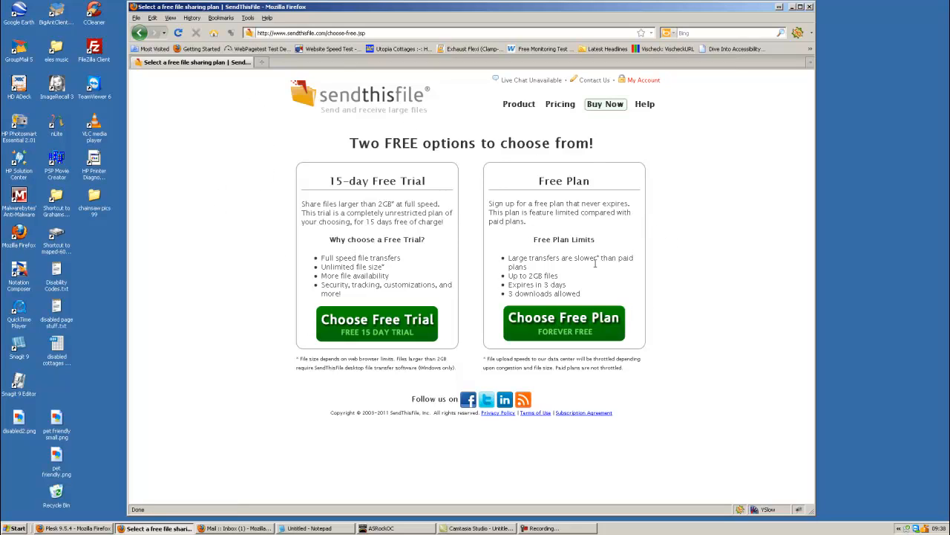
mouse_move(374, 196)
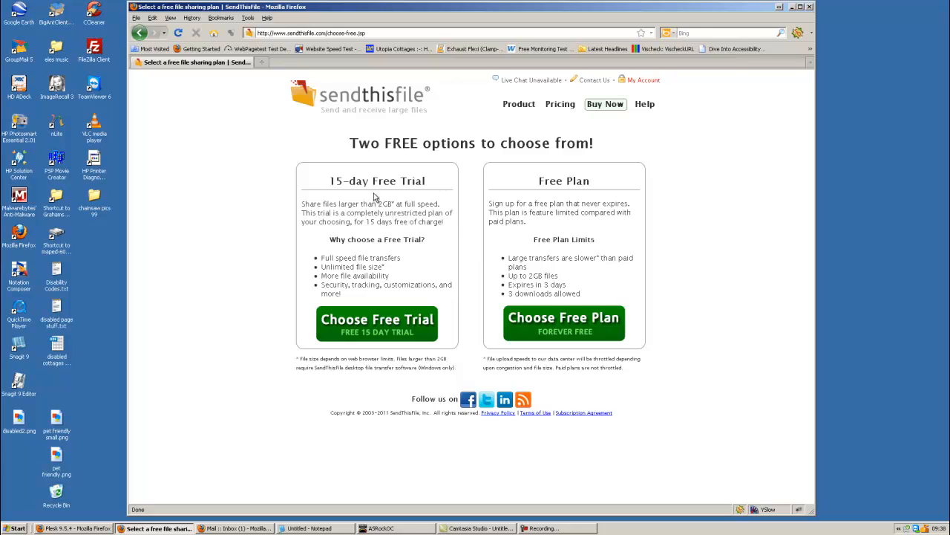
mouse_move(371, 201)
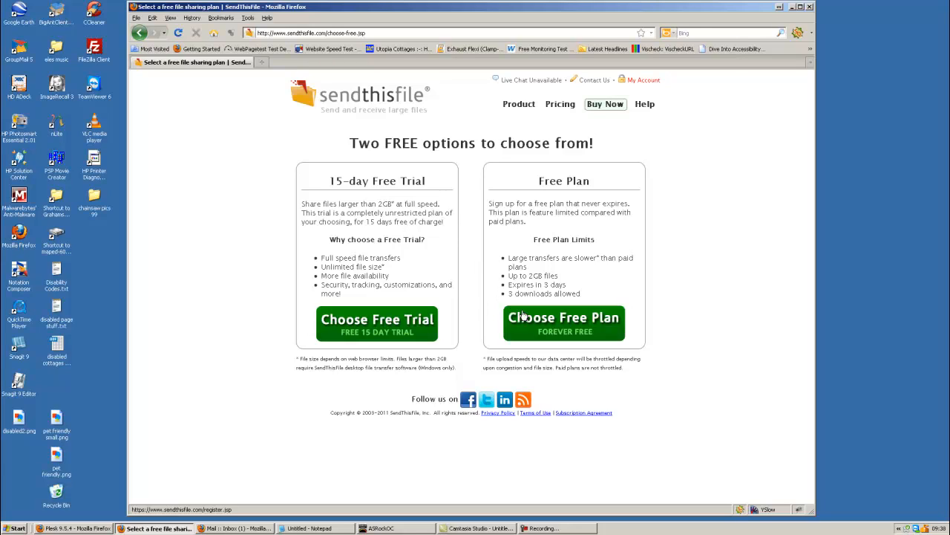
Choose the never-expiring free plan to reach the Register page, then shrink the browser to show the desktop.
click(564, 324)
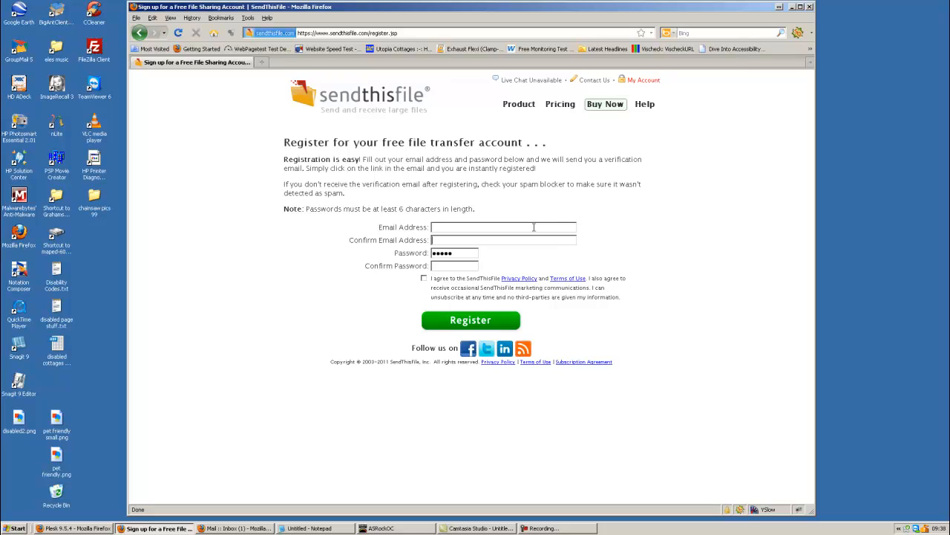
mouse_move(526, 238)
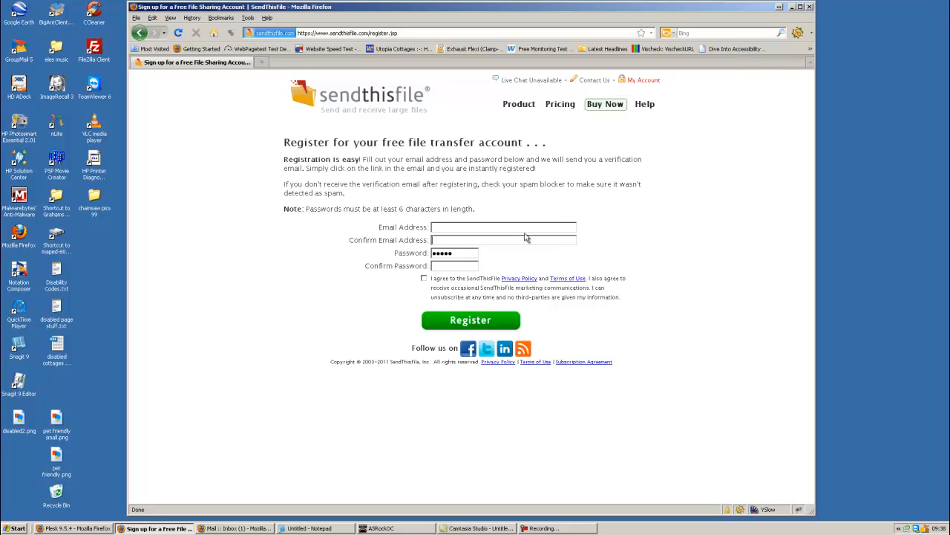
click(503, 241)
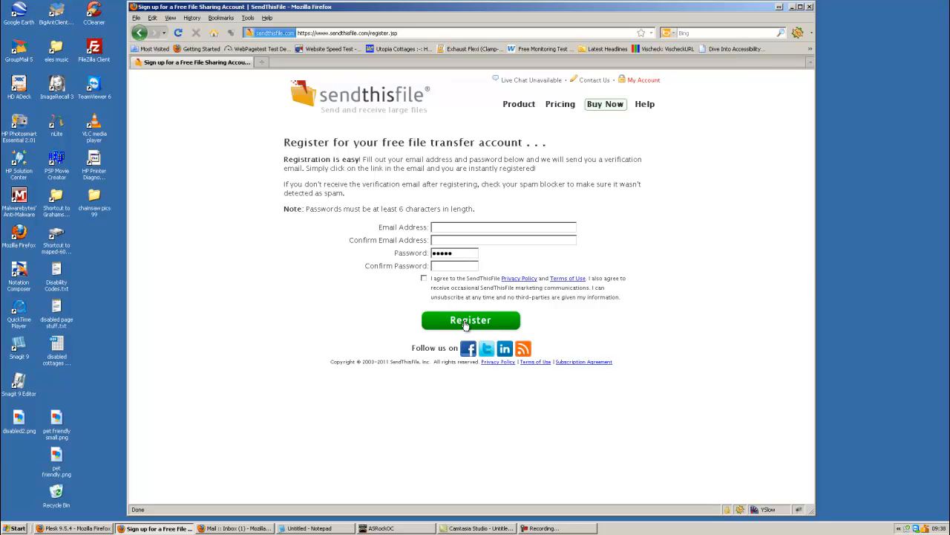
mouse_move(499, 238)
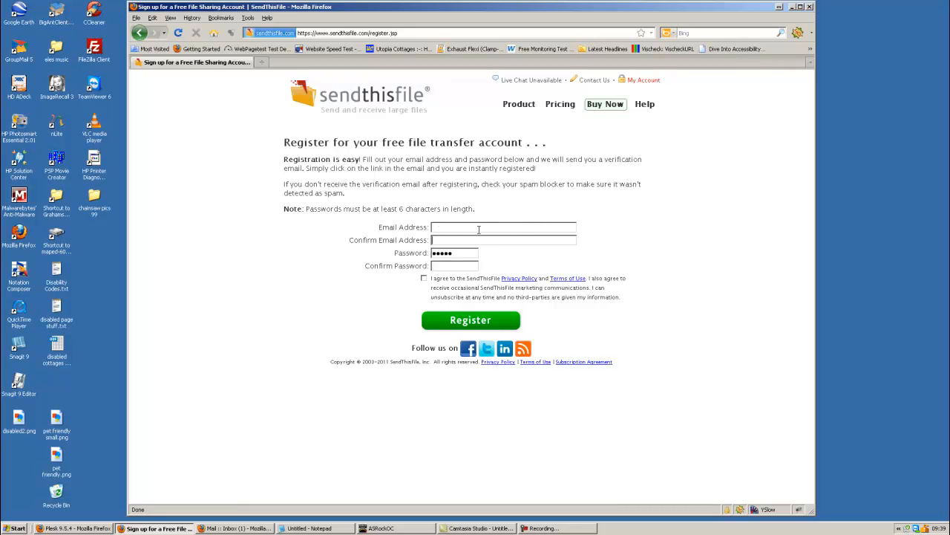
mouse_move(527, 226)
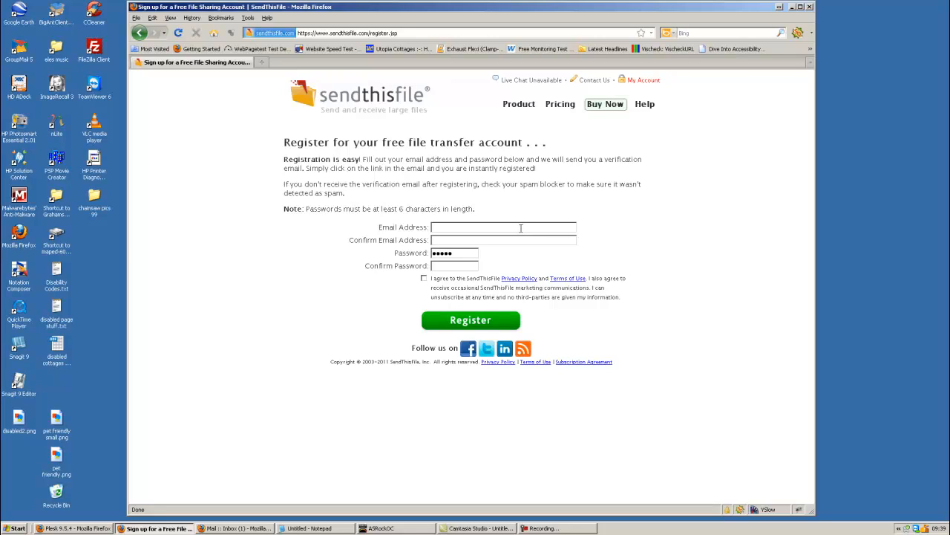
mouse_move(404, 177)
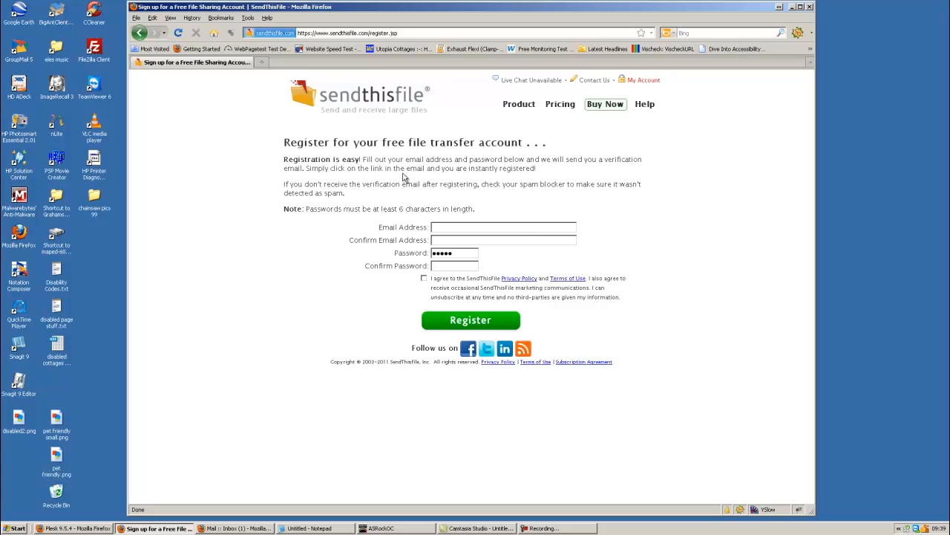
mouse_move(437, 193)
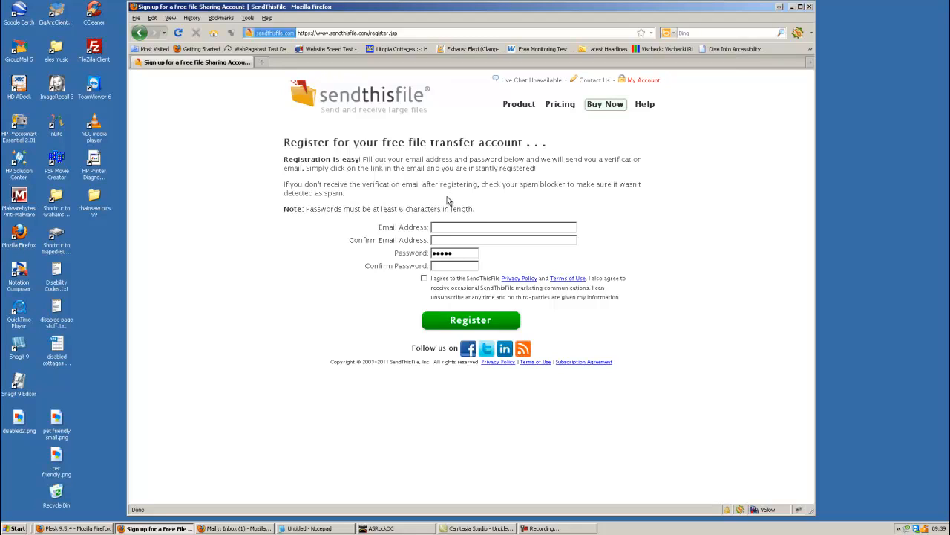
mouse_move(530, 134)
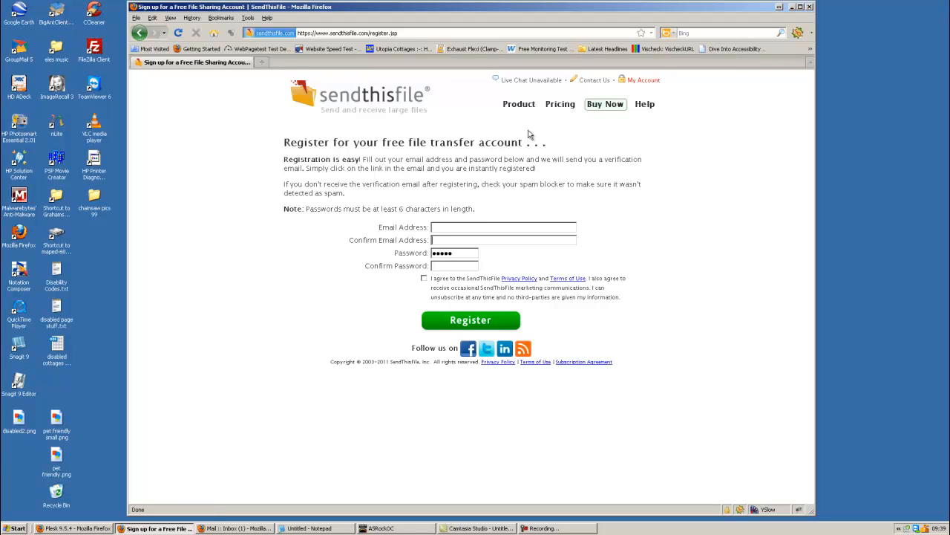
click(799, 6)
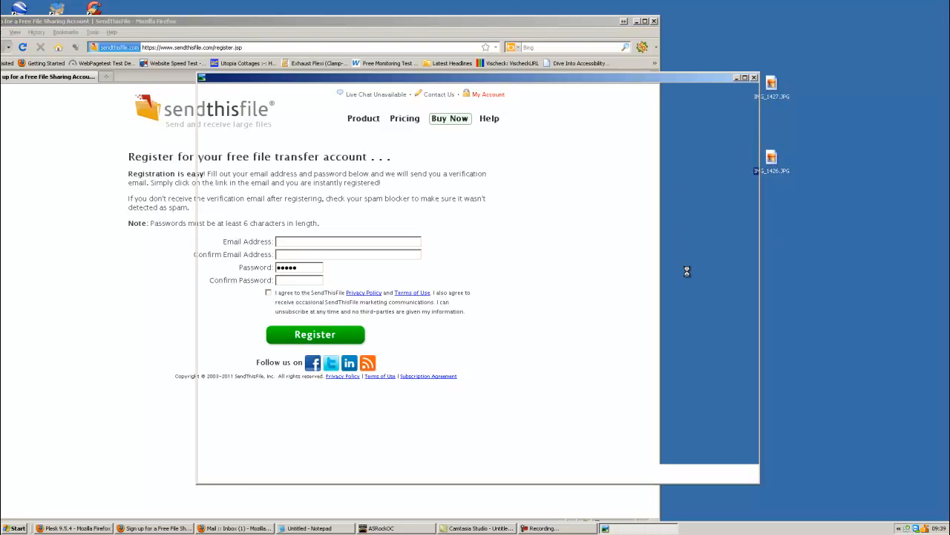
View two of the extracted teddy bear JPGs from the desktop in the picture viewer, then close it.
double_click(770, 158)
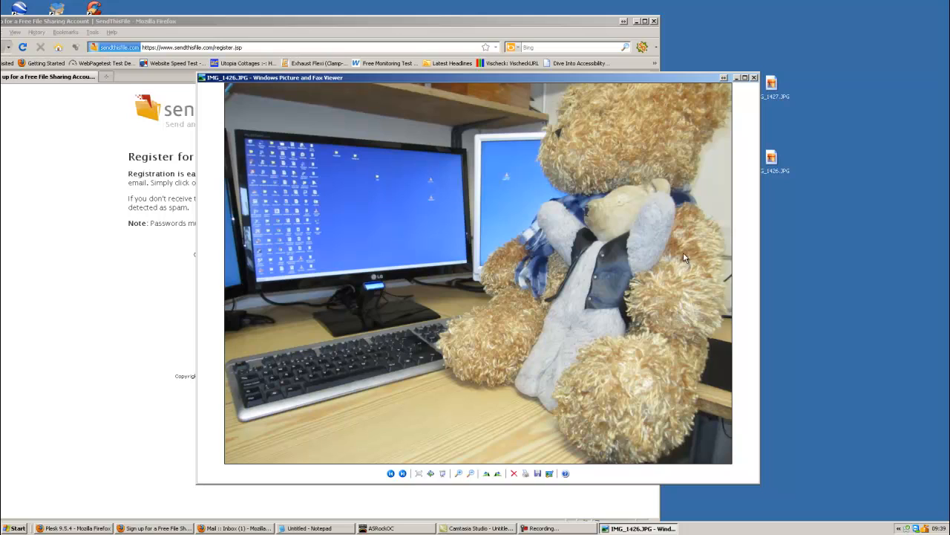
mouse_move(594, 310)
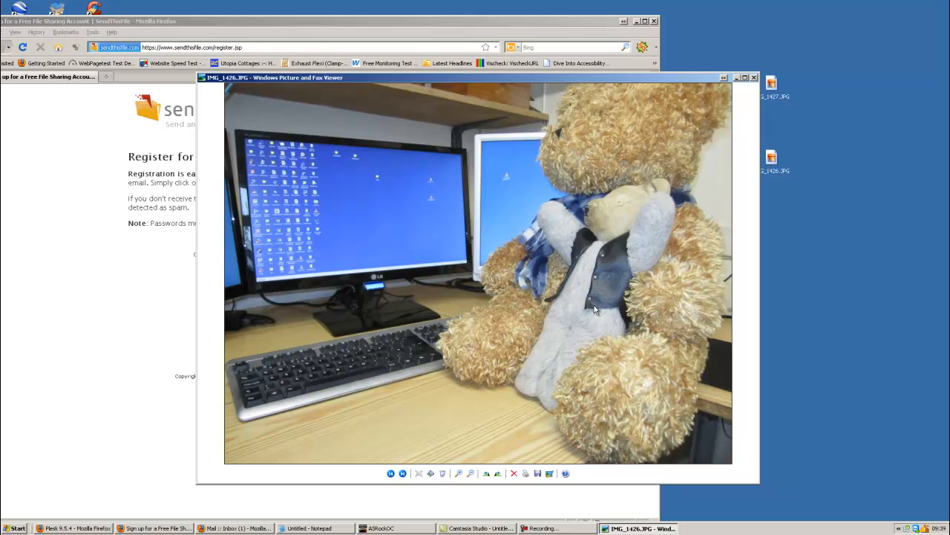
mouse_move(630, 153)
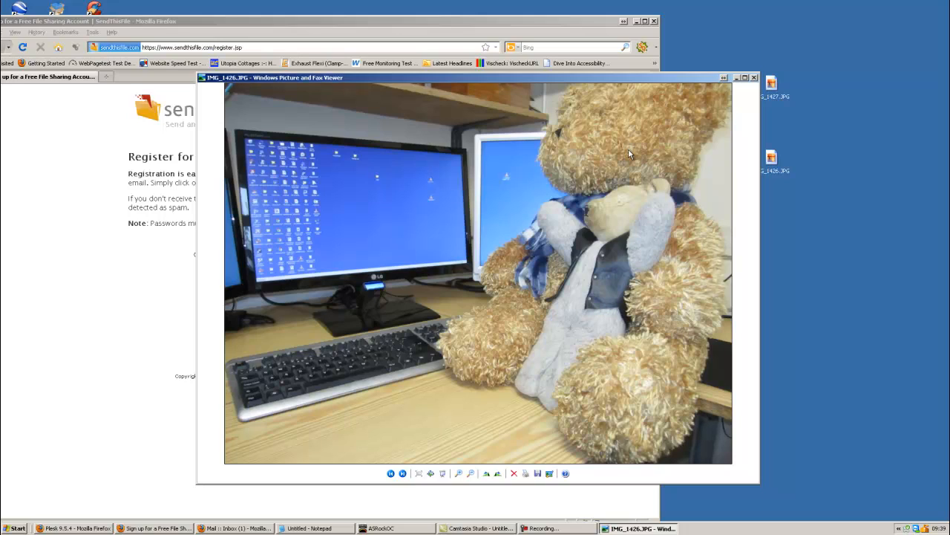
mouse_move(778, 84)
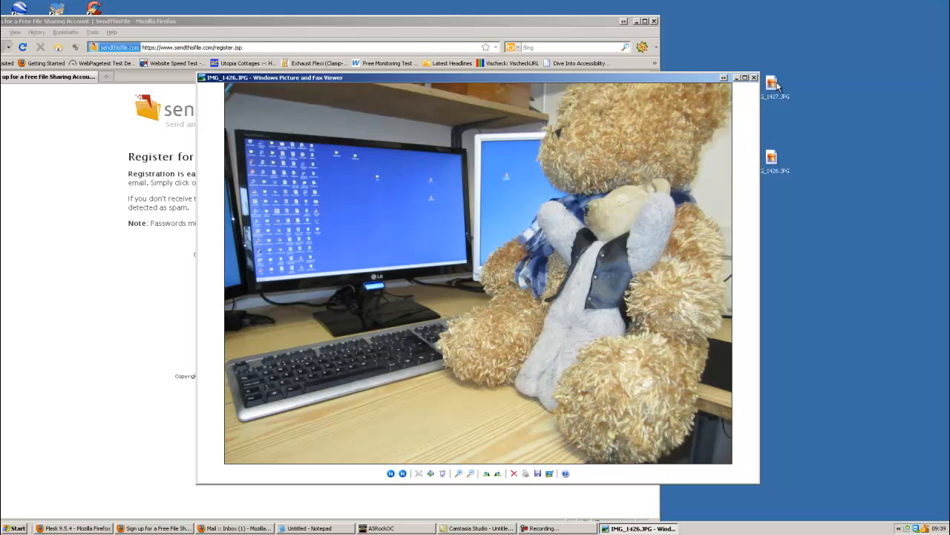
mouse_move(775, 84)
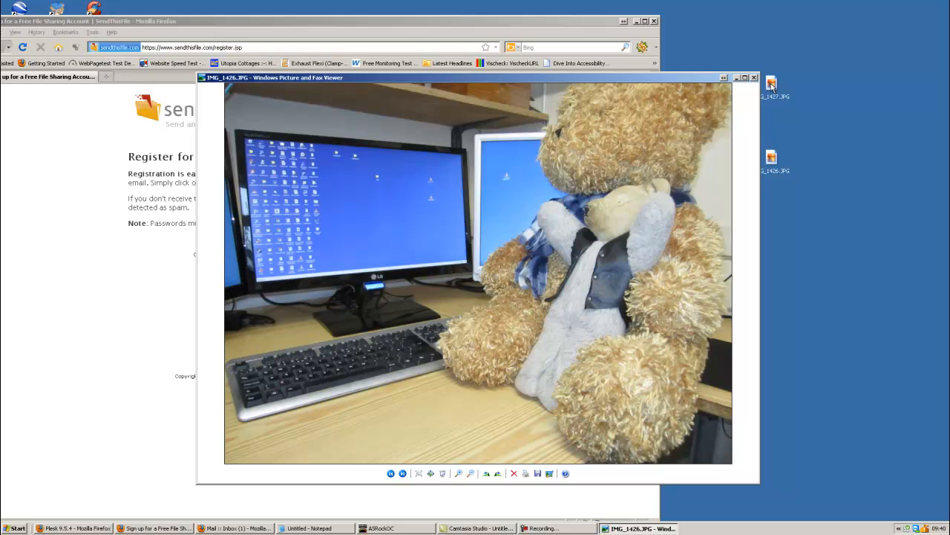
click(755, 77)
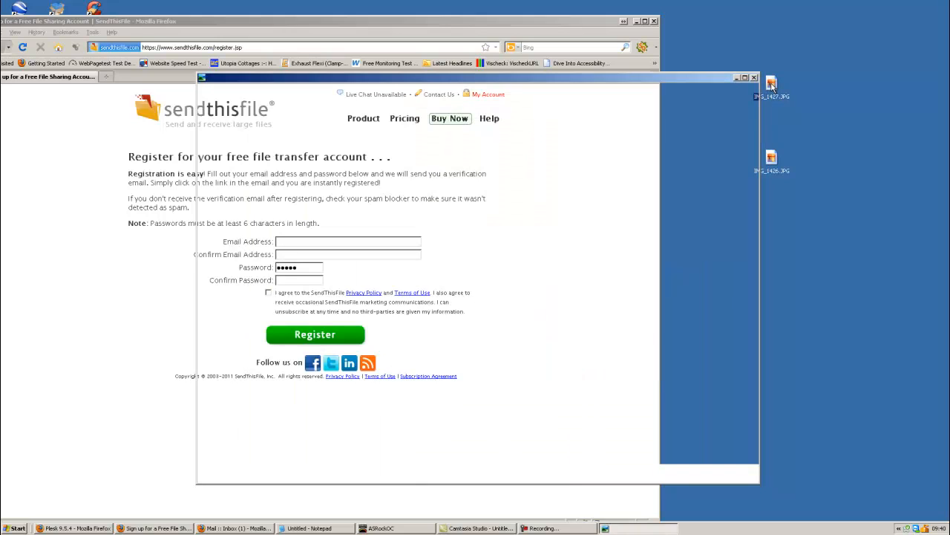
double_click(771, 83)
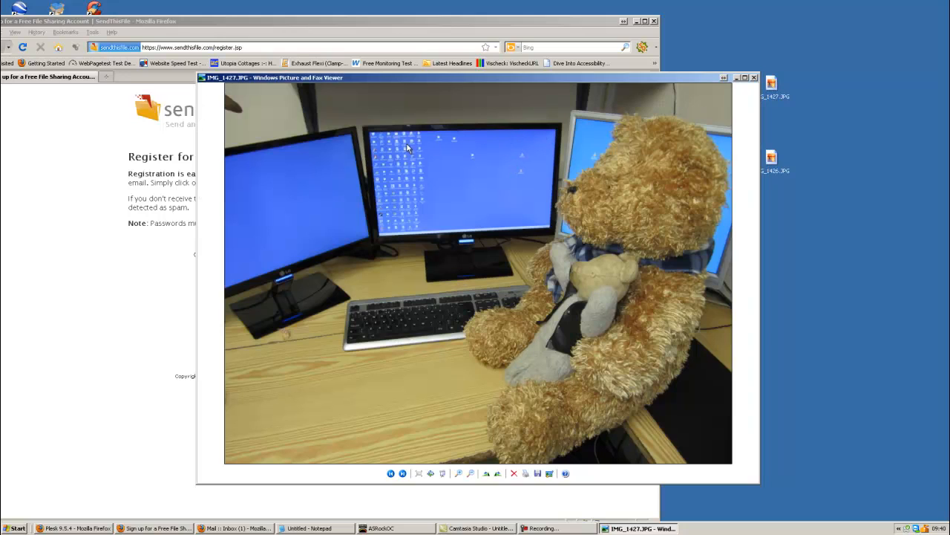
mouse_move(557, 147)
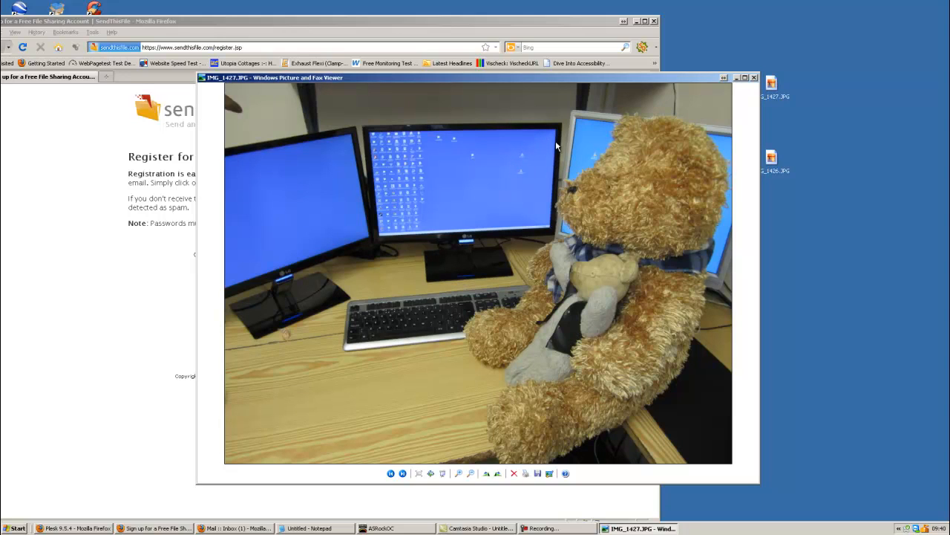
mouse_move(359, 176)
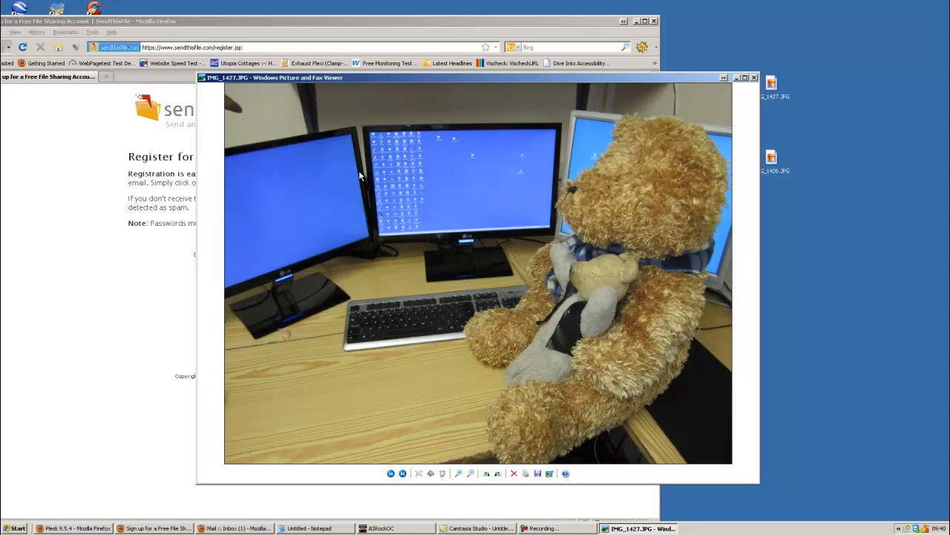
mouse_move(602, 146)
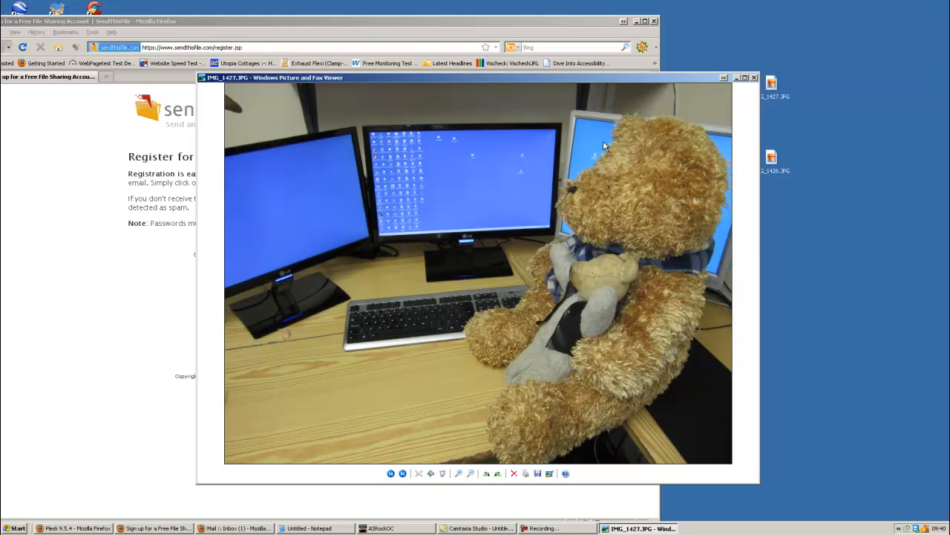
mouse_move(750, 82)
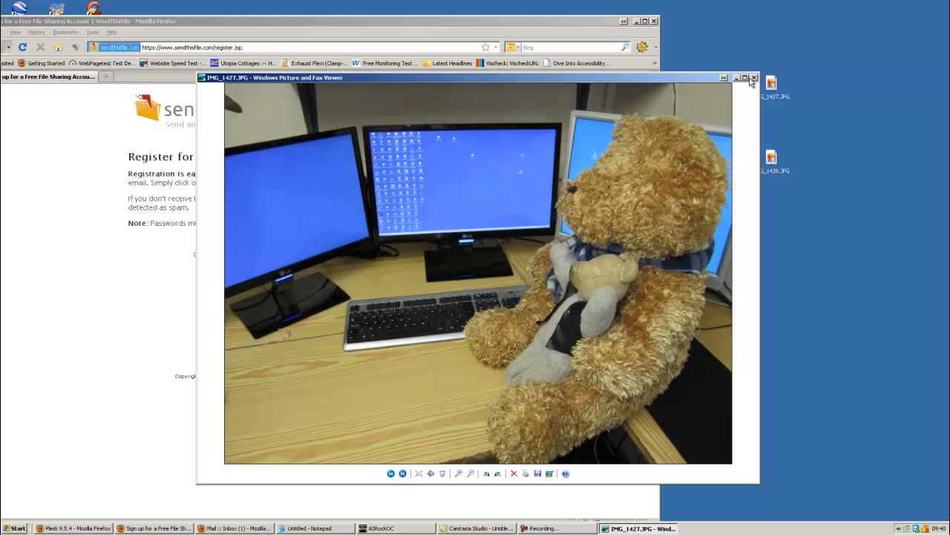
click(754, 78)
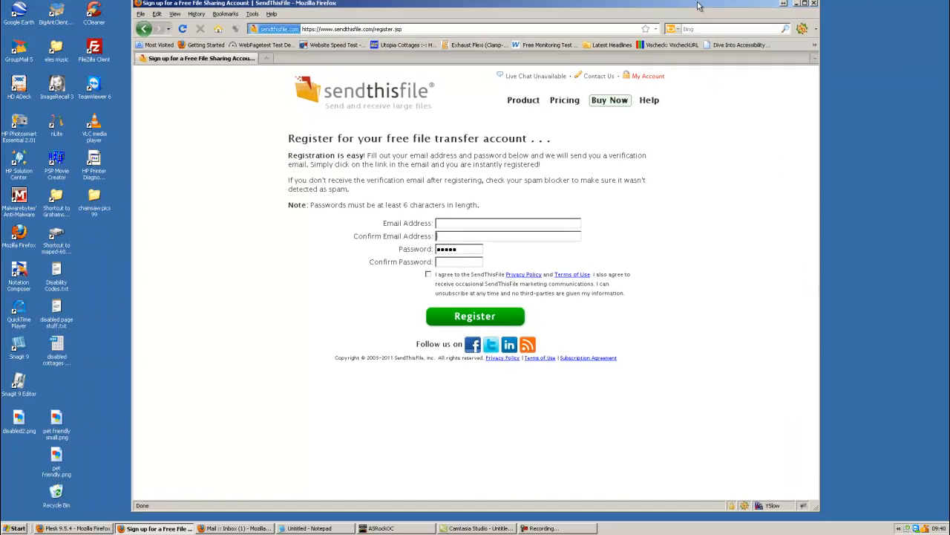
Go to My Account and then the Send Files tab to reach the Personal file sending form.
click(647, 76)
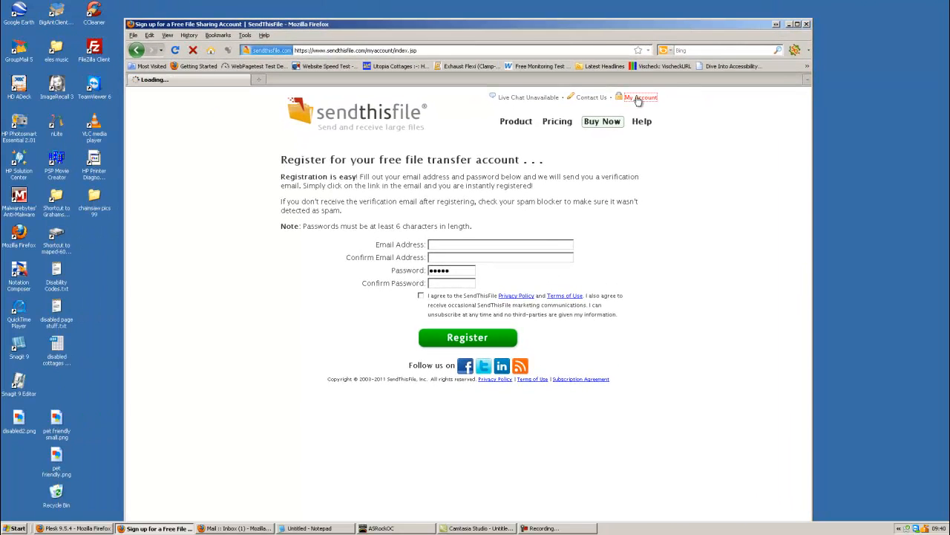
click(640, 98)
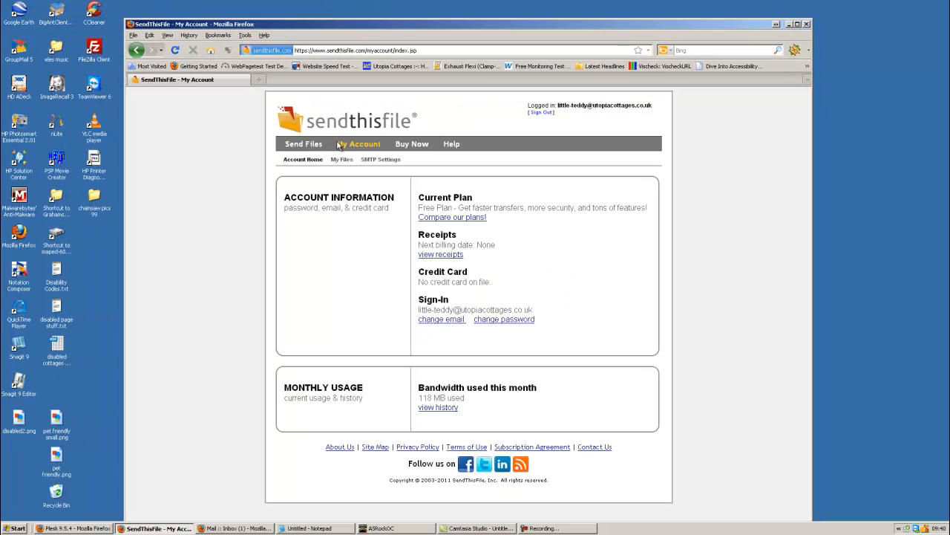
click(303, 142)
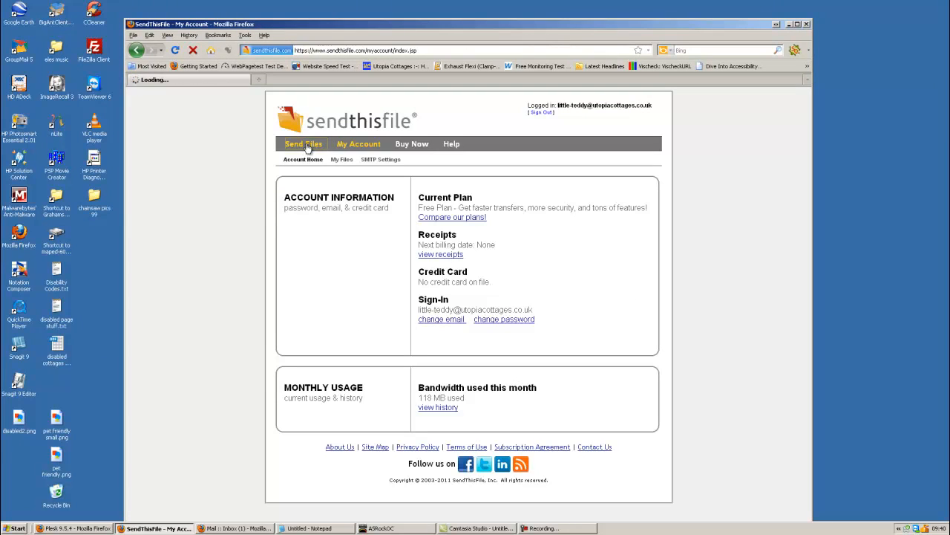
click(303, 144)
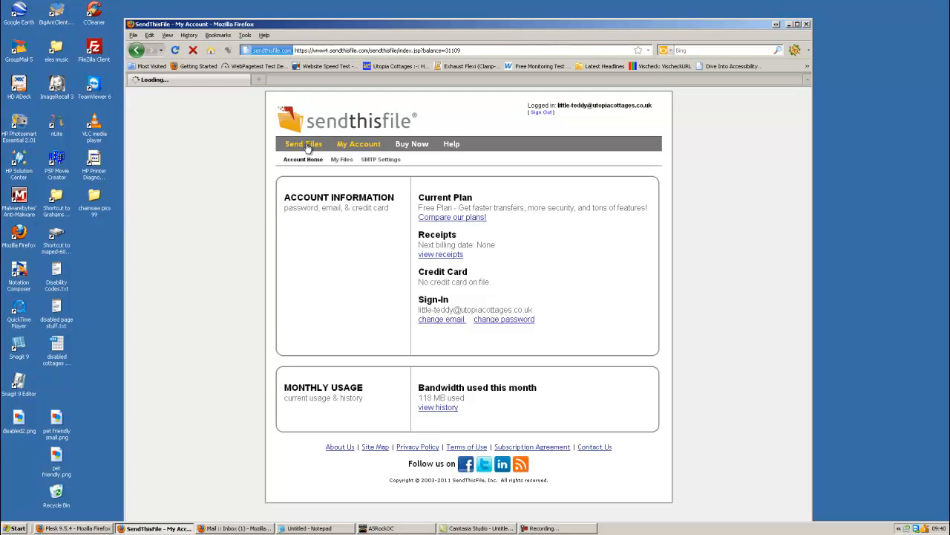
click(303, 142)
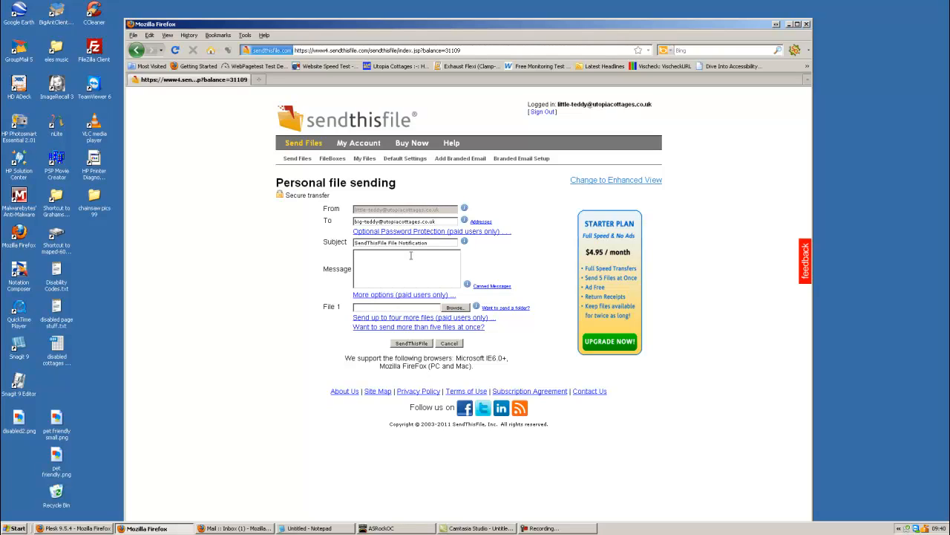
Write the message 'hi mate some ch pics for look at' signed off by ted in the Message box.
text(hi mate)
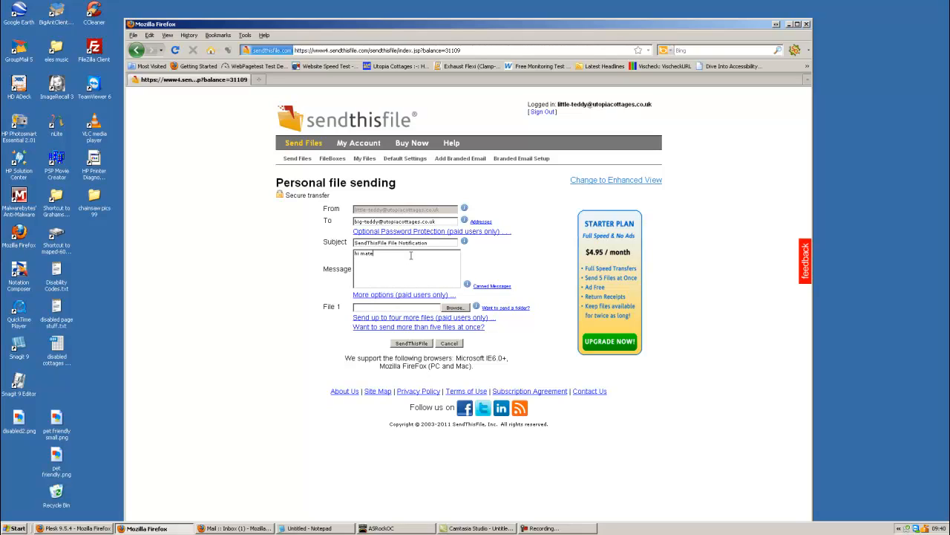
text(some)
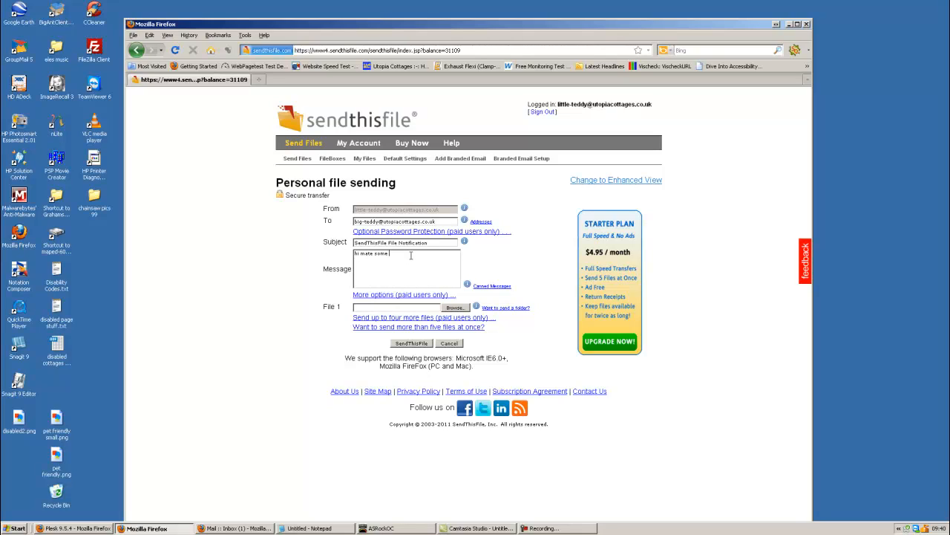
text(chain sa)
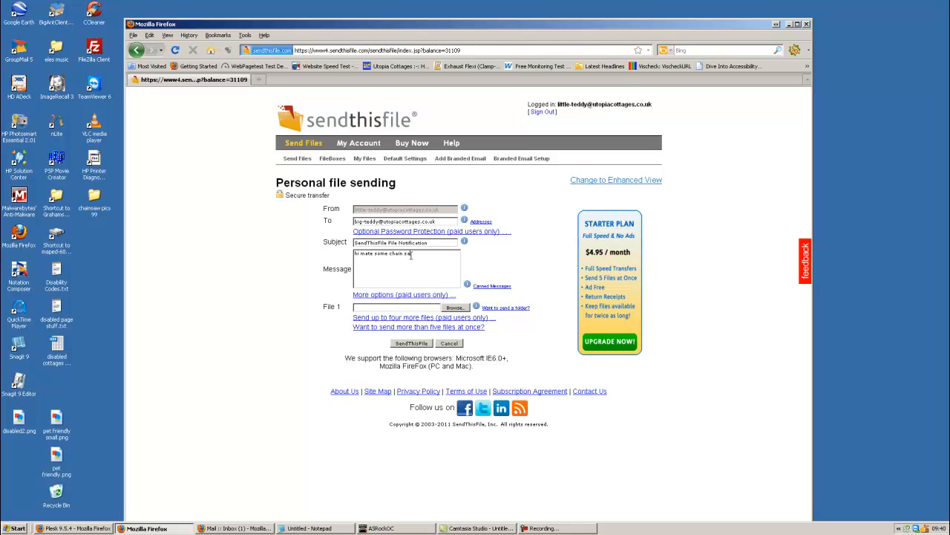
text(pic)
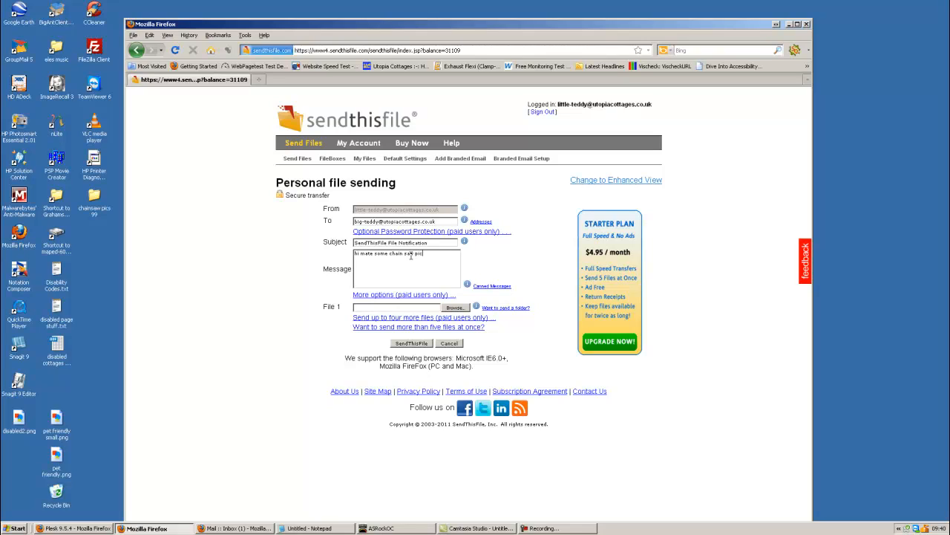
text(pics for you to)
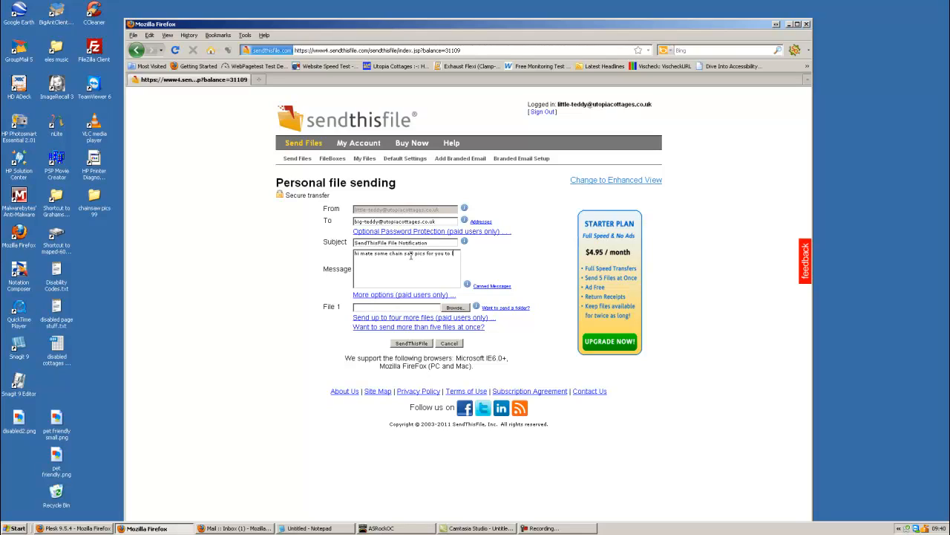
text(look at)
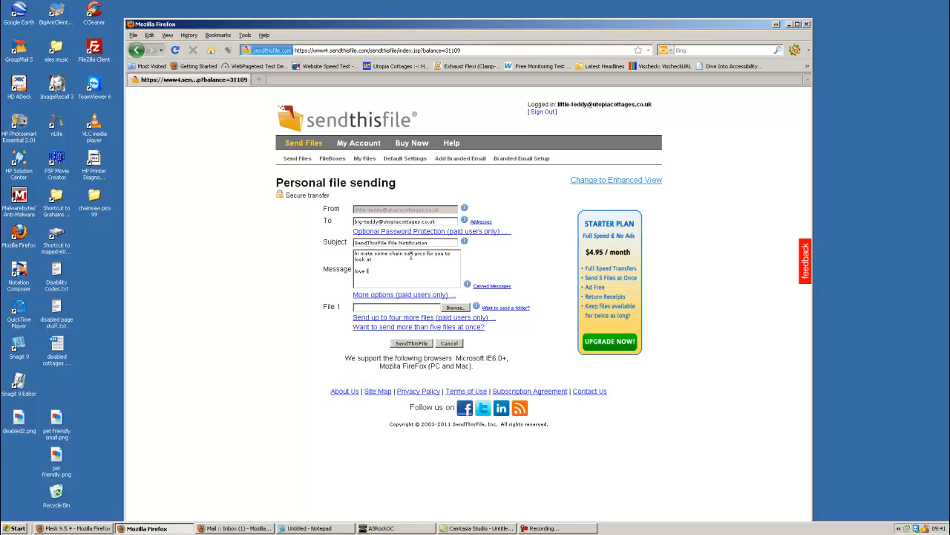
text(ittle)
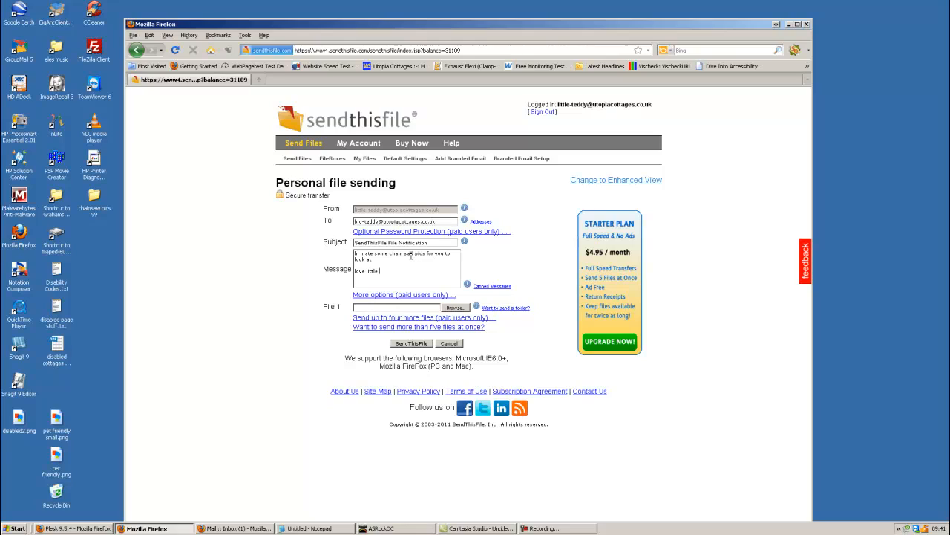
text(ted)
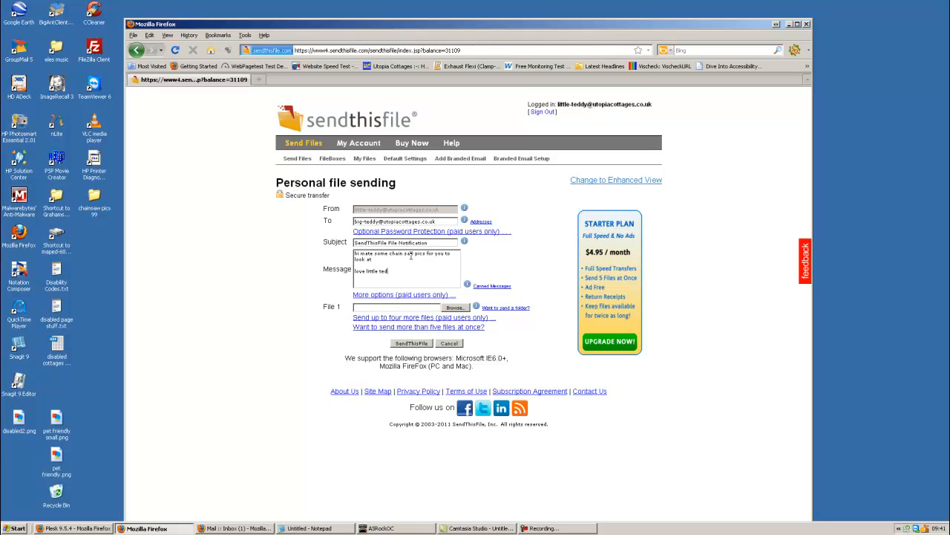
mouse_move(442, 307)
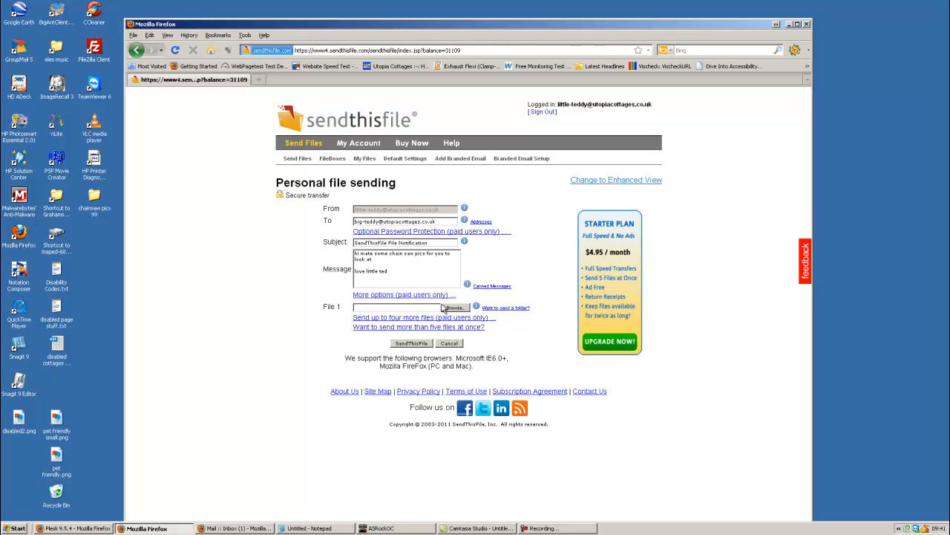
mouse_move(453, 312)
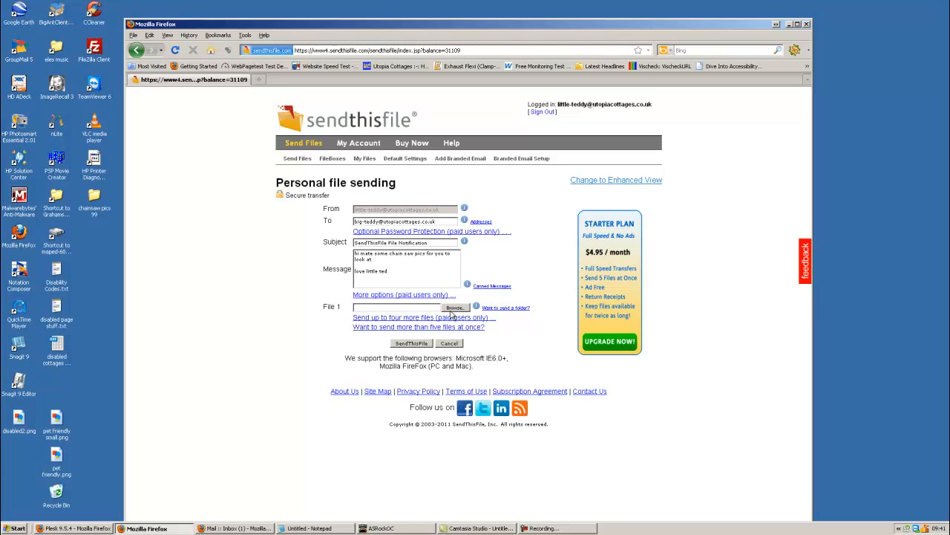
Browse for and attach chainsaw-pics99.7z from the pics 1 folder as the file to upload.
click(454, 306)
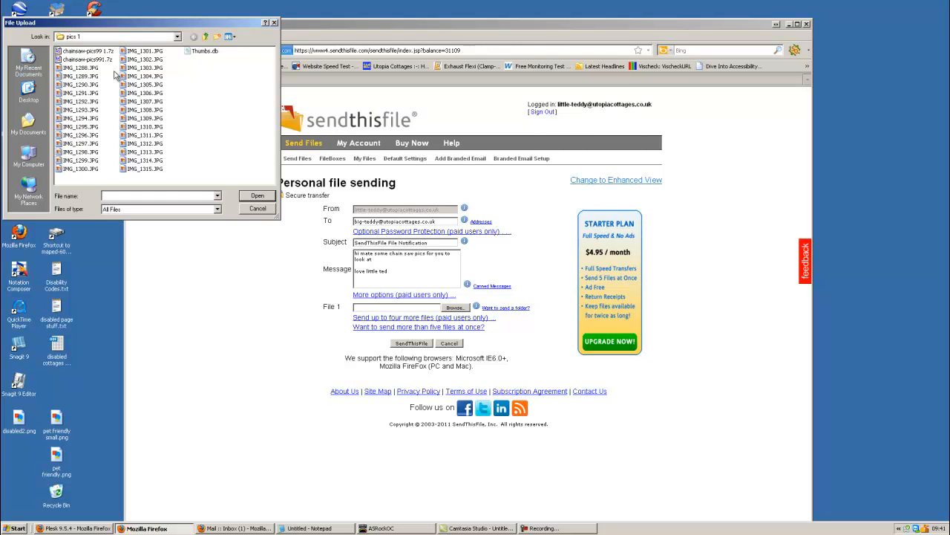
mouse_move(86, 67)
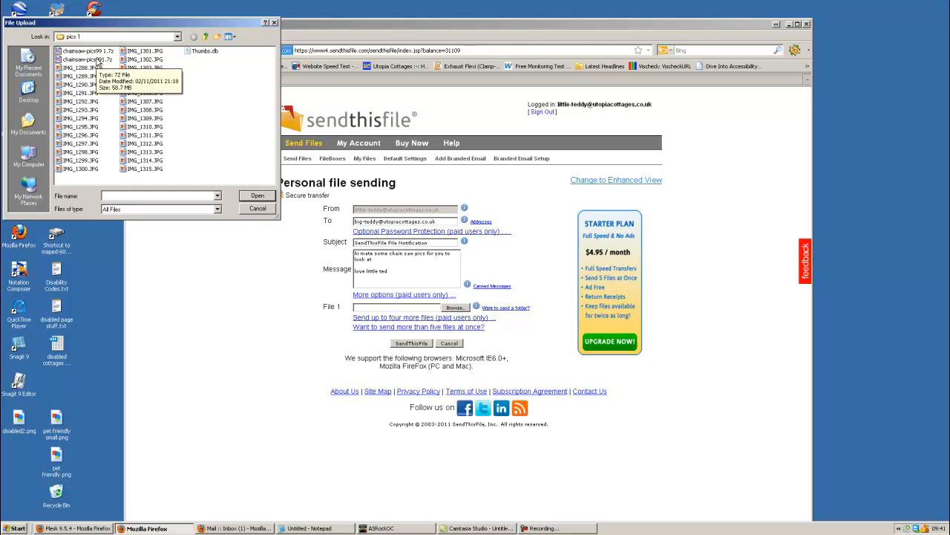
click(88, 59)
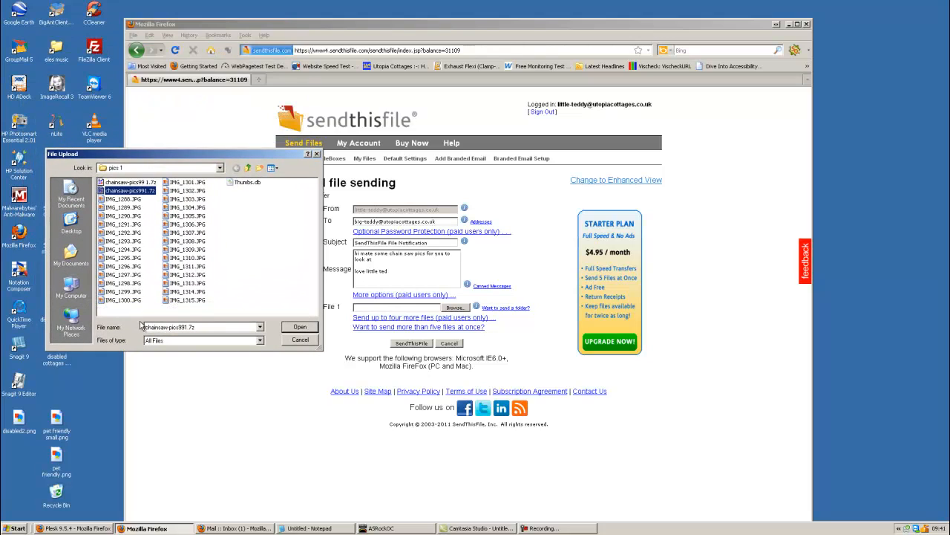
mouse_move(131, 190)
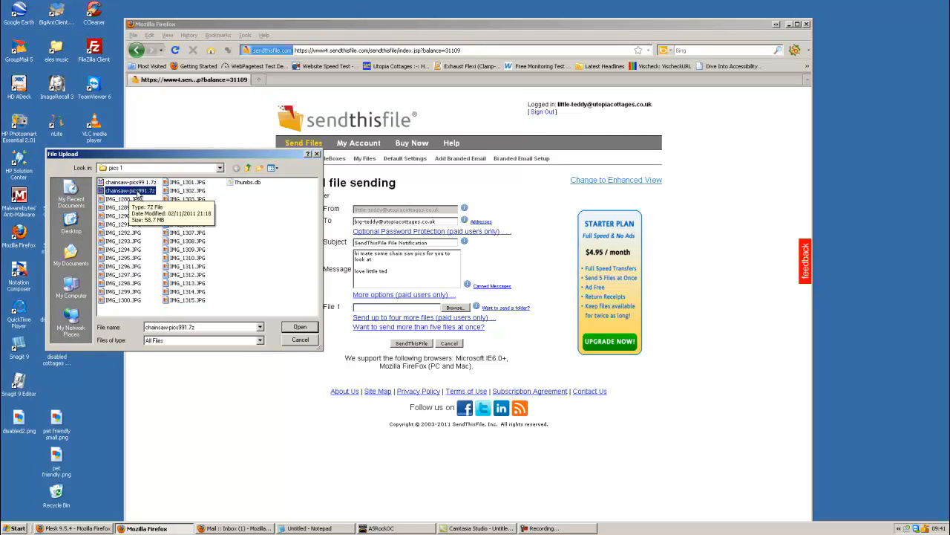
mouse_move(279, 308)
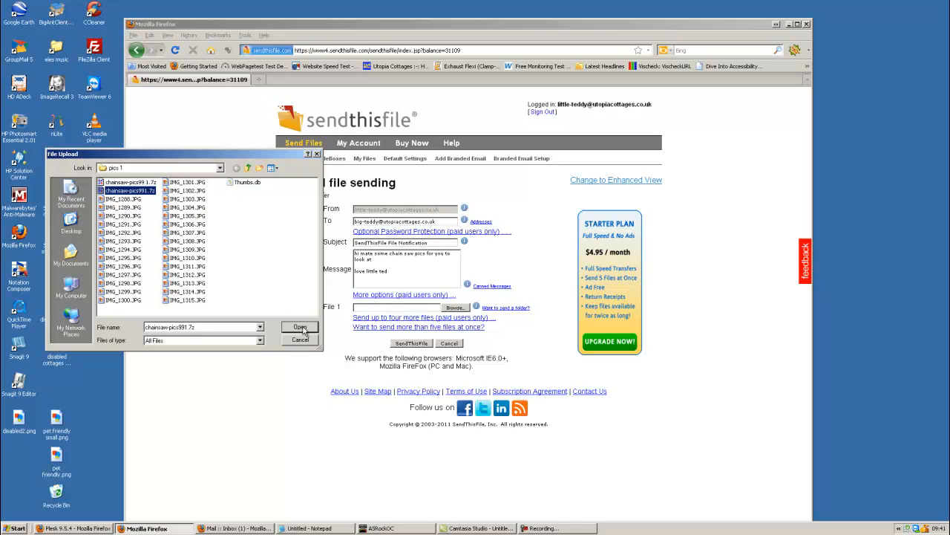
click(300, 328)
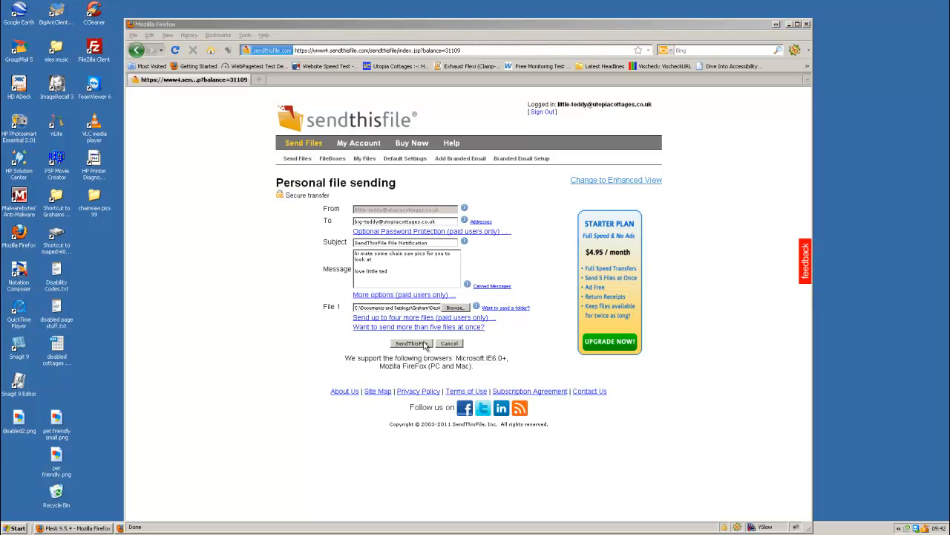
Send the attached archive to the recipient and let the transfer begin.
click(412, 343)
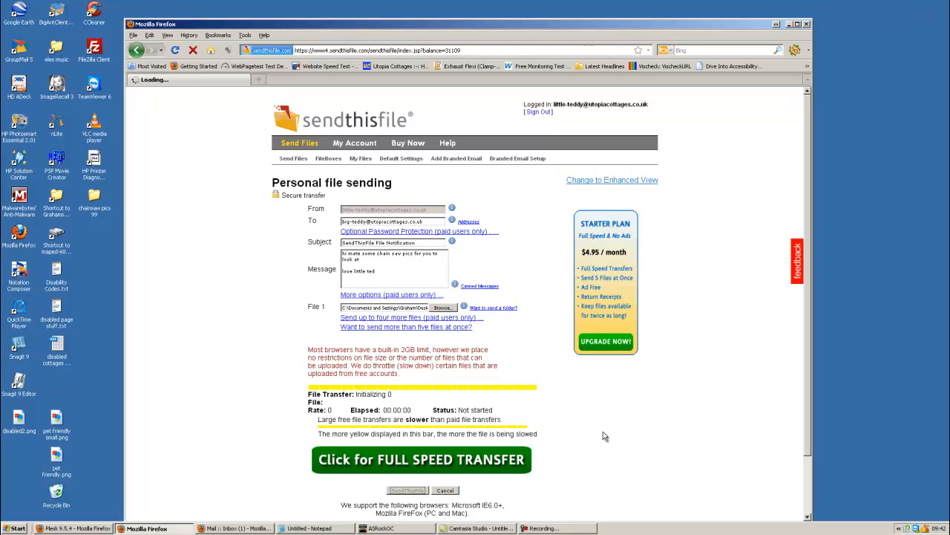
mouse_move(594, 435)
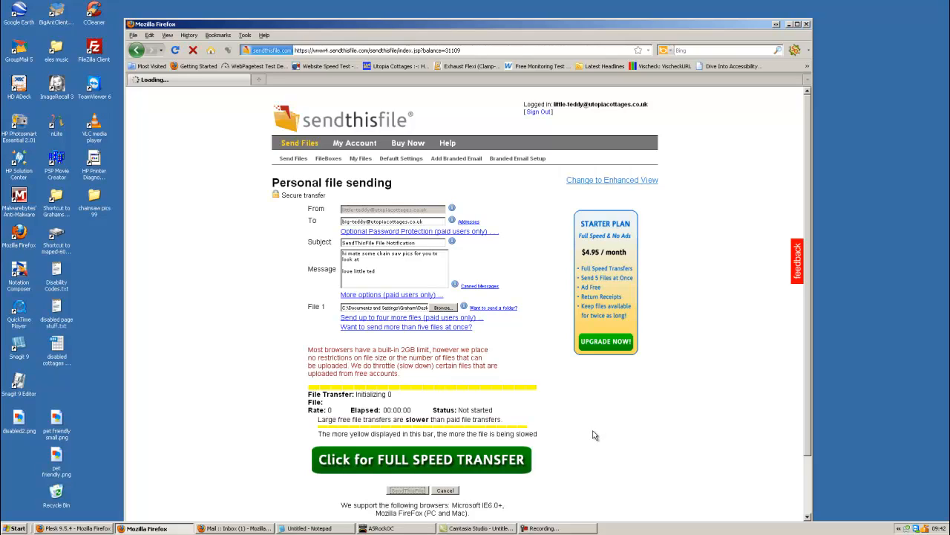
mouse_move(558, 419)
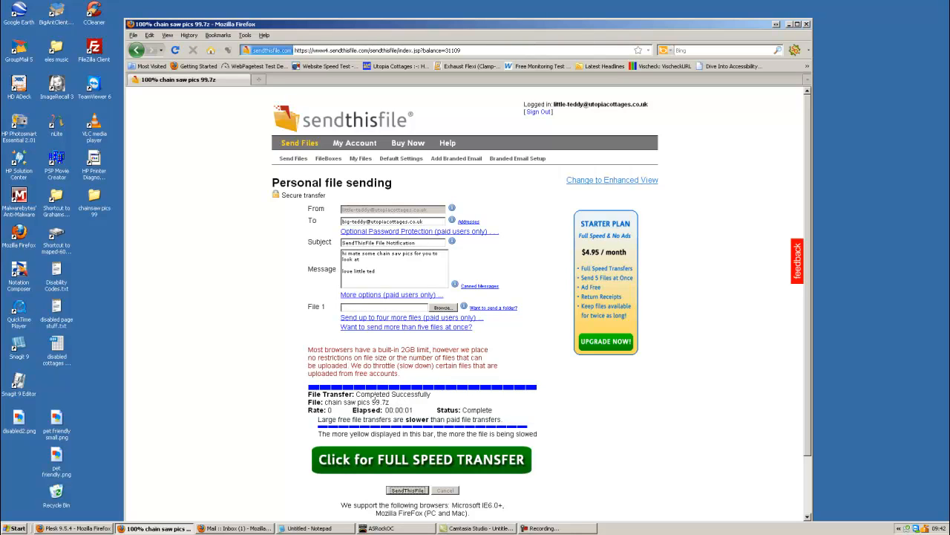
mouse_move(490, 379)
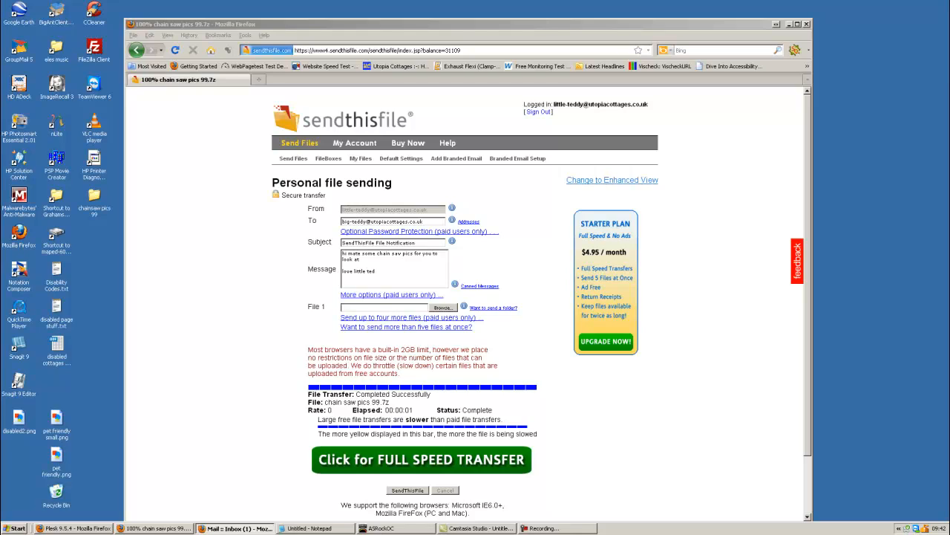
mouse_move(686, 89)
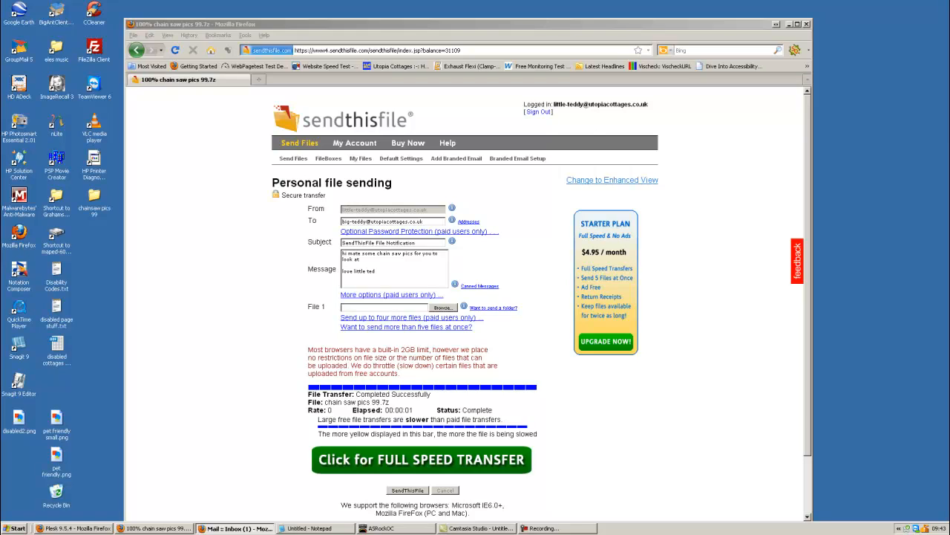
Bring up and maximize Webmail, open the SendThisFile File Notification email and follow its download URL.
click(236, 528)
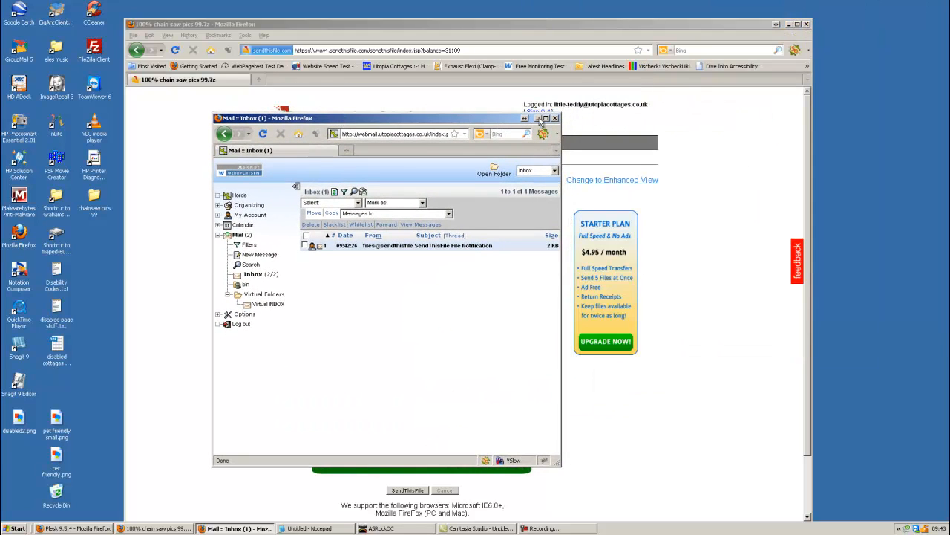
click(546, 119)
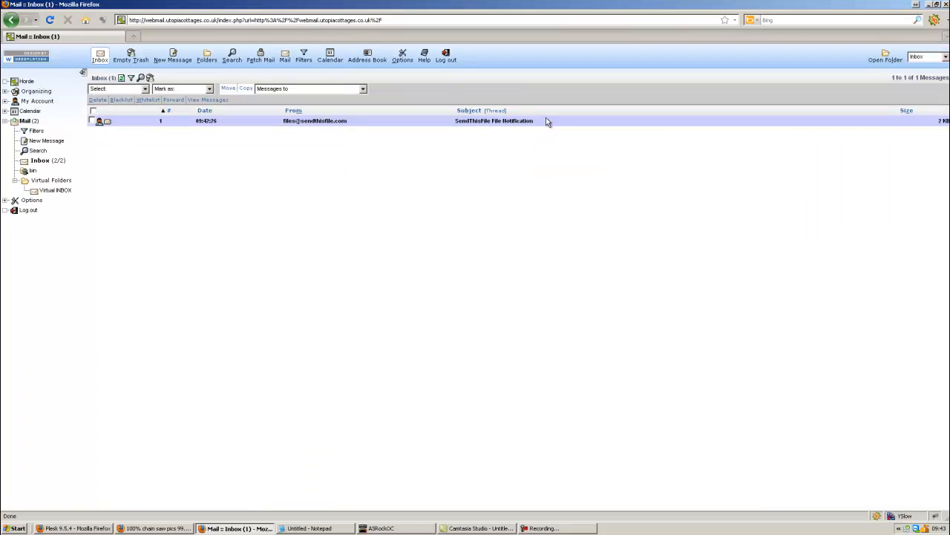
mouse_move(280, 193)
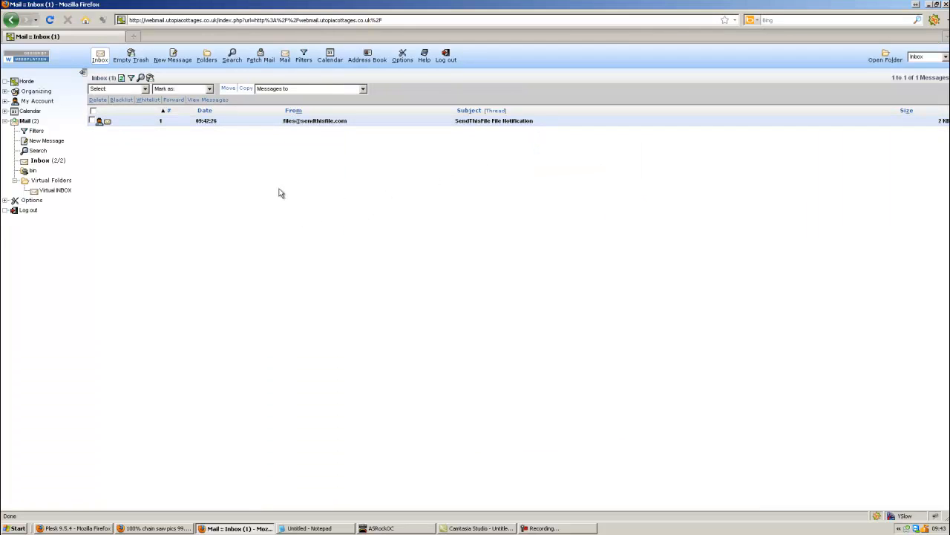
mouse_move(190, 197)
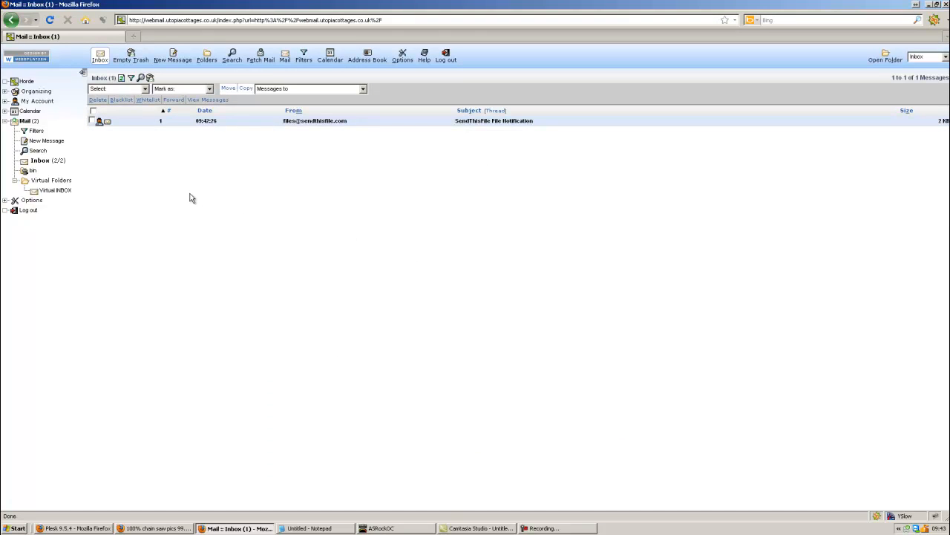
mouse_move(267, 141)
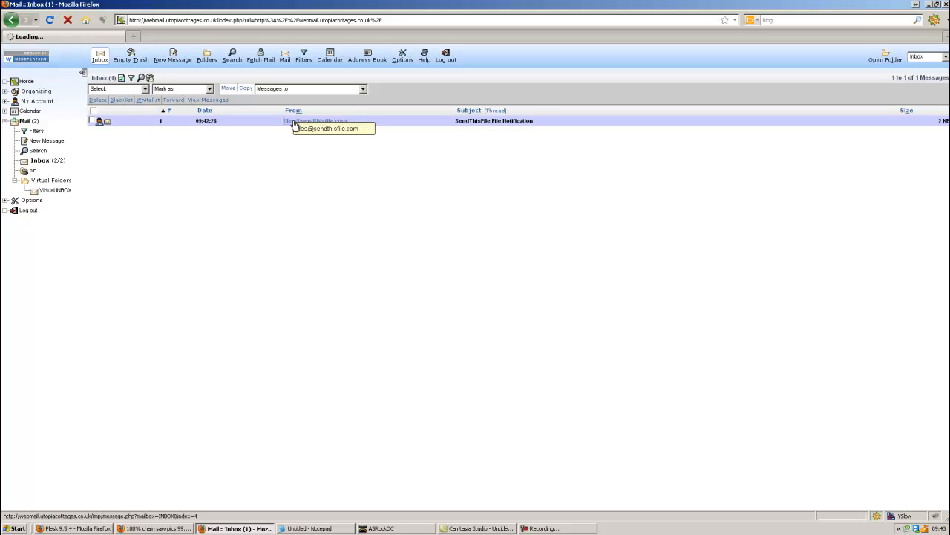
click(493, 120)
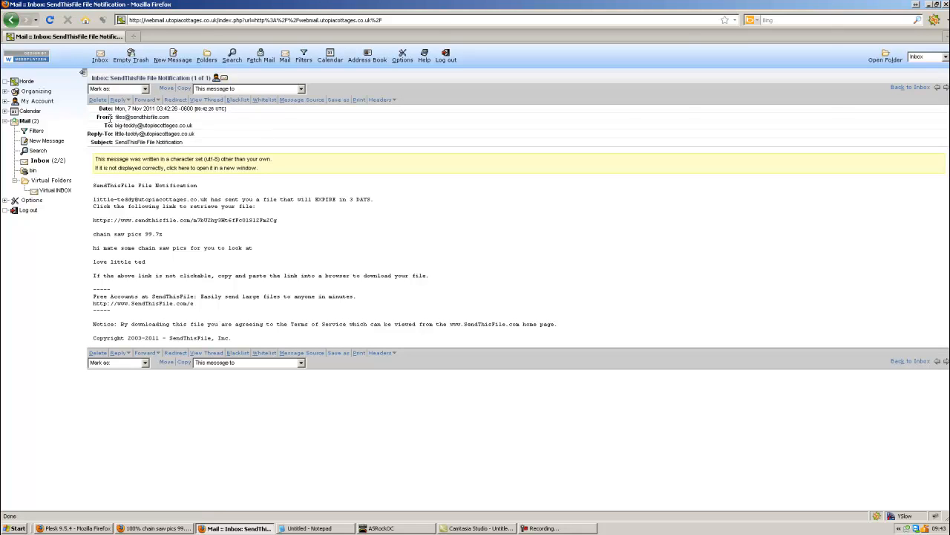
mouse_move(122, 121)
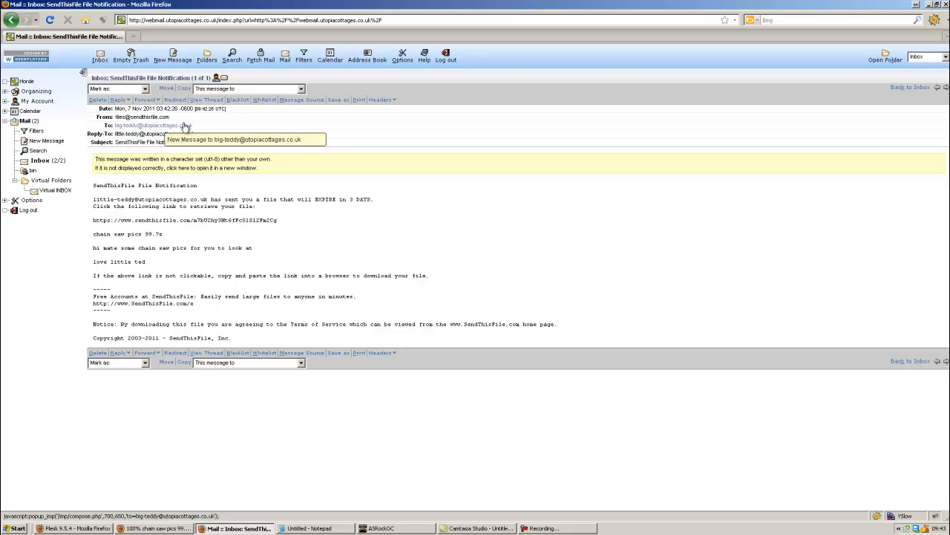
mouse_move(131, 134)
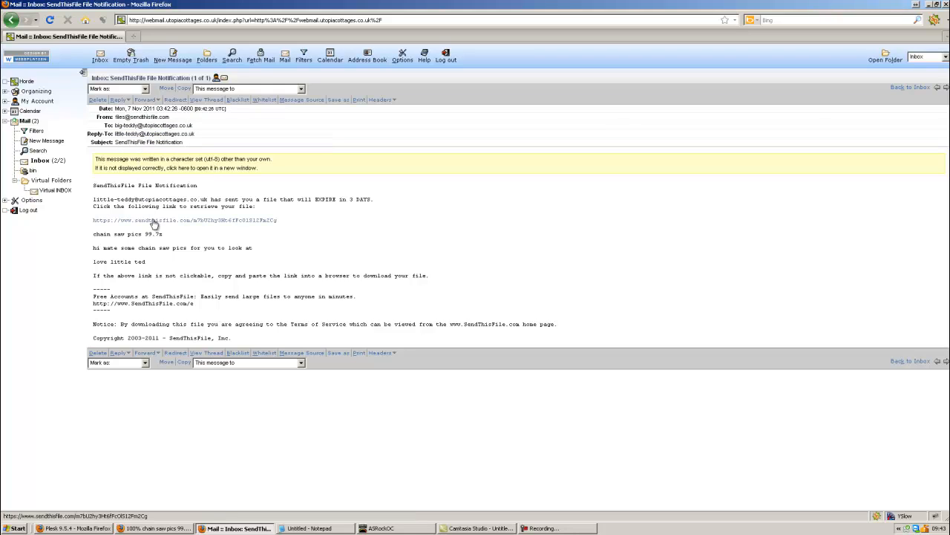
click(184, 220)
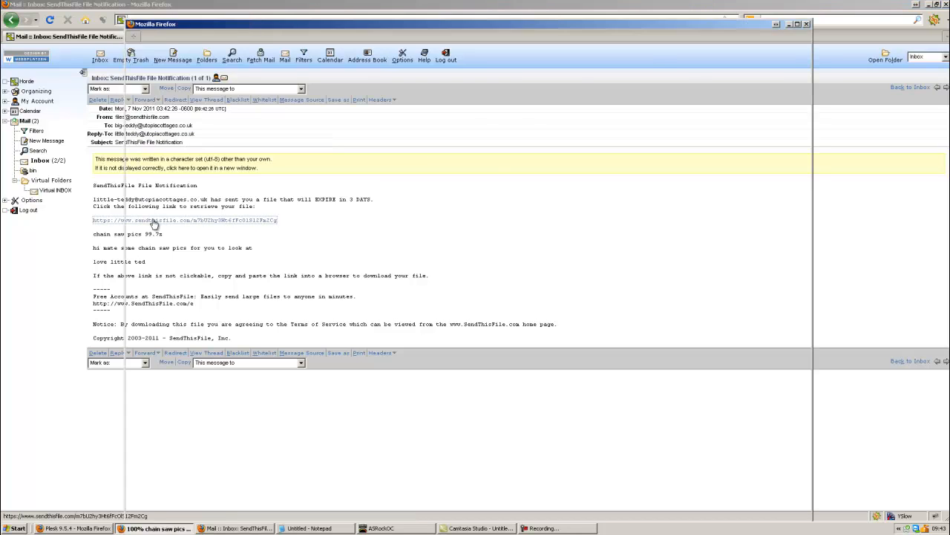
Download chain saw pics 99.7z from the File Download page and show options for the finished download.
click(184, 219)
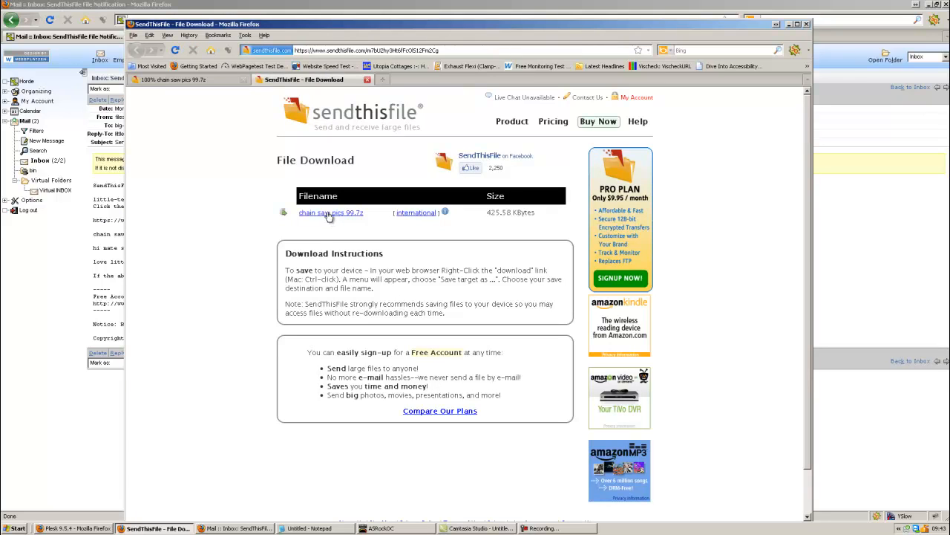
click(330, 212)
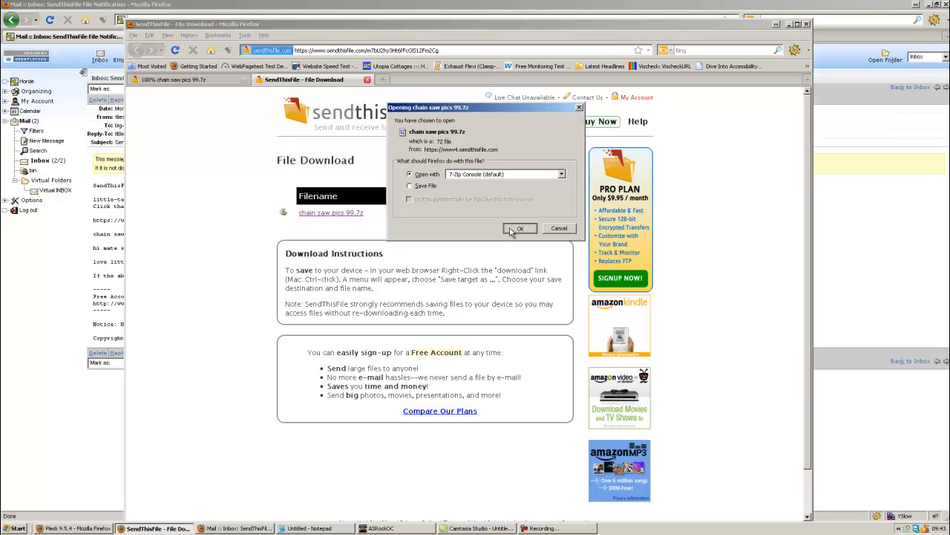
click(520, 228)
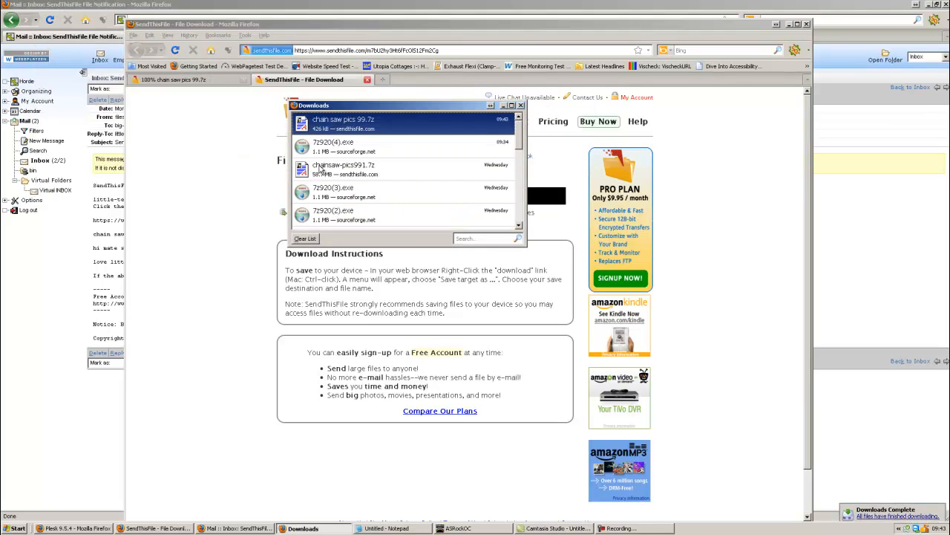
right_click(343, 122)
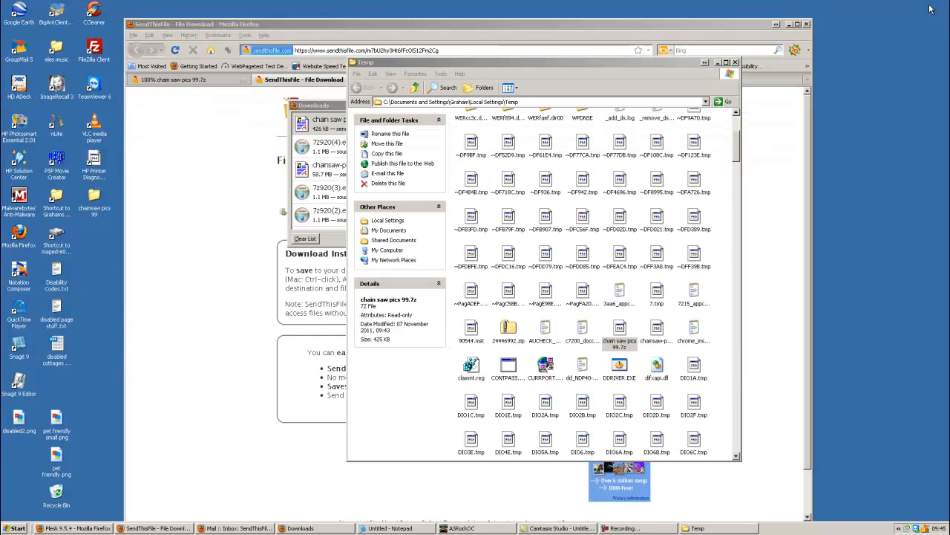
mouse_move(643, 27)
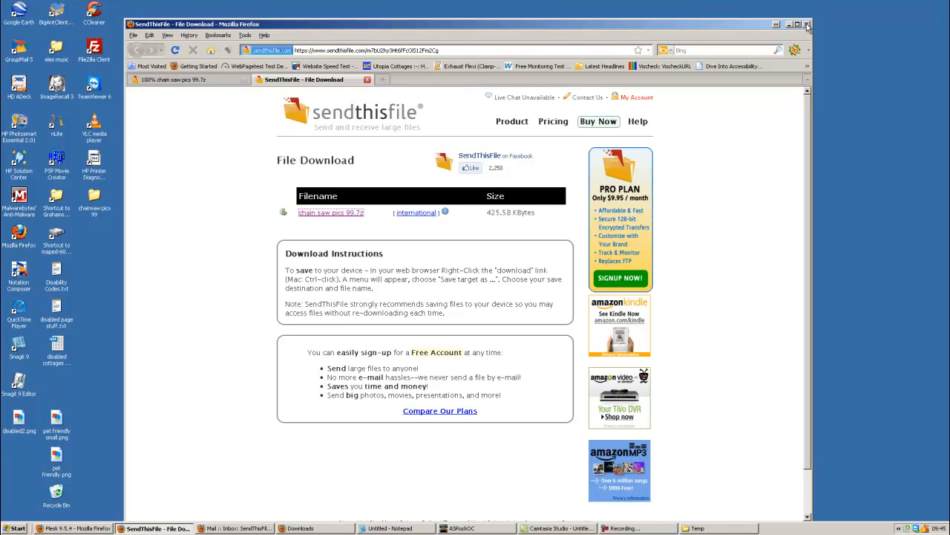
Move the downloaded archive from the Temp folder onto the desktop, confirming the read-only prompt, and close the folder and downloads list.
click(808, 24)
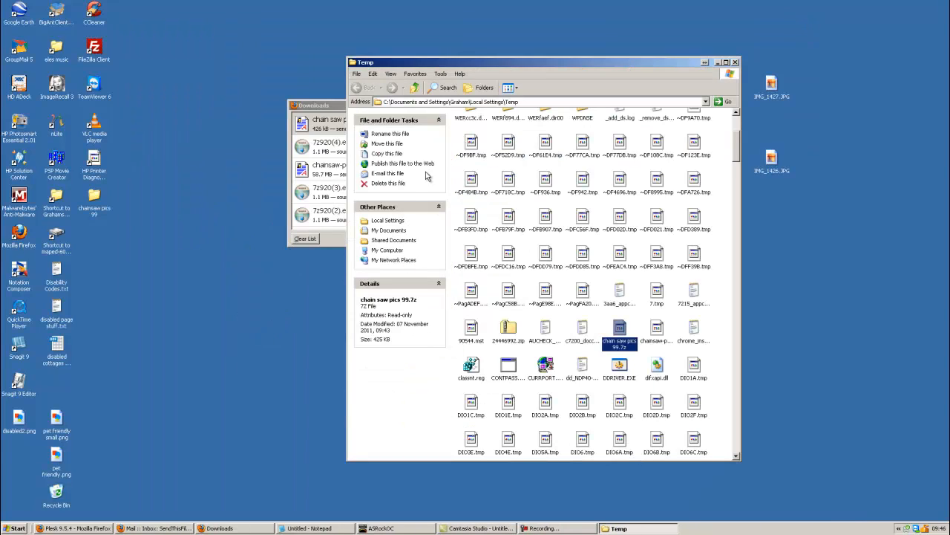
mouse_move(388, 184)
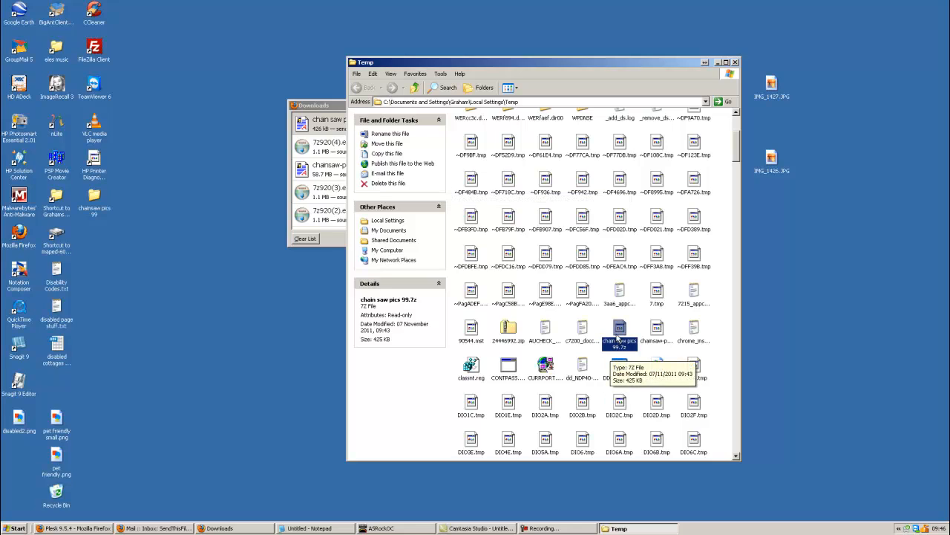
drag(620, 338, 804, 297)
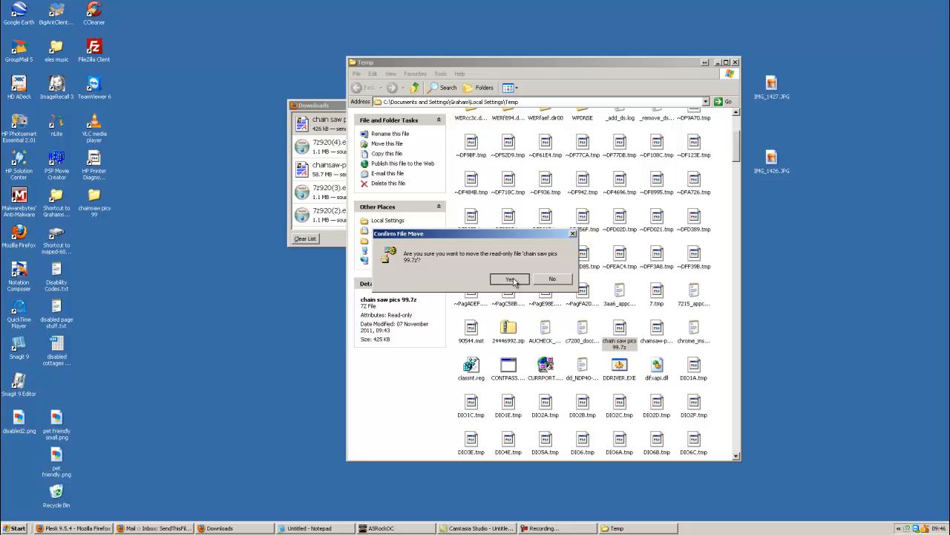
click(511, 280)
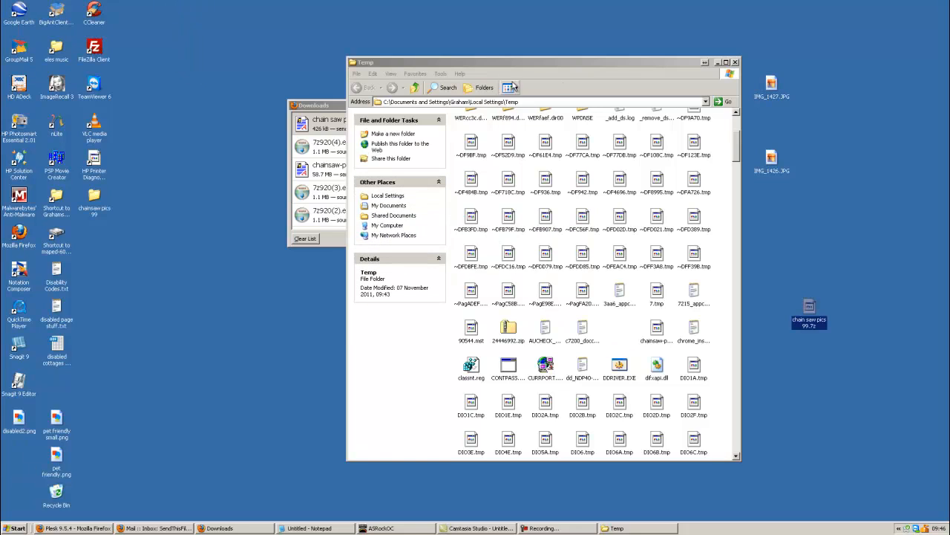
click(735, 62)
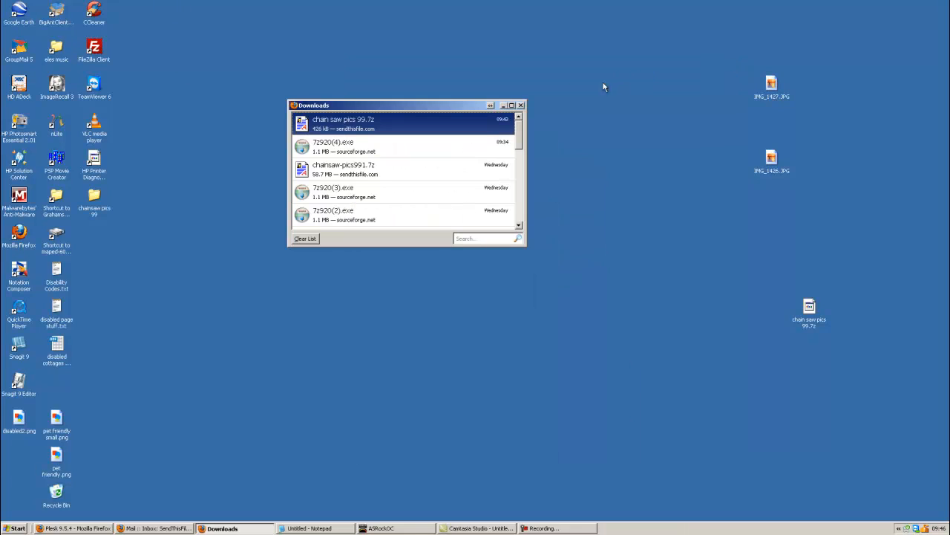
mouse_move(520, 104)
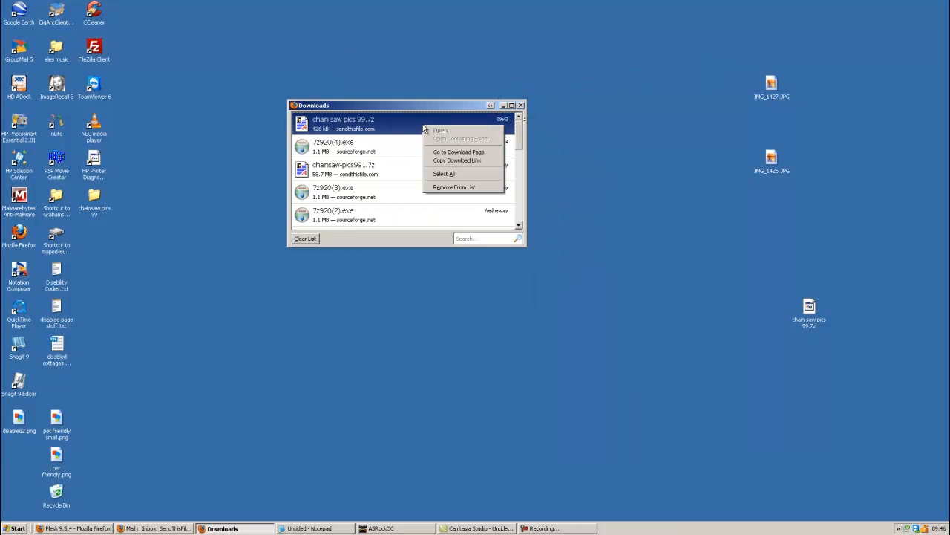
mouse_move(460, 139)
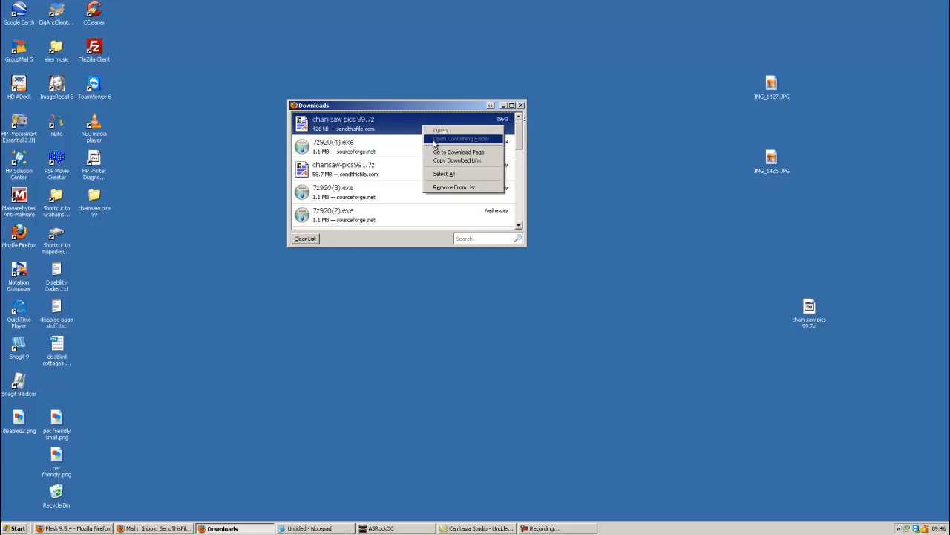
mouse_move(442, 123)
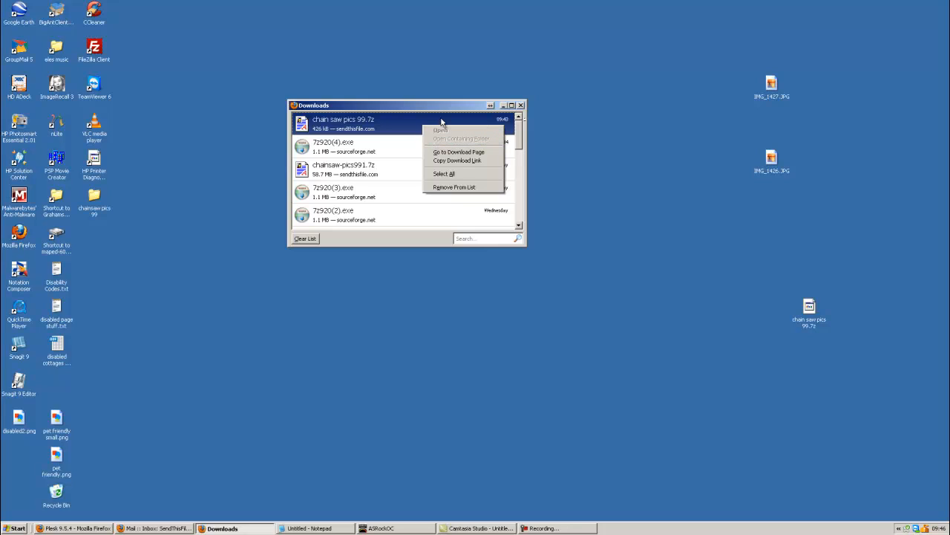
mouse_move(519, 105)
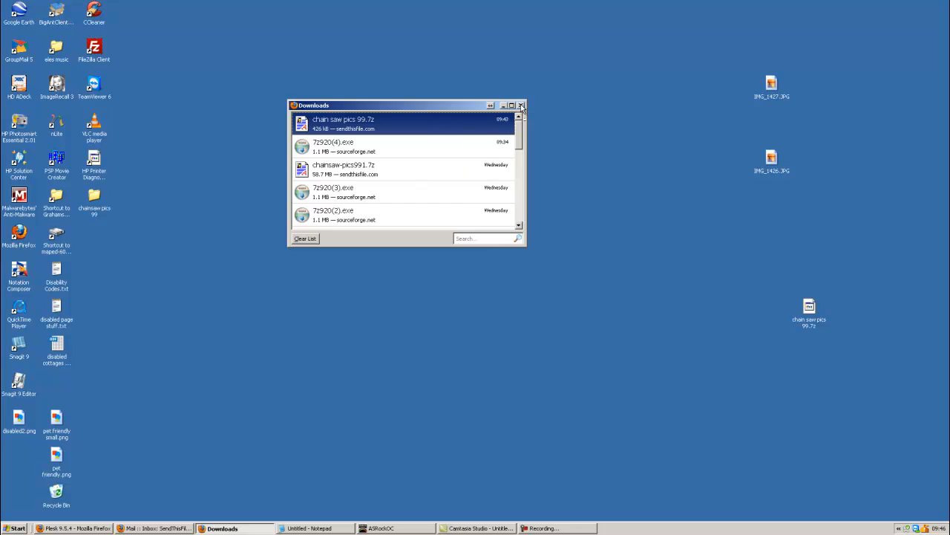
click(521, 104)
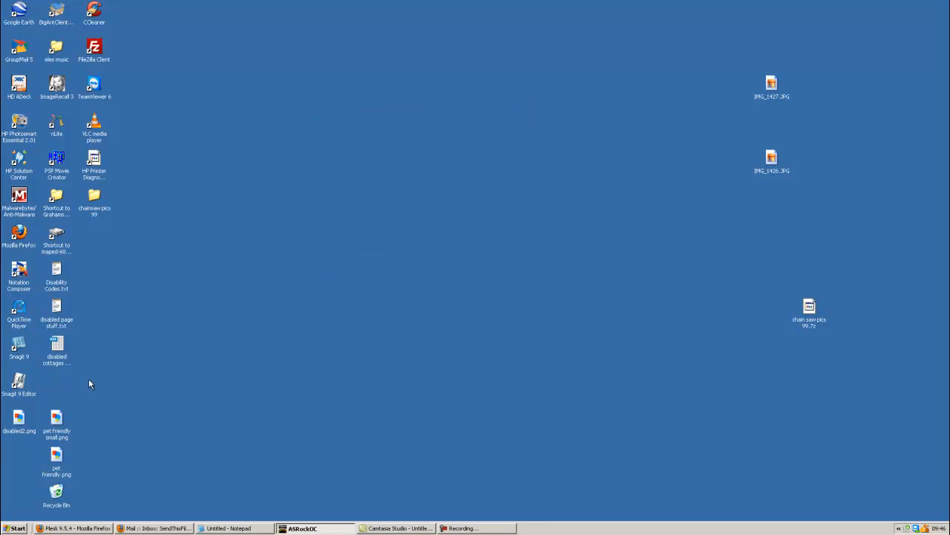
Move the archive to the desktop centre and use 7-Zip Extract Here to unpack the photos onto the desktop.
drag(809, 312, 356, 163)
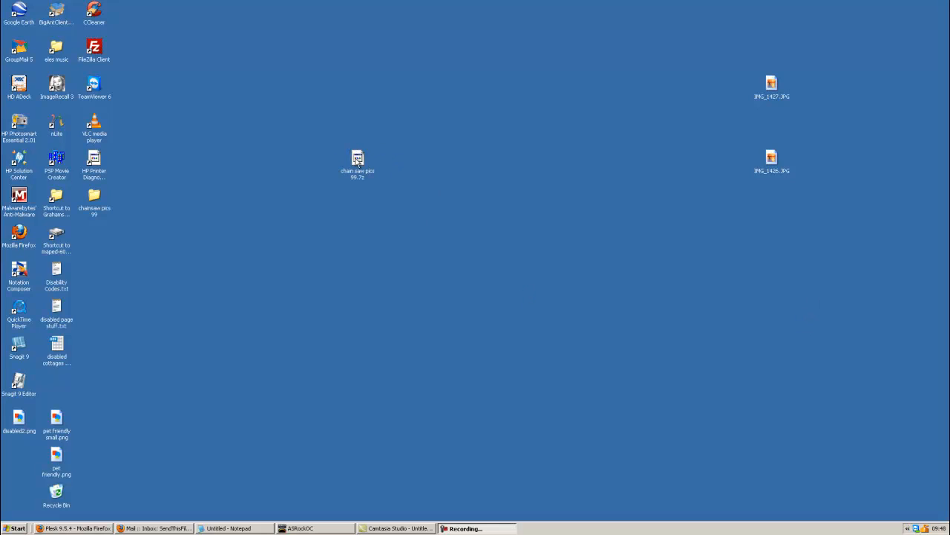
right_click(356, 162)
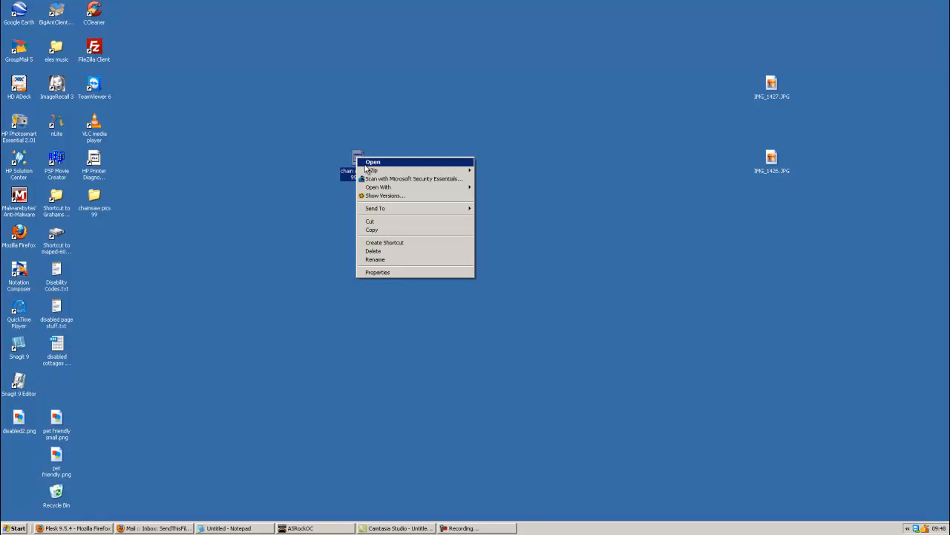
mouse_move(371, 169)
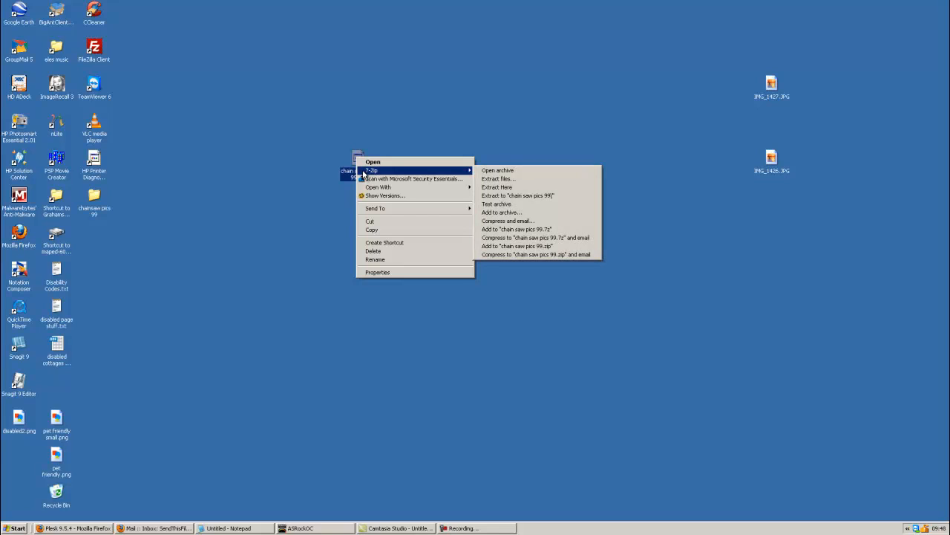
mouse_move(455, 172)
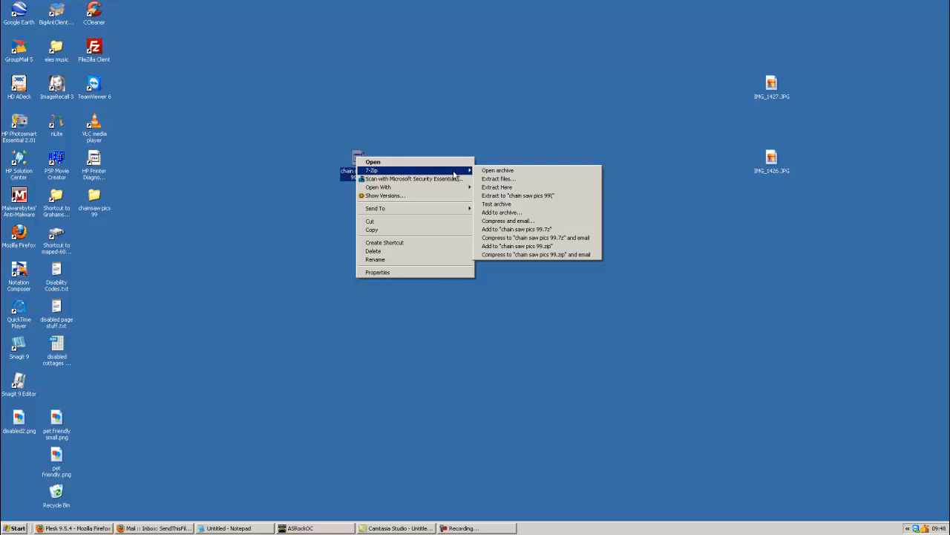
mouse_move(497, 178)
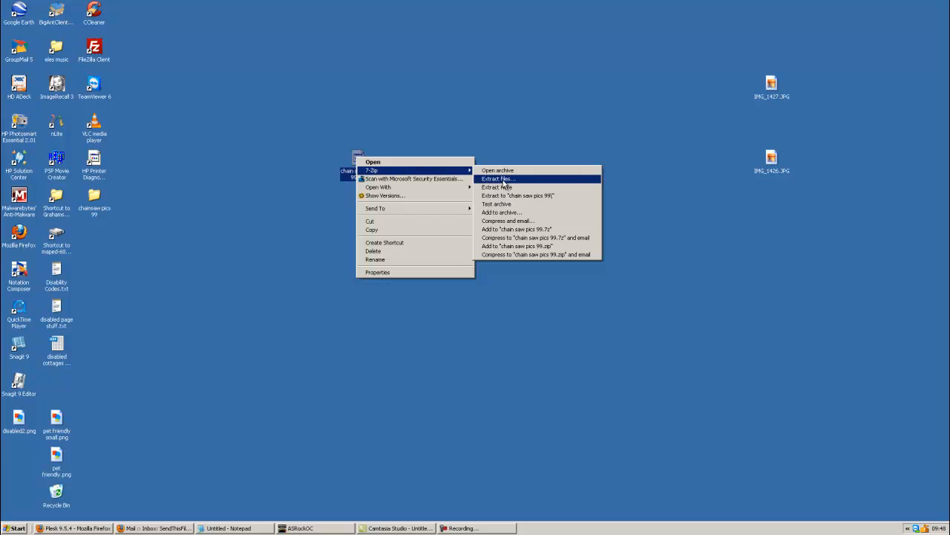
mouse_move(496, 188)
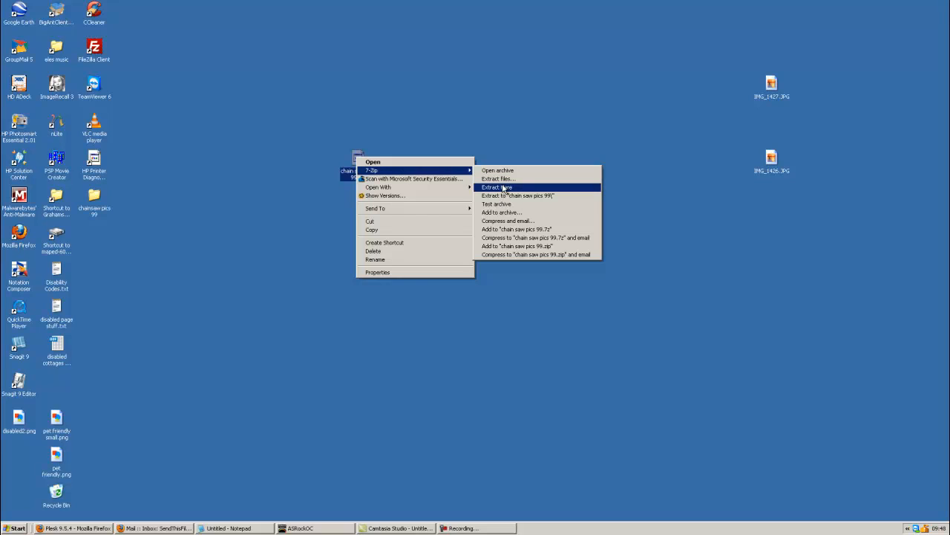
click(496, 187)
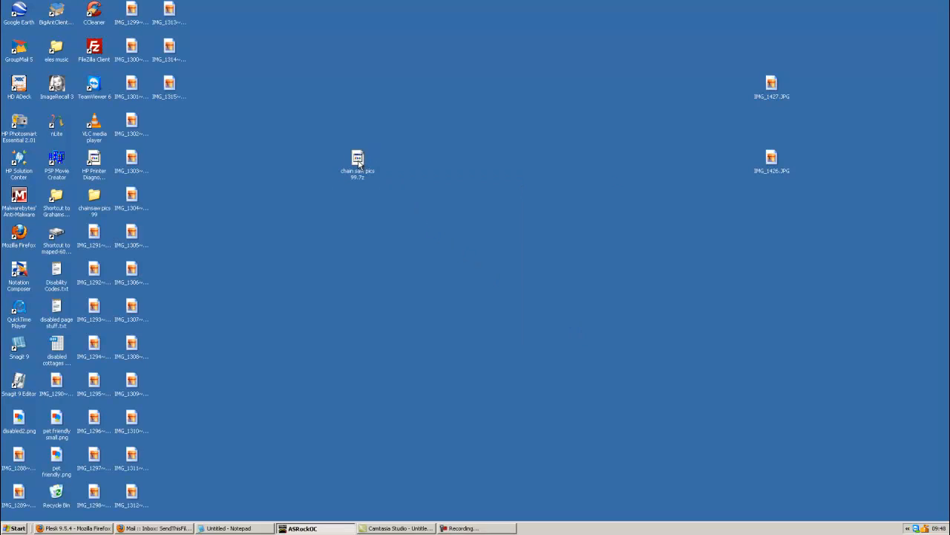
mouse_move(372, 210)
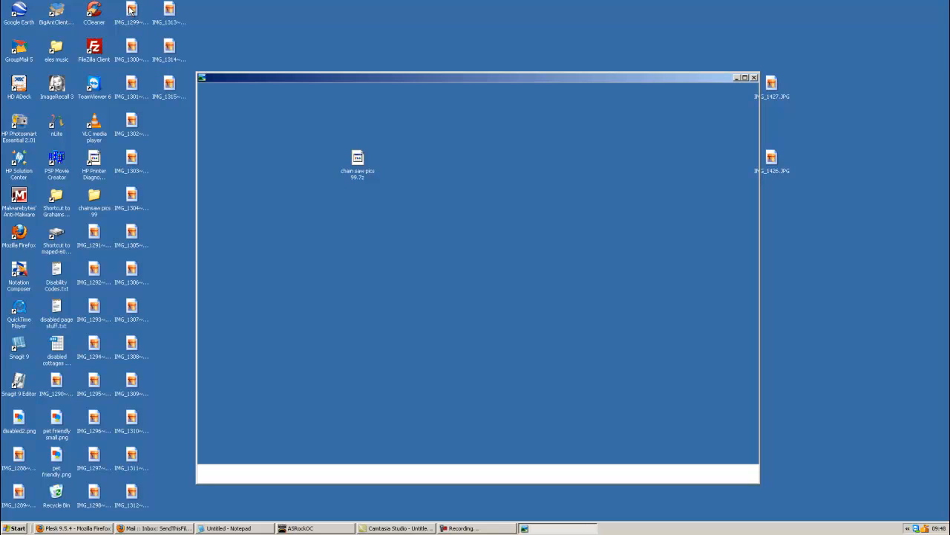
double_click(130, 9)
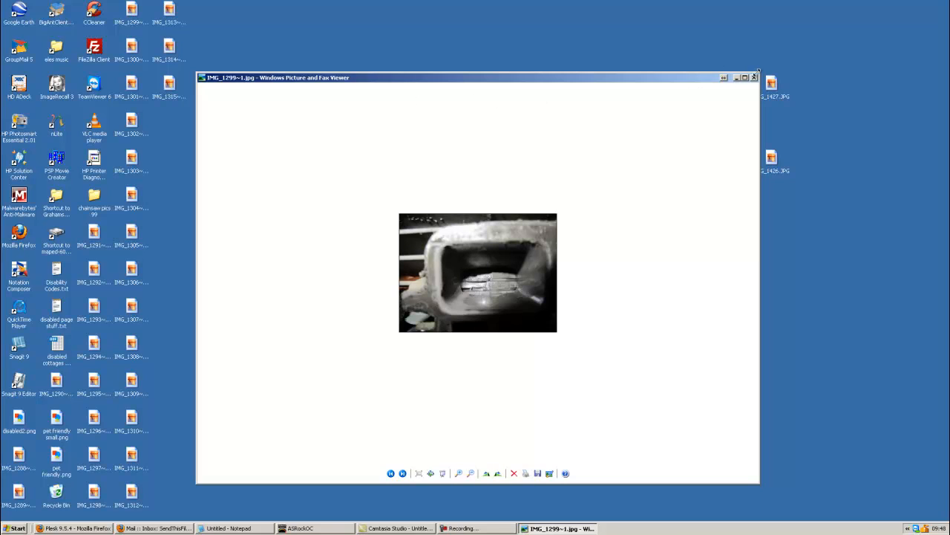
click(757, 77)
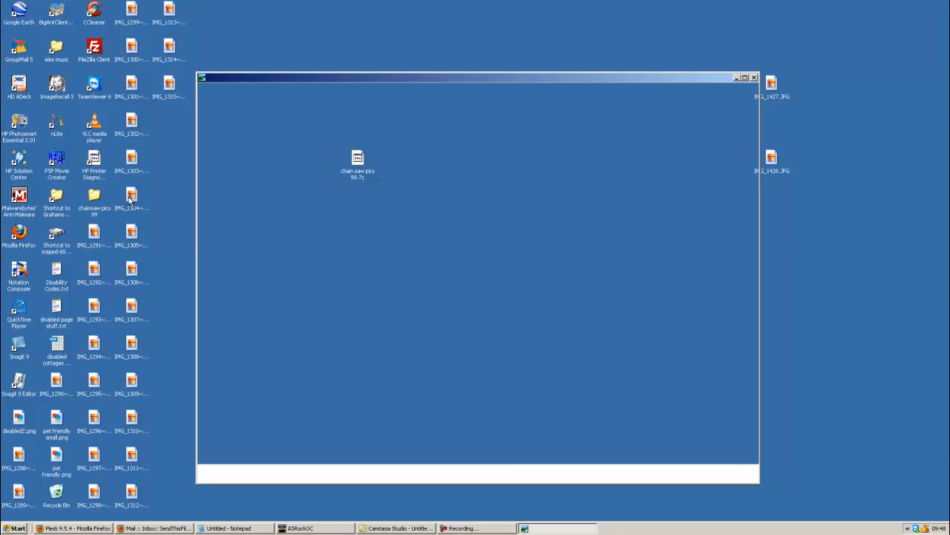
double_click(131, 196)
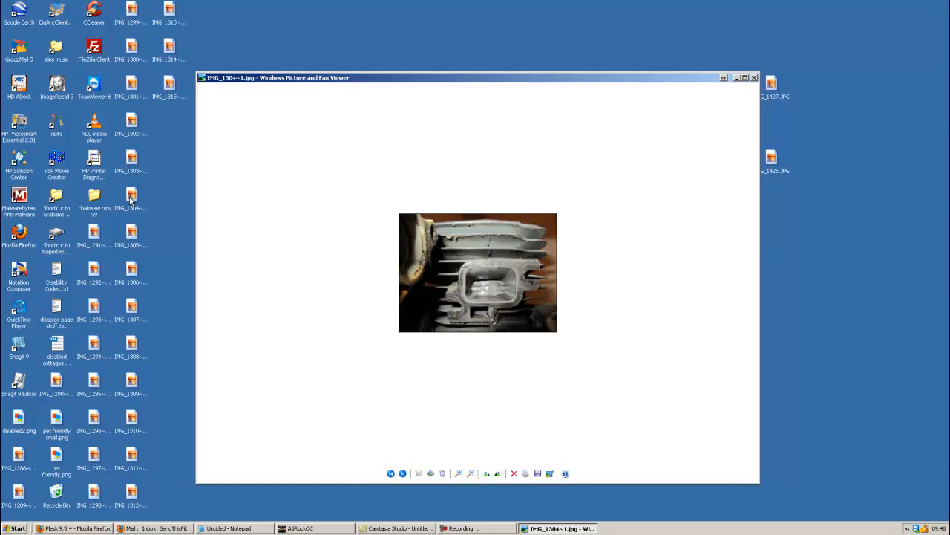
mouse_move(748, 110)
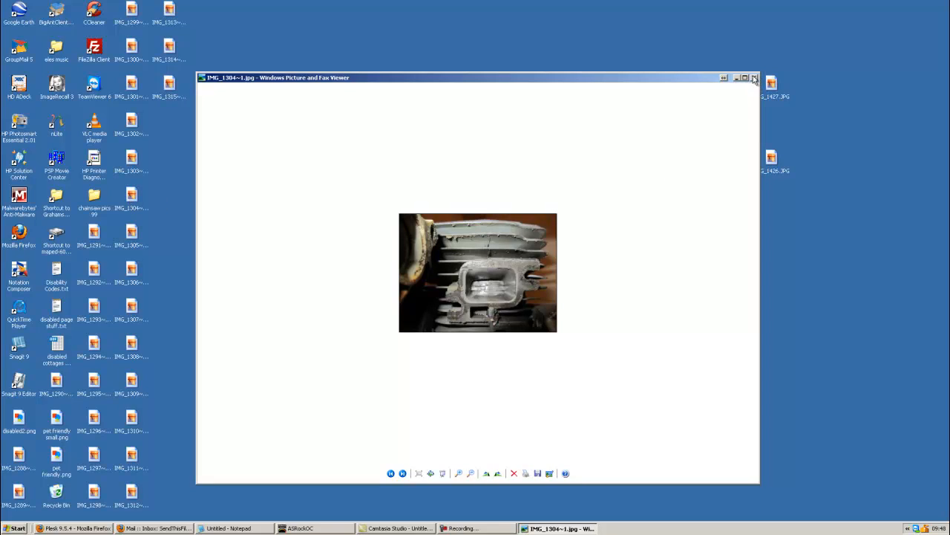
click(754, 77)
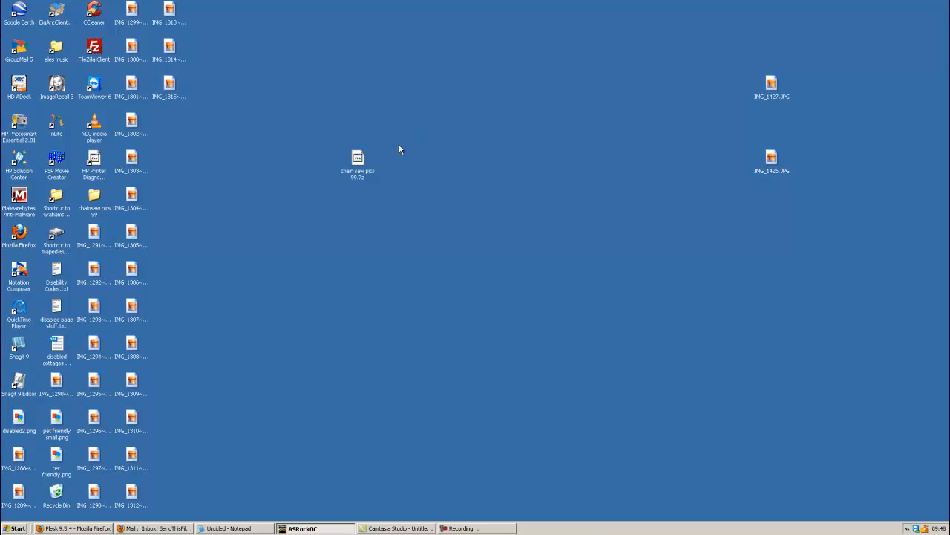
Extract the chain-saw-pics .7z into a 'chain saw pics 99' folder on the desktop via 7-Zip.
right_click(356, 160)
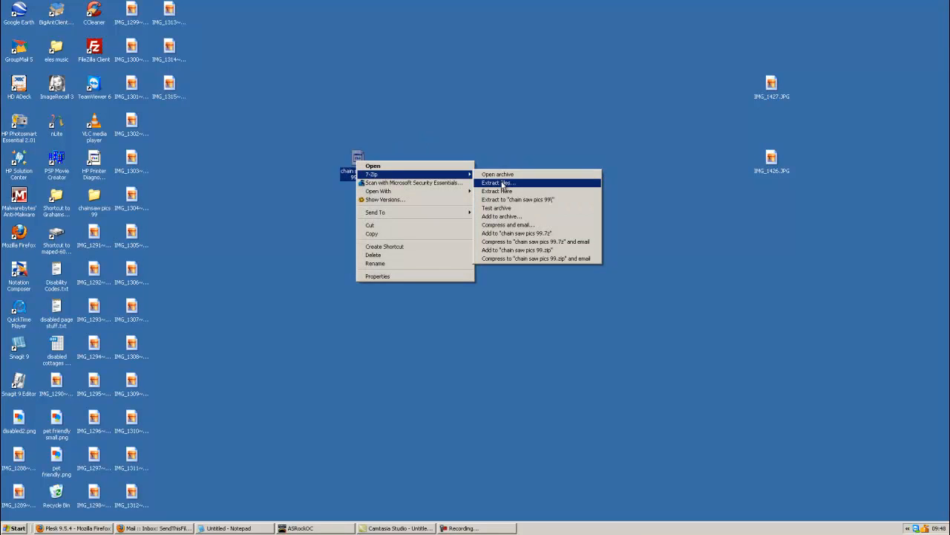
click(497, 183)
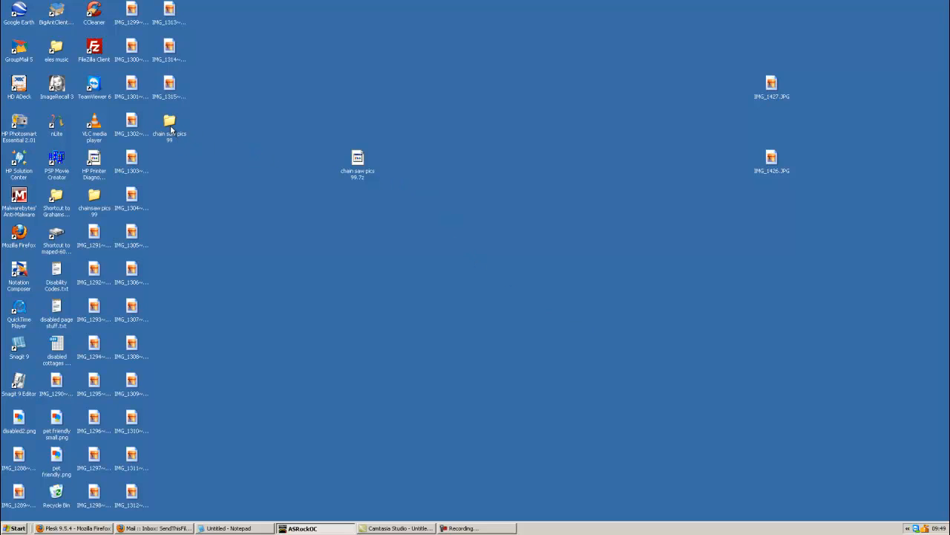
Browse the 'chain saw pics 99' folder, preview the teddy bear photo IMG_1426.JPG and close it.
double_click(169, 126)
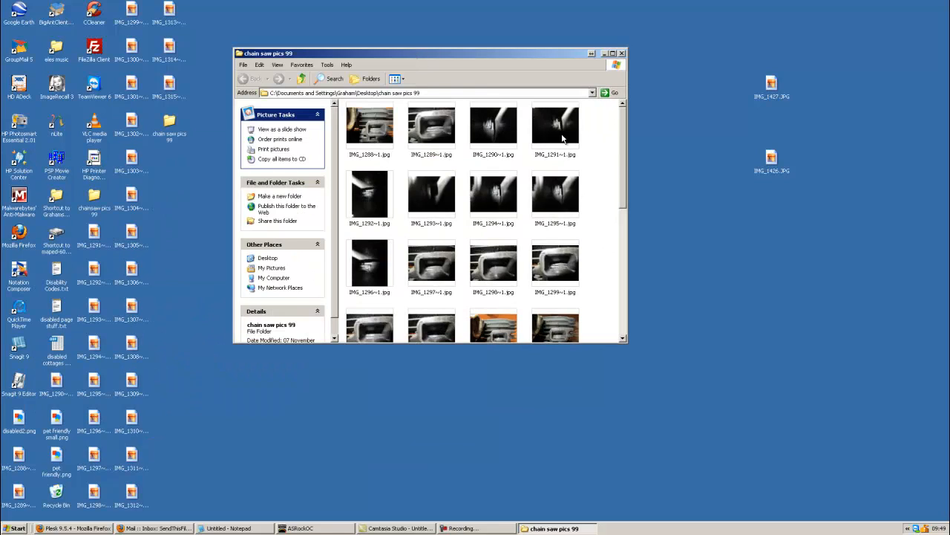
mouse_move(733, 168)
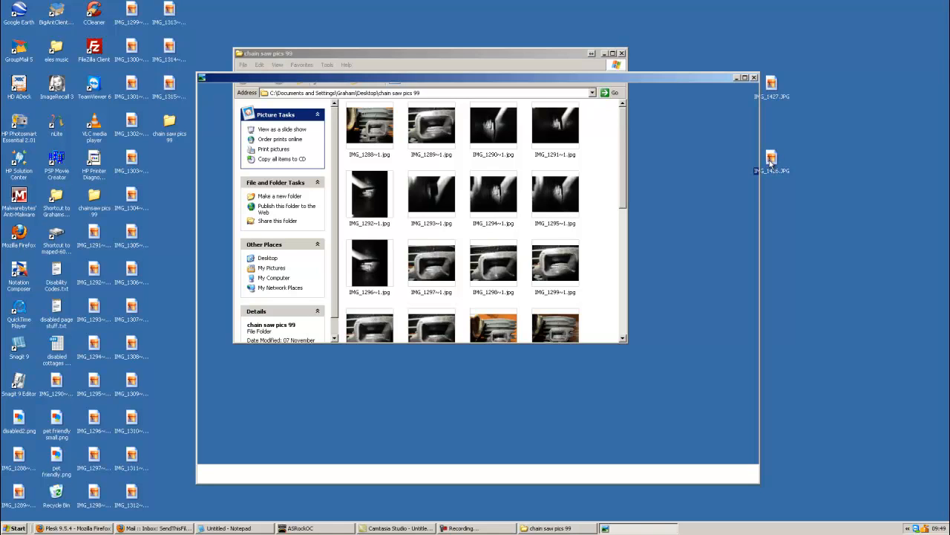
double_click(770, 157)
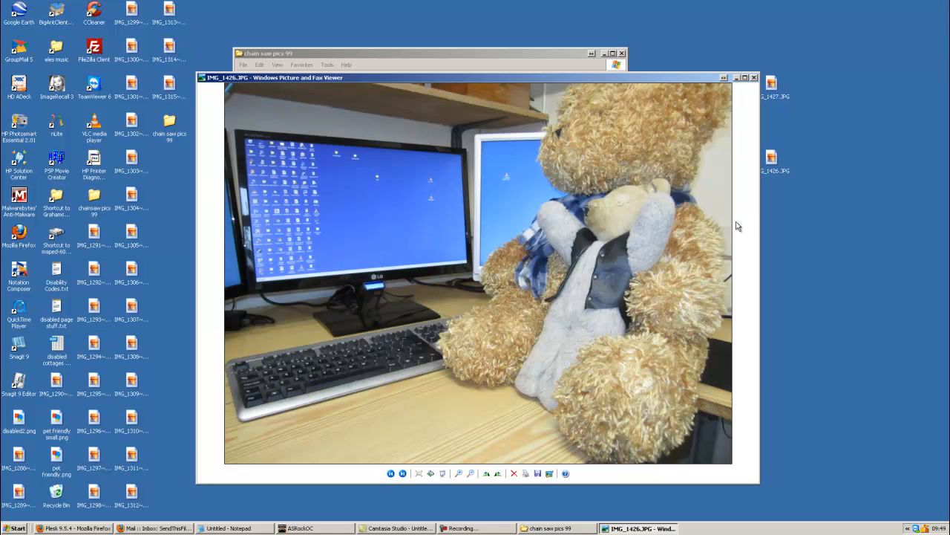
mouse_move(731, 229)
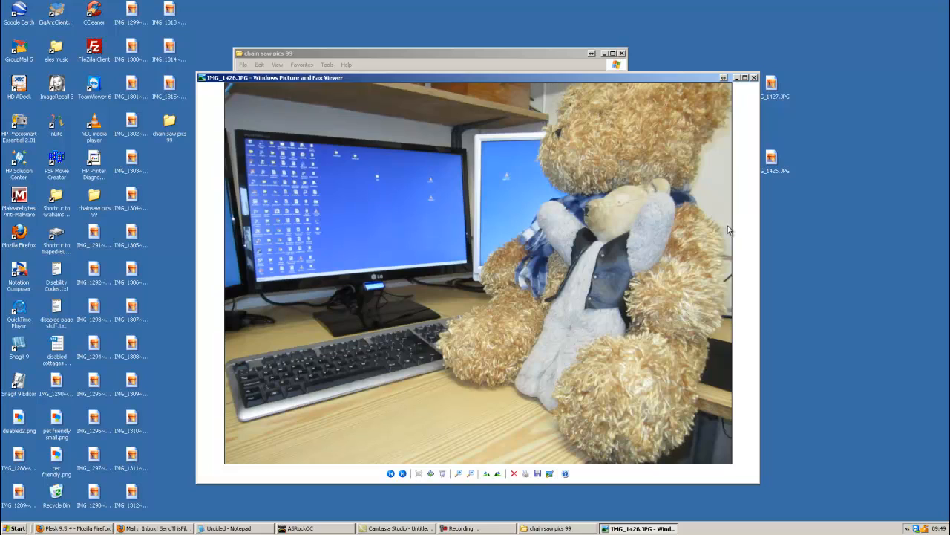
mouse_move(674, 141)
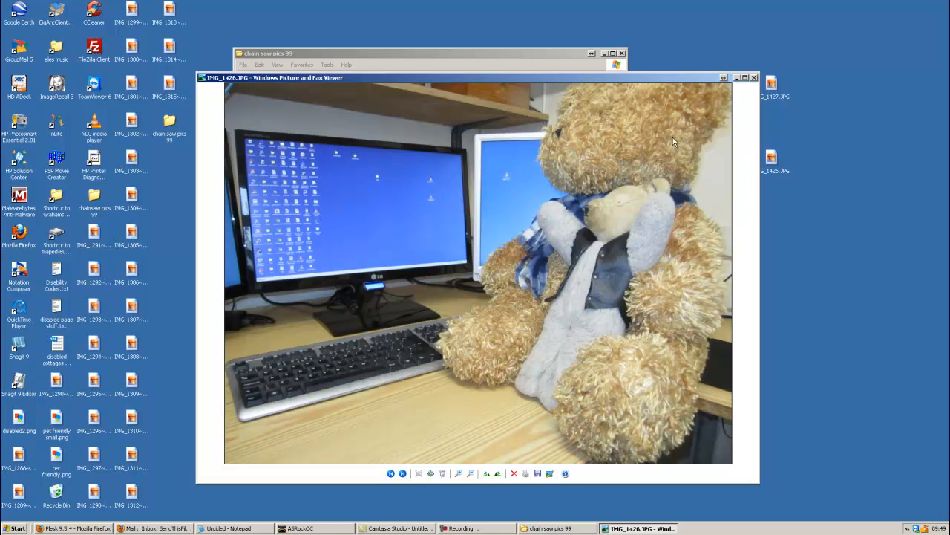
mouse_move(756, 85)
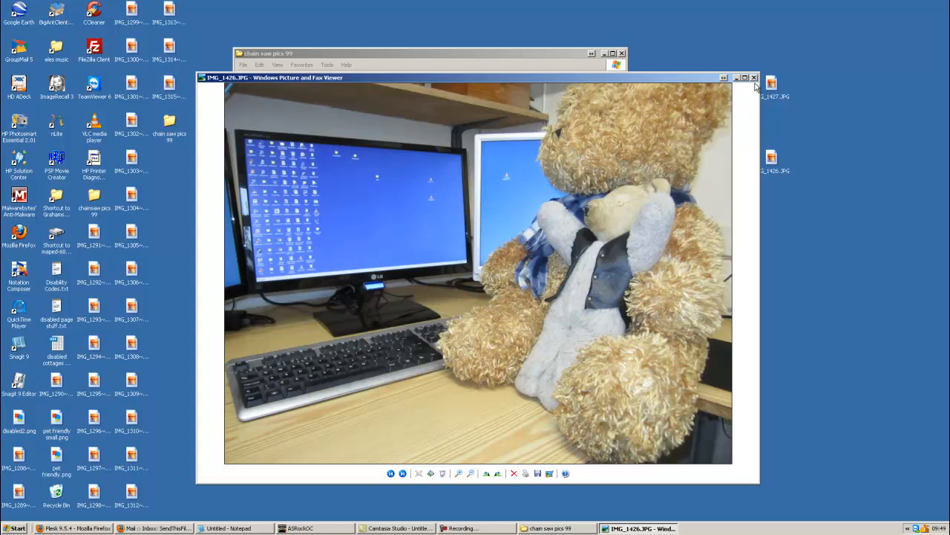
mouse_move(754, 77)
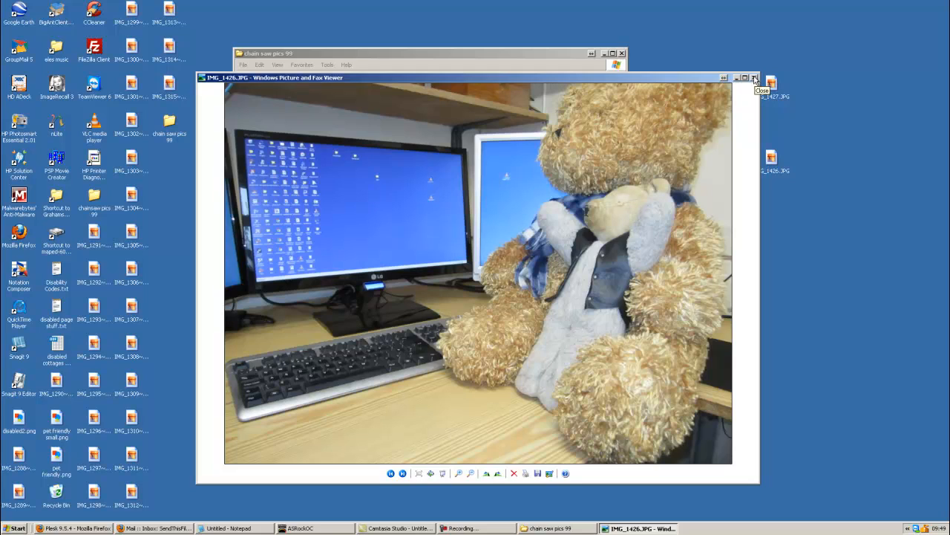
click(754, 77)
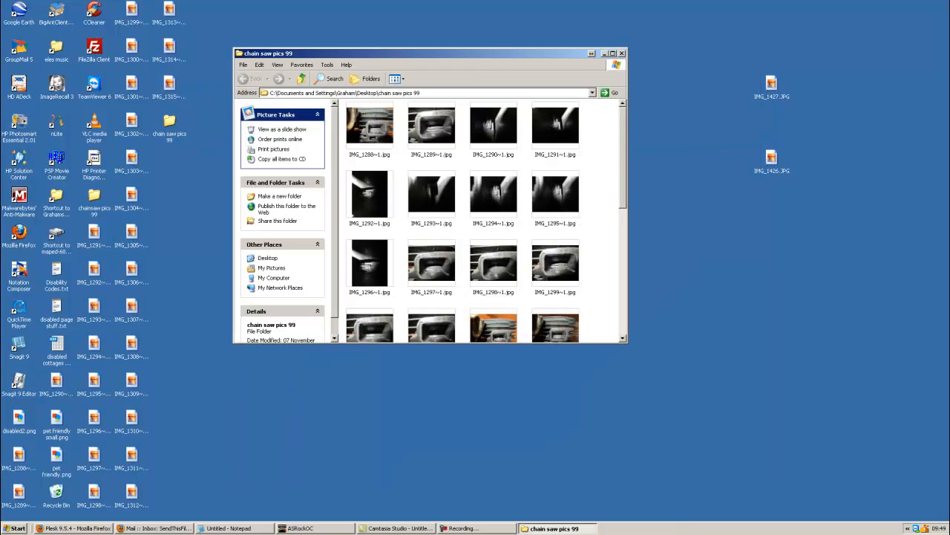